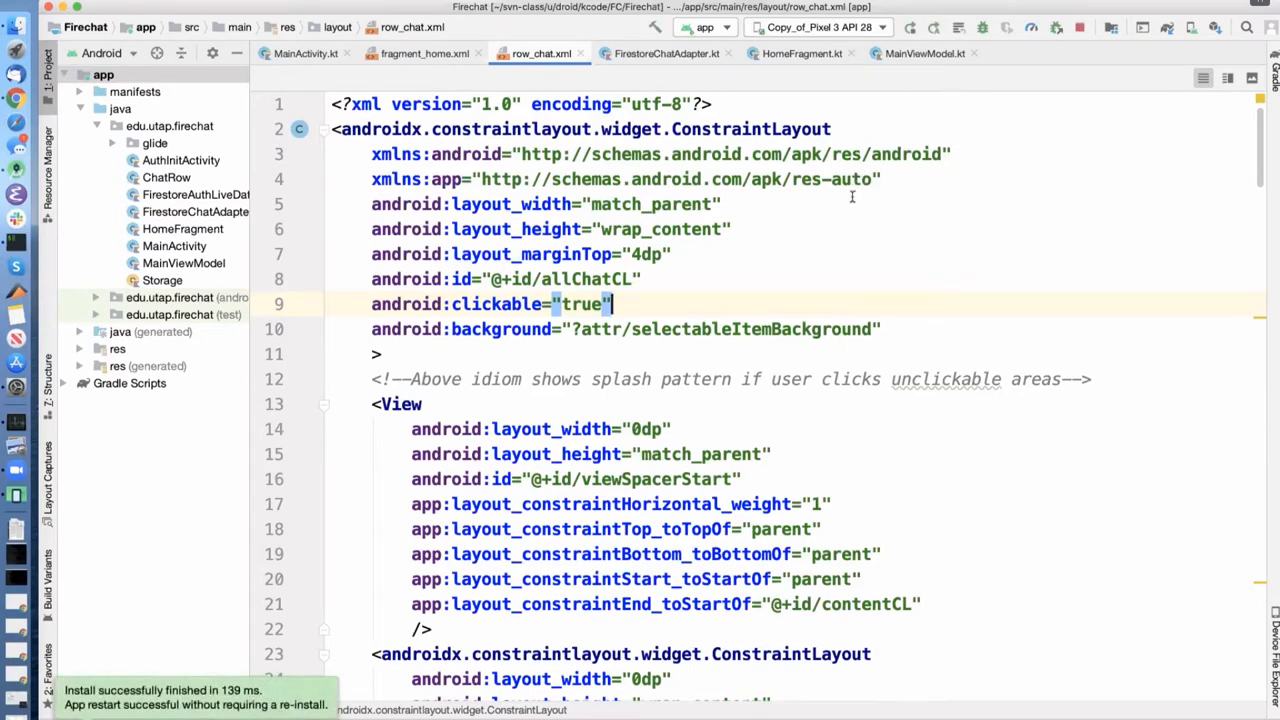
{"action": "mouse_move", "coordinate": [15, 494]}
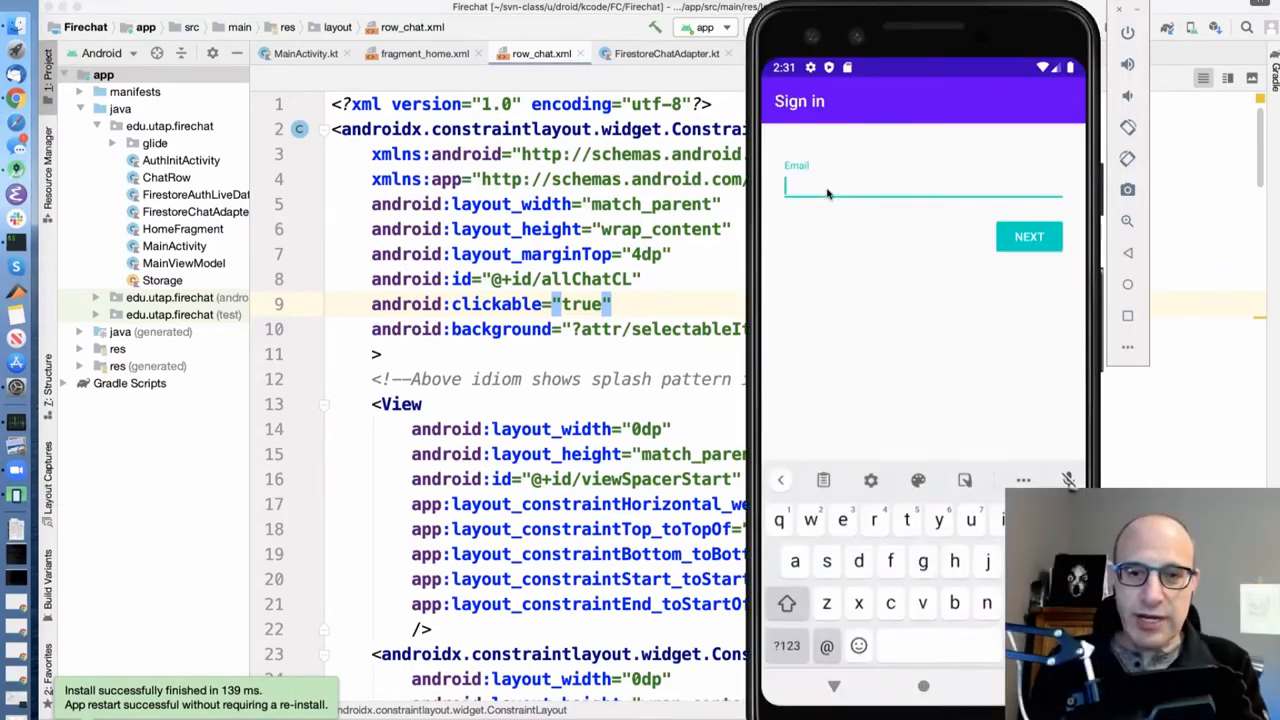
Step: Sign into Firechat on the emulator with the existing account's email and password
{"action": "type", "text": "fake@examp"}
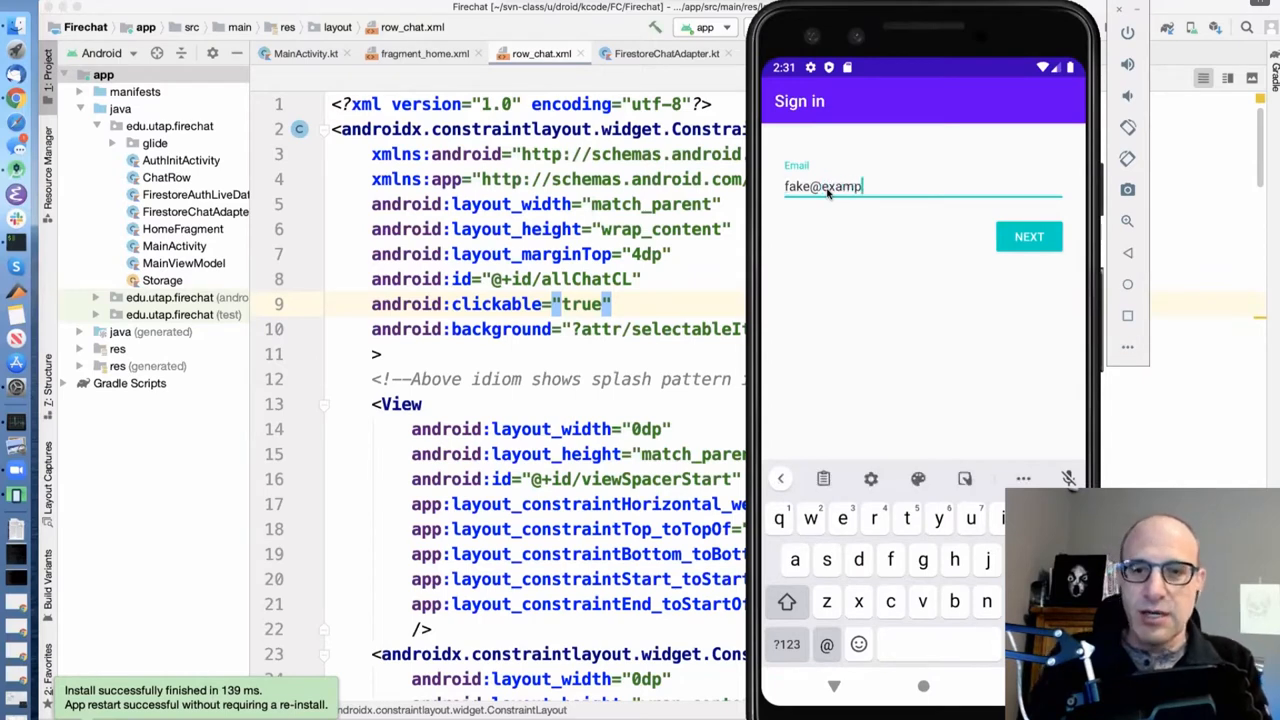
{"action": "type", "text": "le.com"}
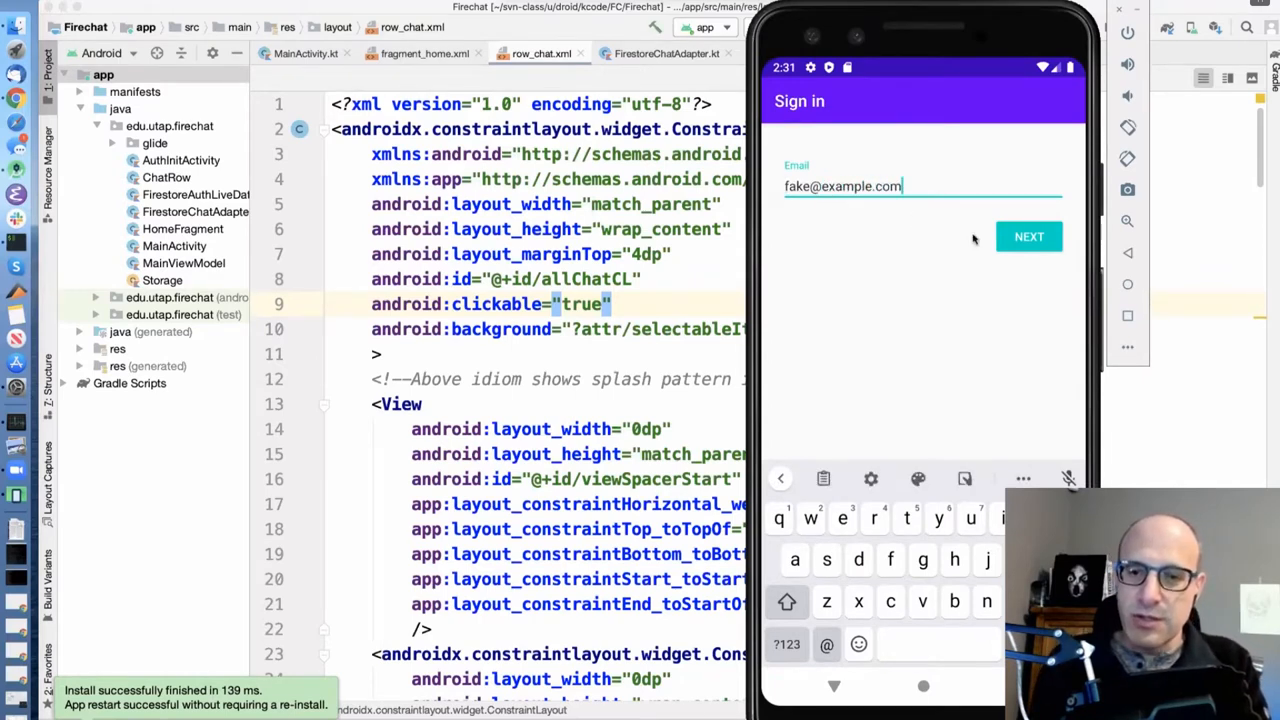
{"action": "left_click", "coordinate": [1029, 237]}
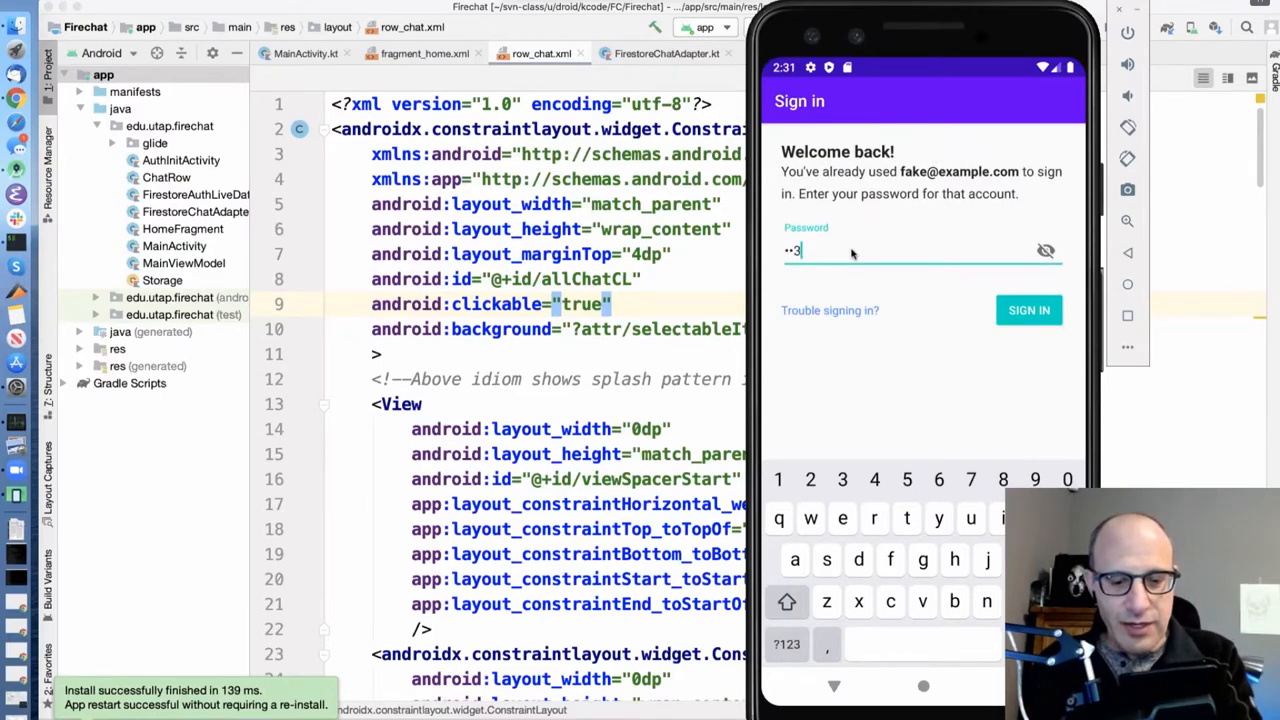
{"action": "type", "text": "6"}
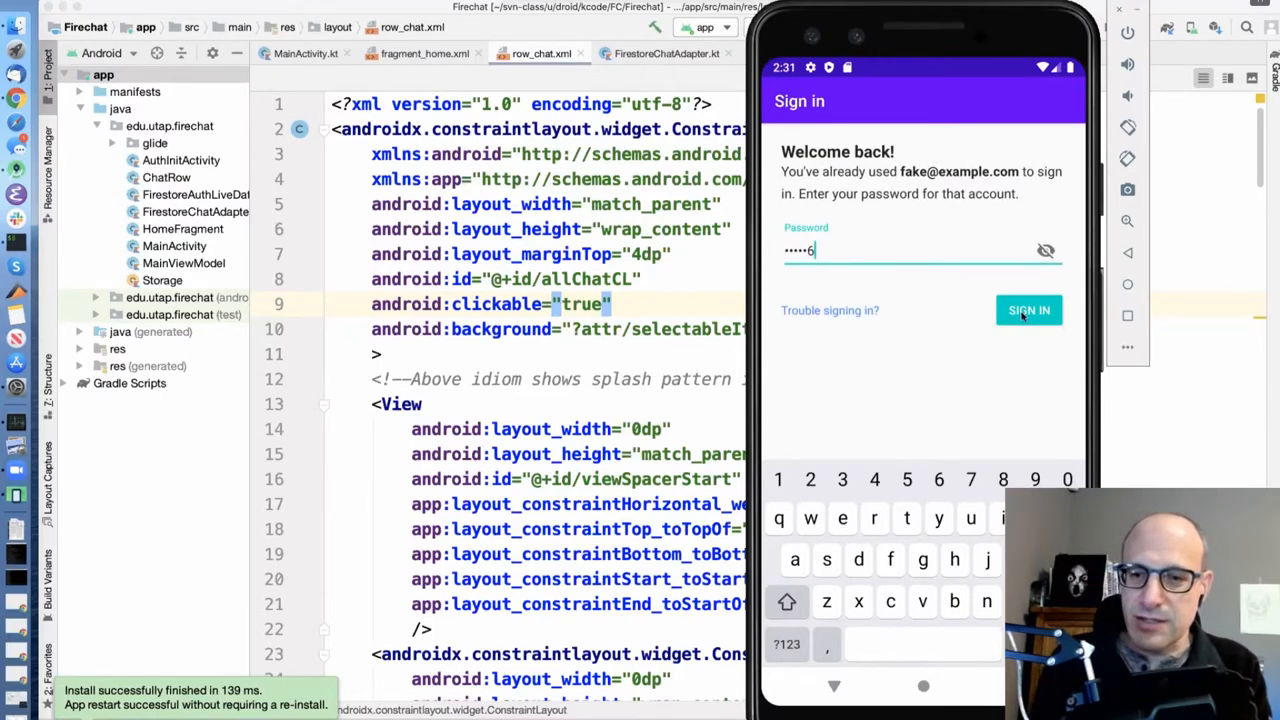
{"action": "left_click", "coordinate": [1028, 310]}
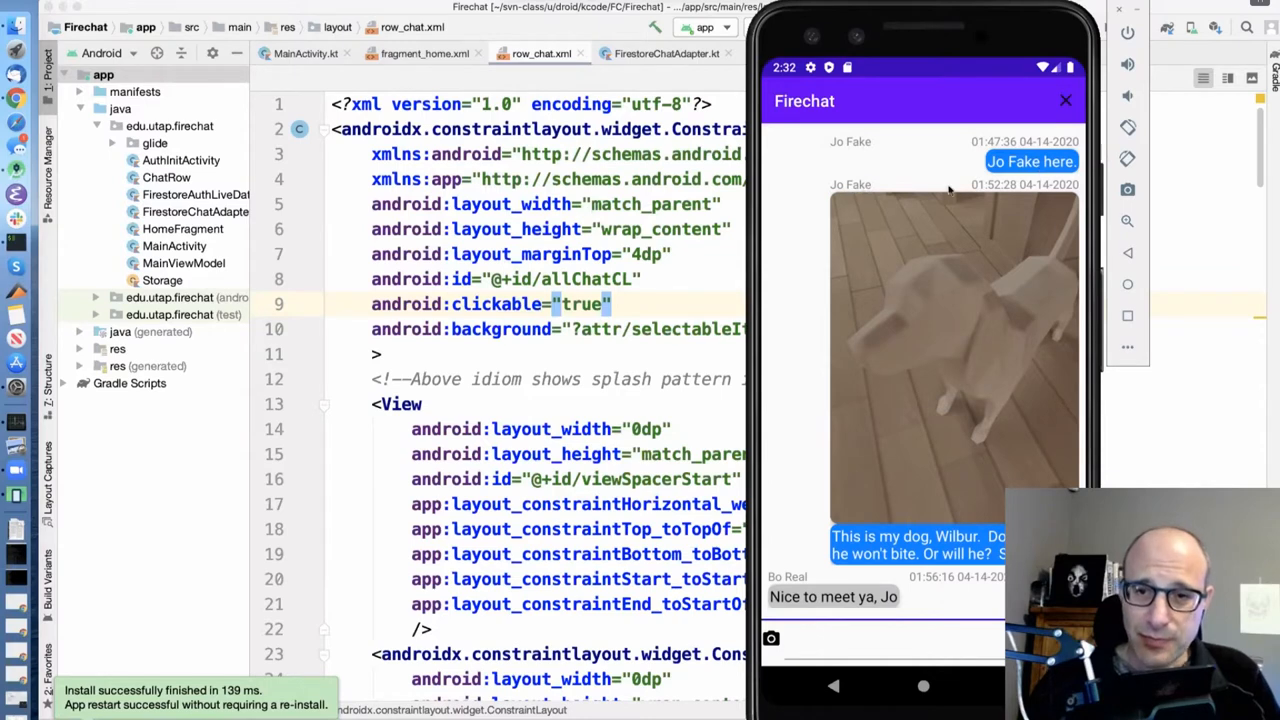
Step: Scroll the Firechat feed down to the 'A picture of my TV!' message
{"action": "scroll", "scroll_direction": "up", "scroll_amount": 3}
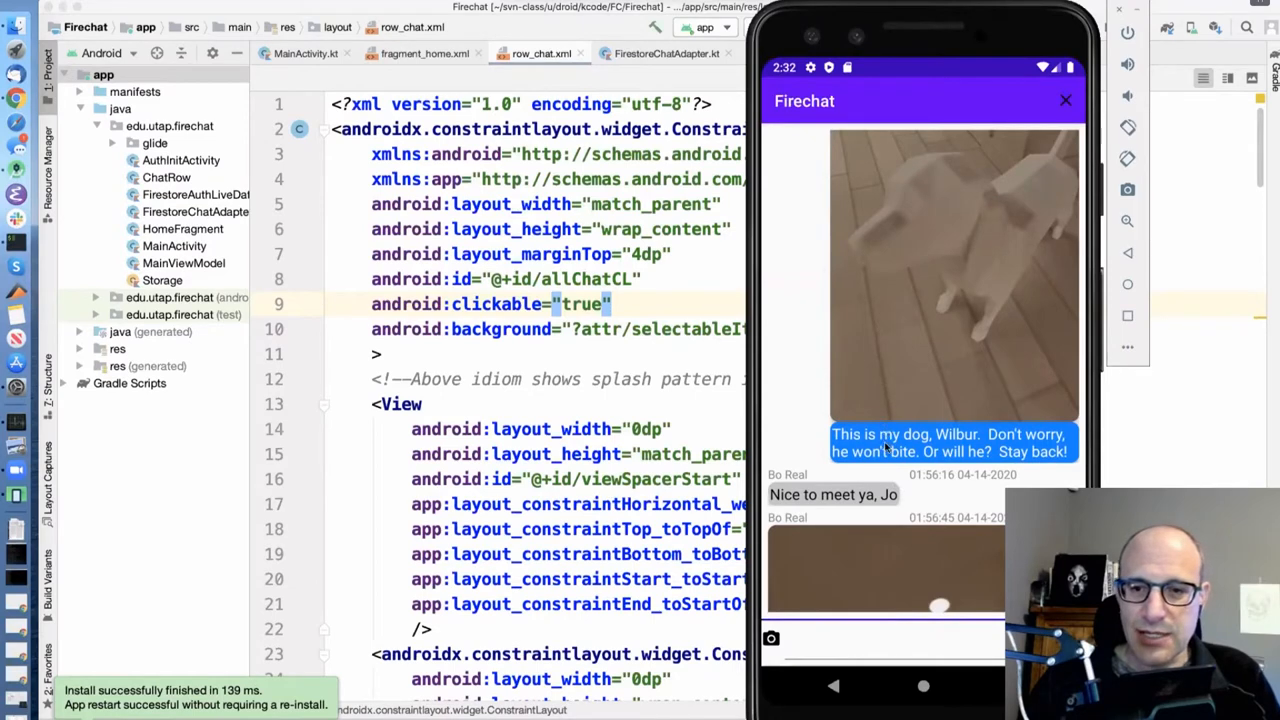
{"action": "mouse_move", "coordinate": [927, 302]}
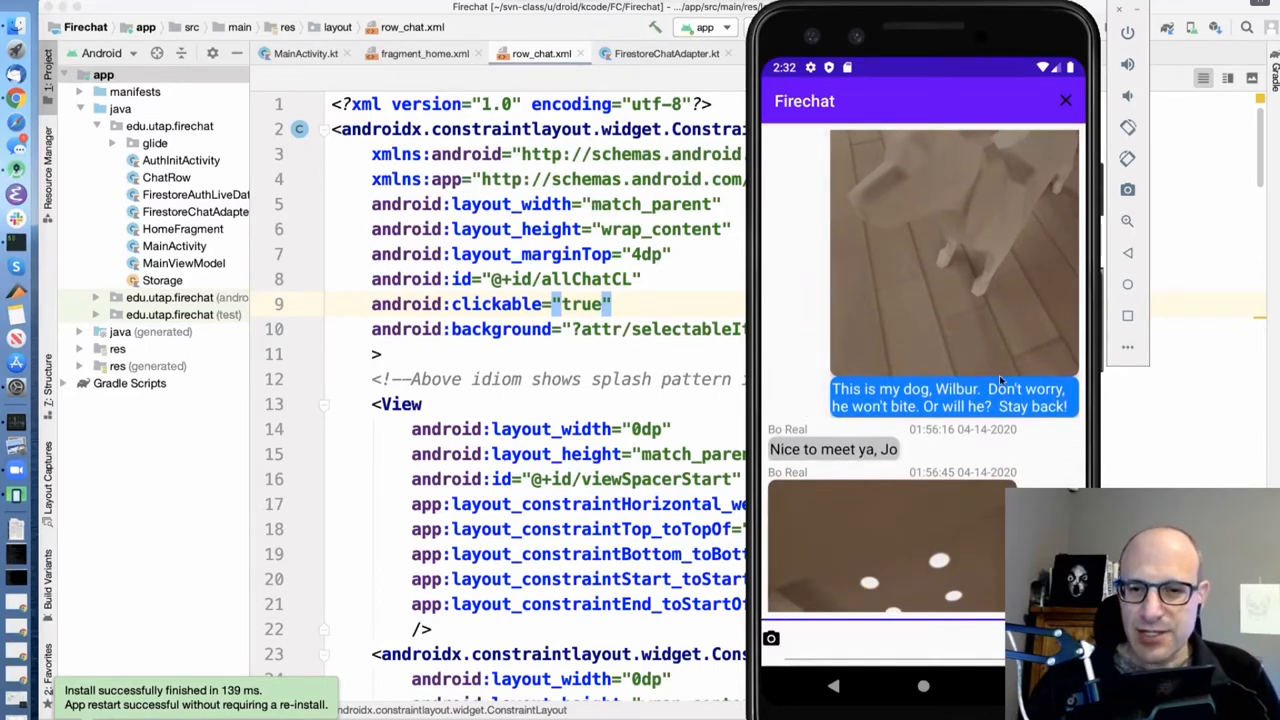
{"action": "scroll", "scroll_direction": "down", "scroll_amount": 3}
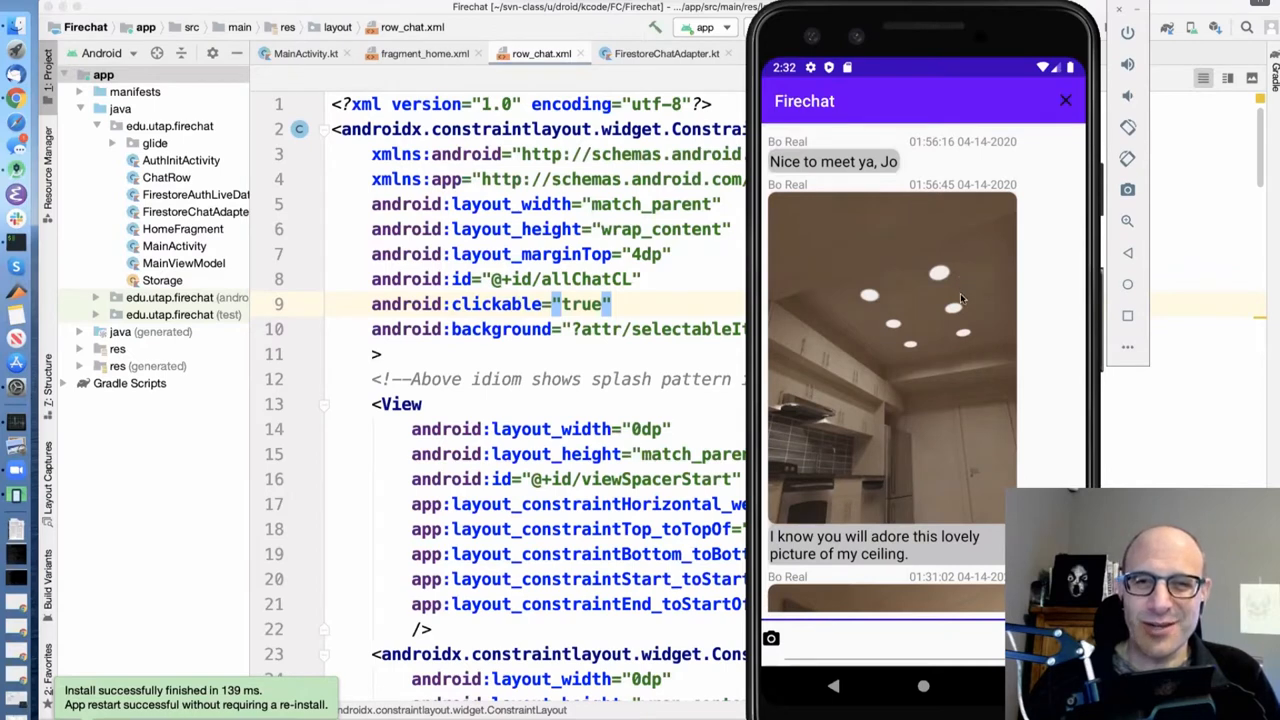
{"action": "mouse_move", "coordinate": [972, 350]}
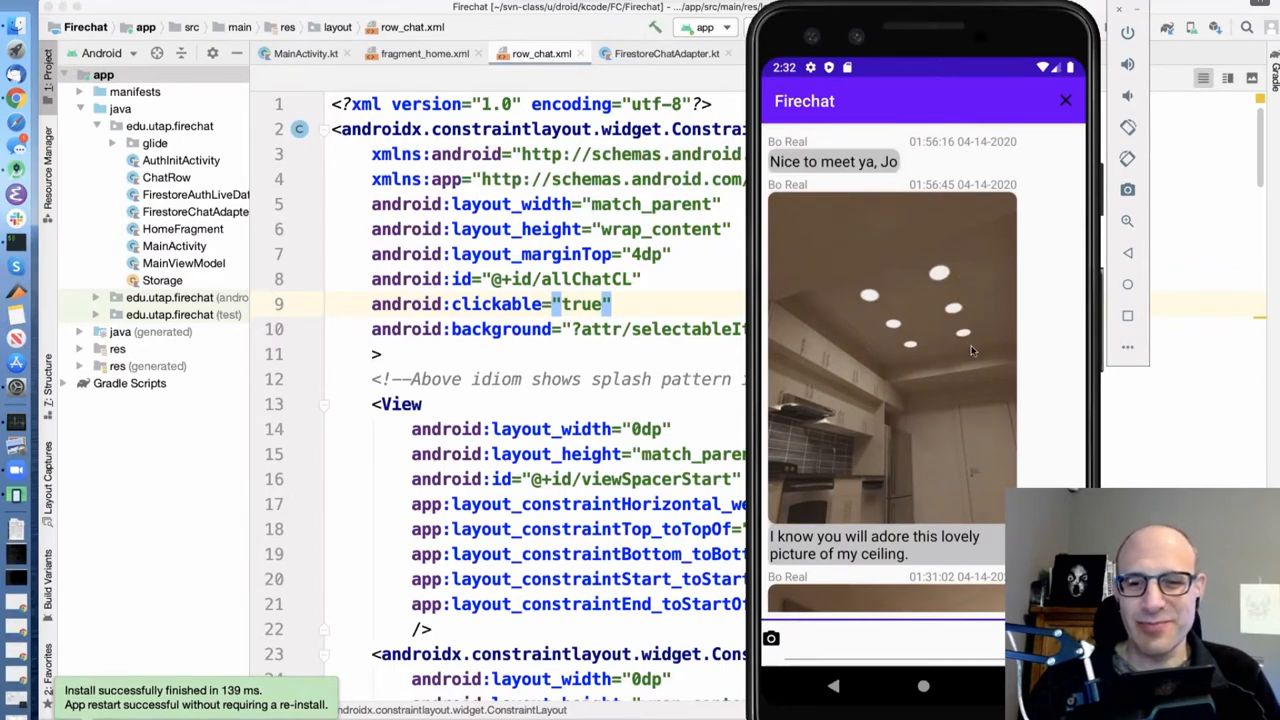
{"action": "mouse_move", "coordinate": [1047, 373]}
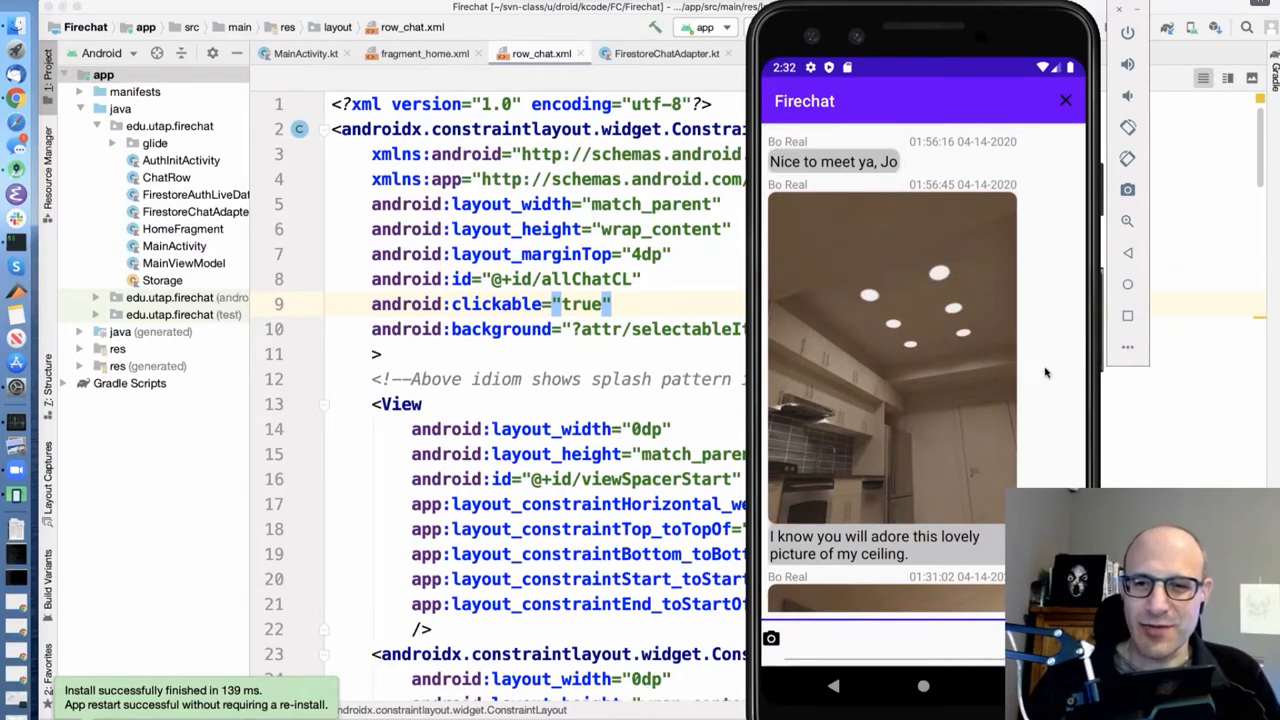
{"action": "mouse_move", "coordinate": [1045, 378]}
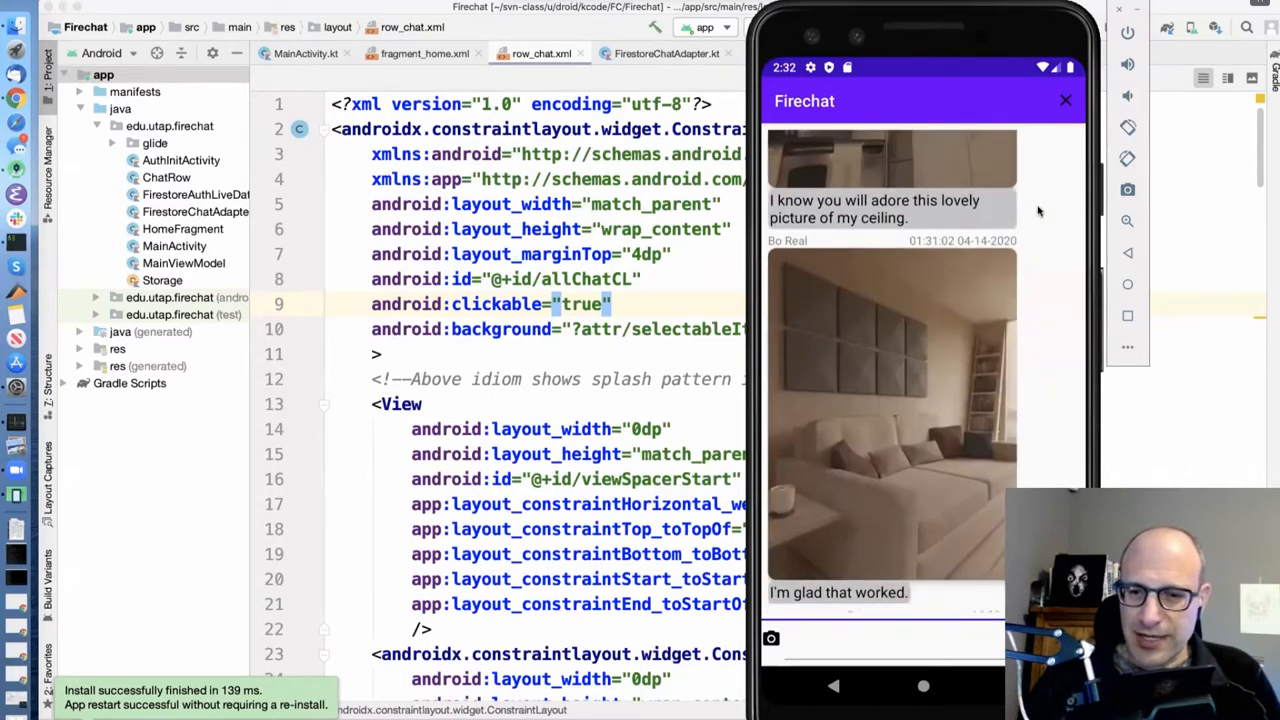
{"action": "scroll", "scroll_direction": "down", "scroll_amount": 3}
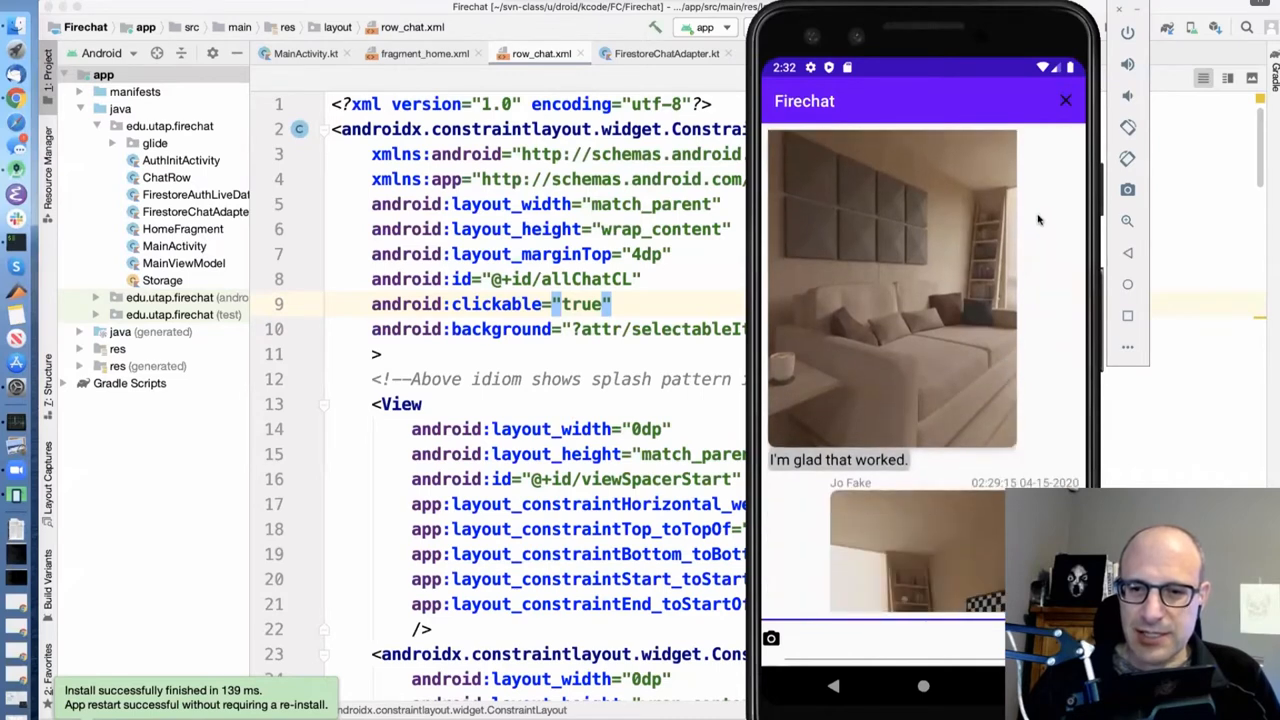
{"action": "scroll", "scroll_direction": "down", "scroll_amount": 3}
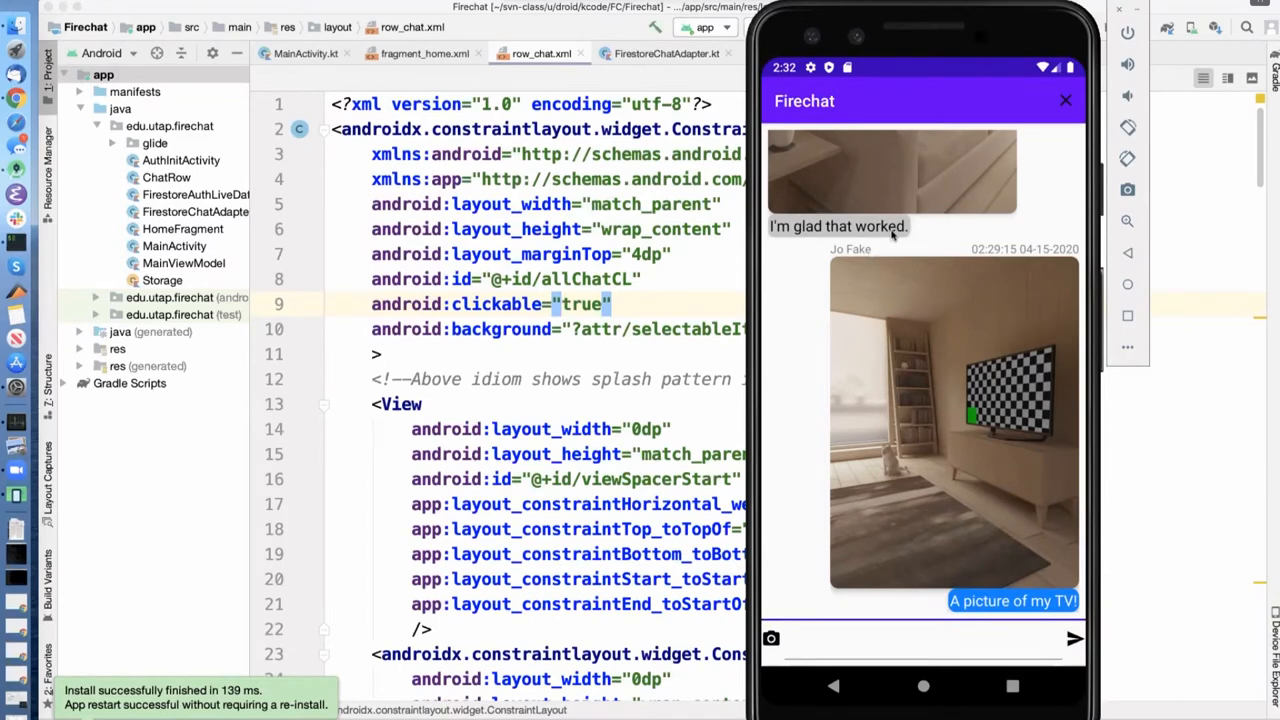
{"action": "scroll", "scroll_direction": "down", "scroll_amount": 3}
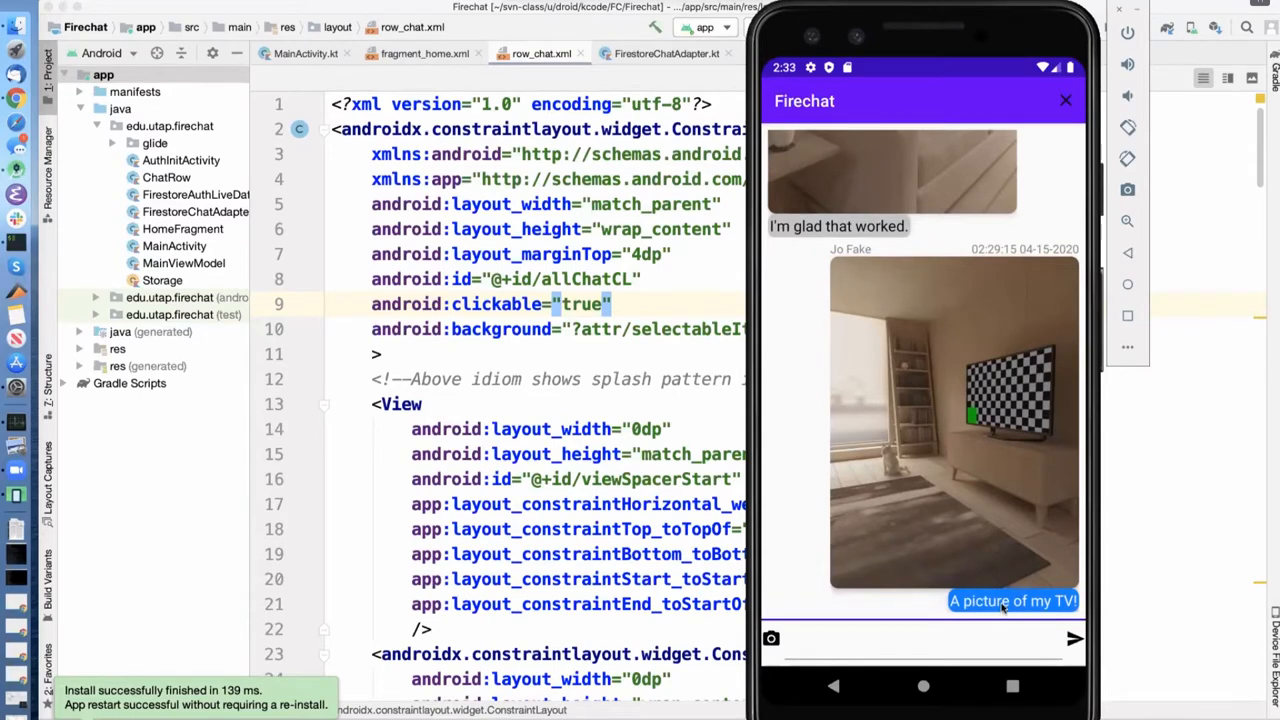
{"action": "mouse_move", "coordinate": [1013, 607]}
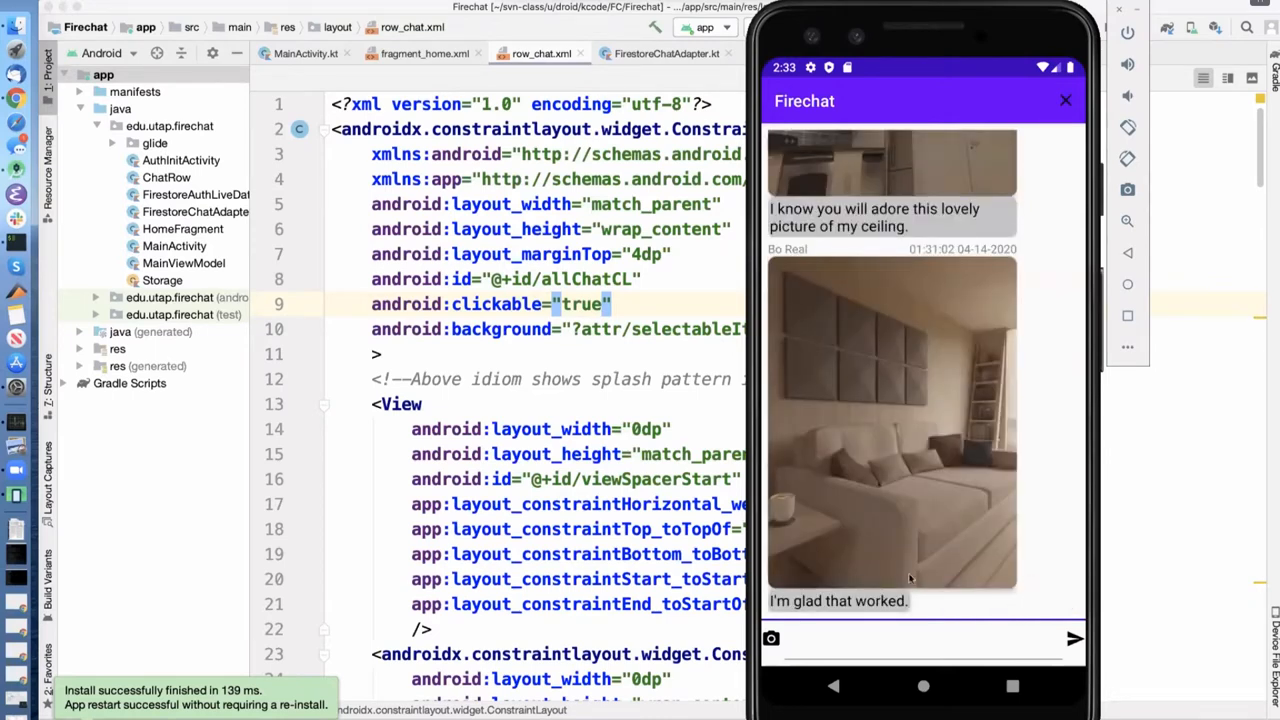
{"action": "mouse_move", "coordinate": [890, 593]}
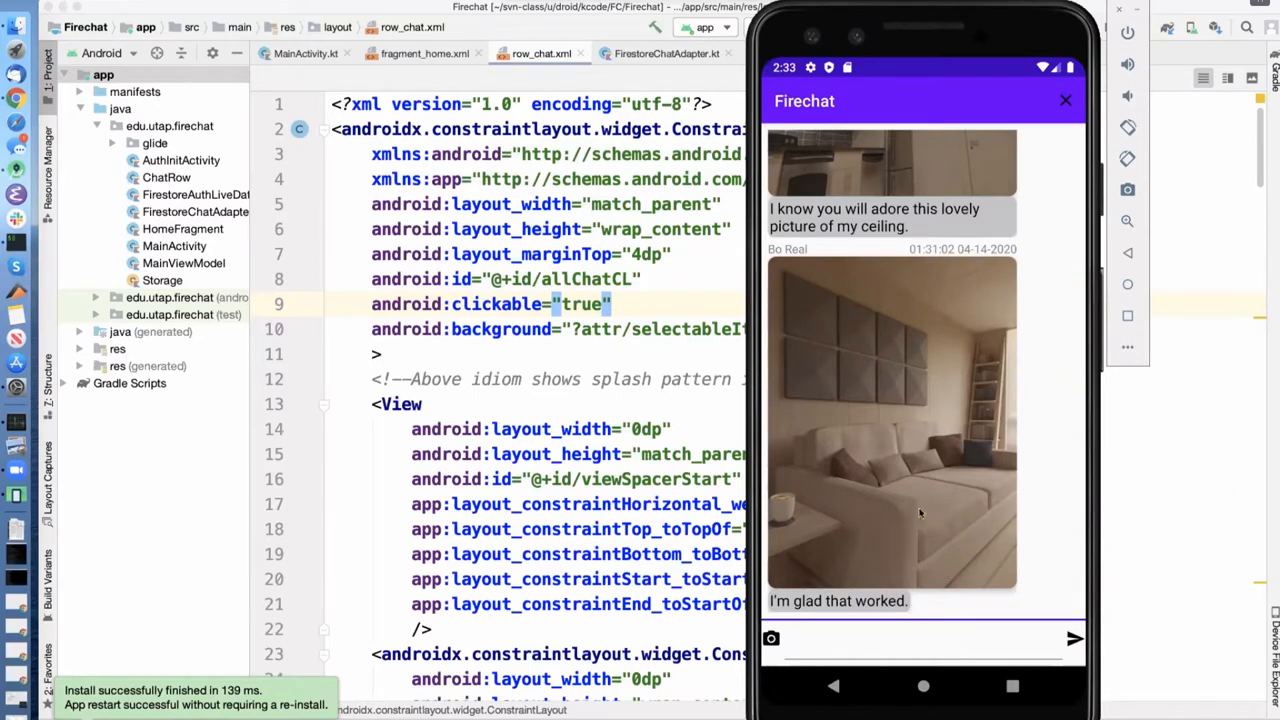
{"action": "mouse_move", "coordinate": [787, 645]}
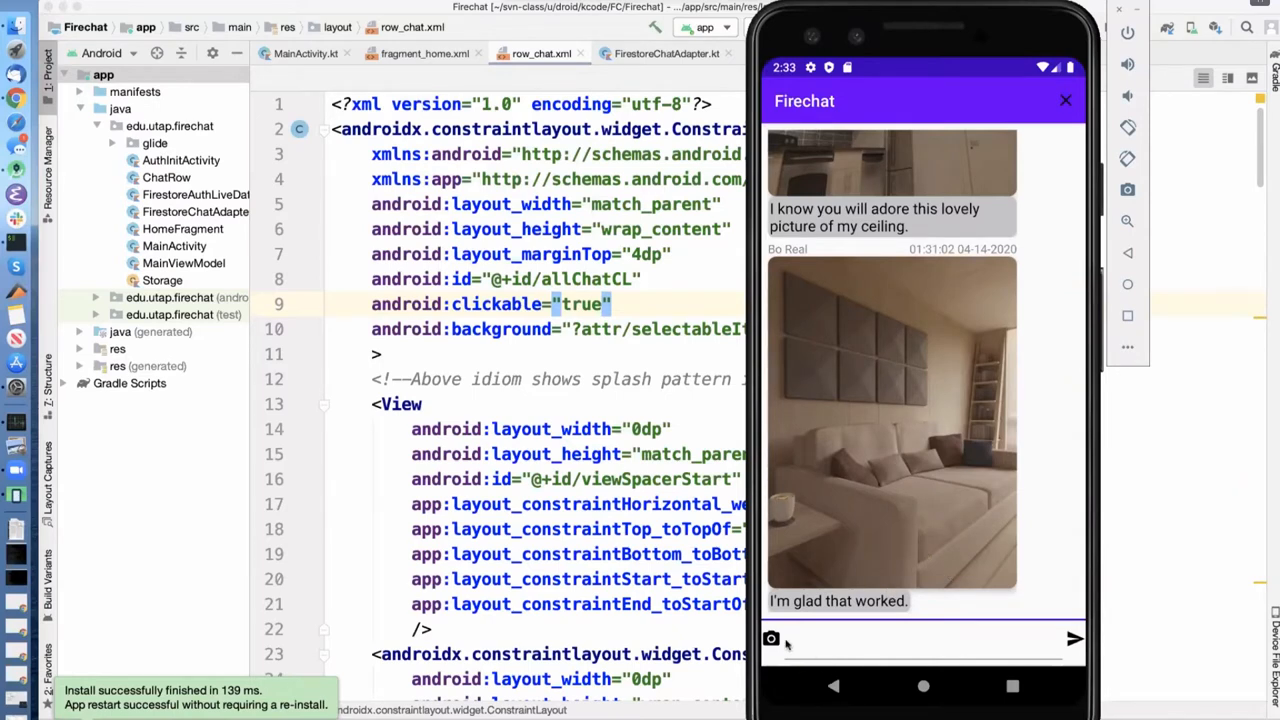
Step: Focus the Firechat message box and start the camera for a new photo
{"action": "left_click", "coordinate": [920, 641]}
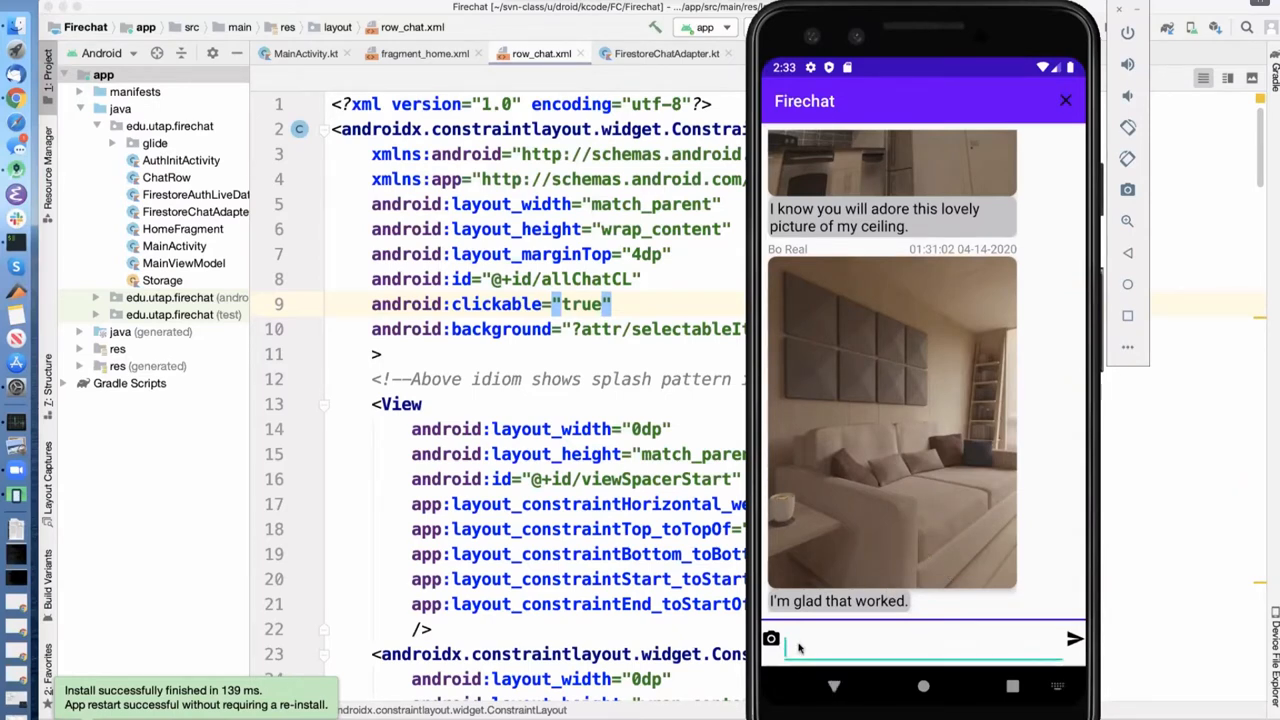
{"action": "left_click", "coordinate": [920, 642]}
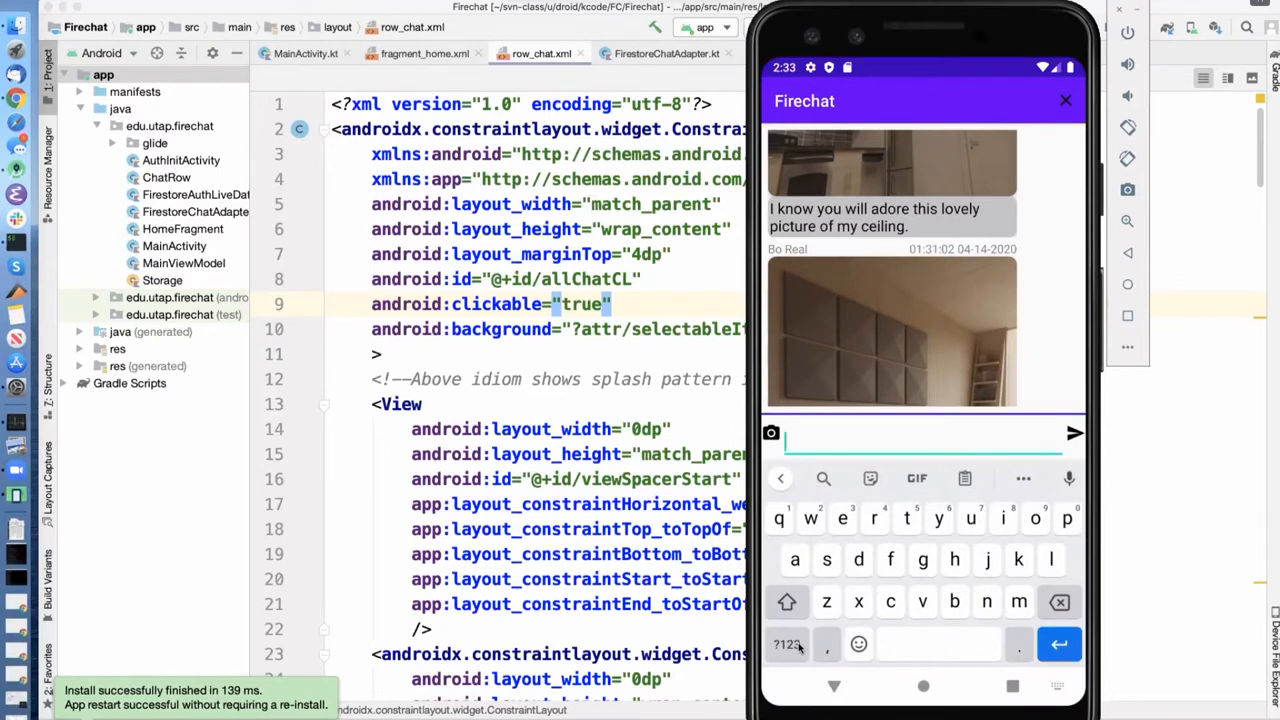
{"action": "type", "text": "Not"}
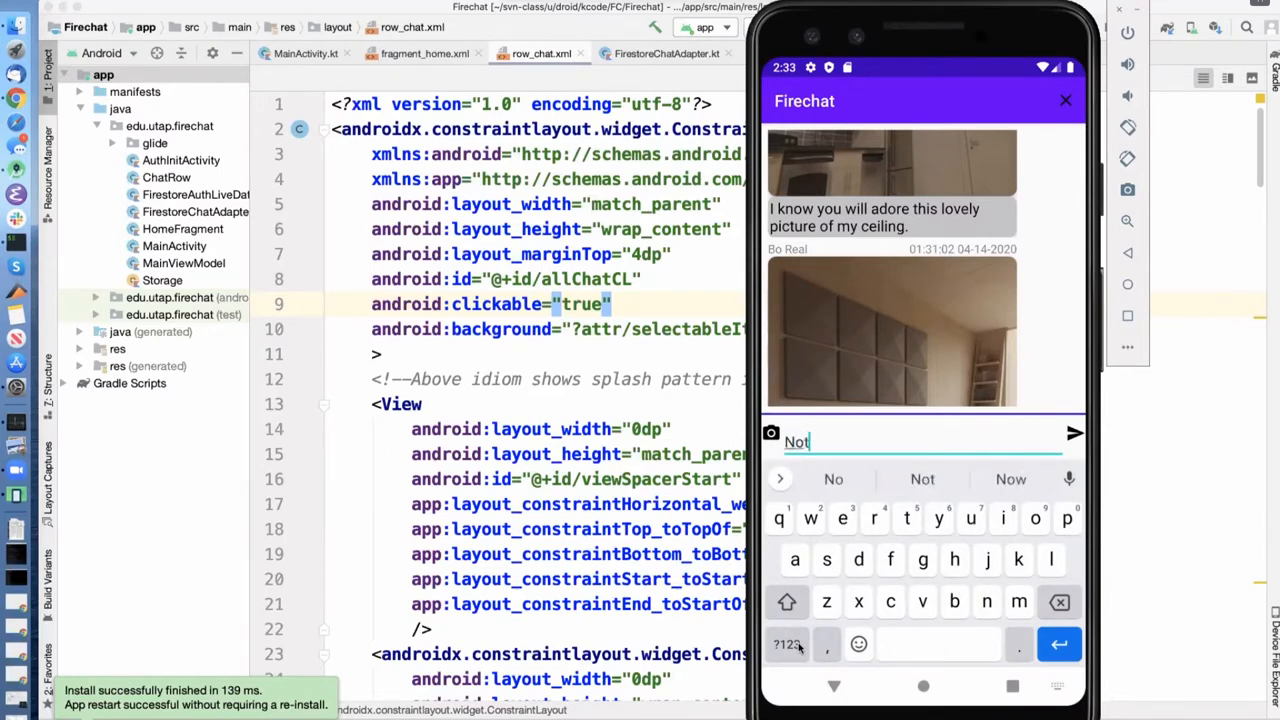
{"action": "type", "text": "e"}
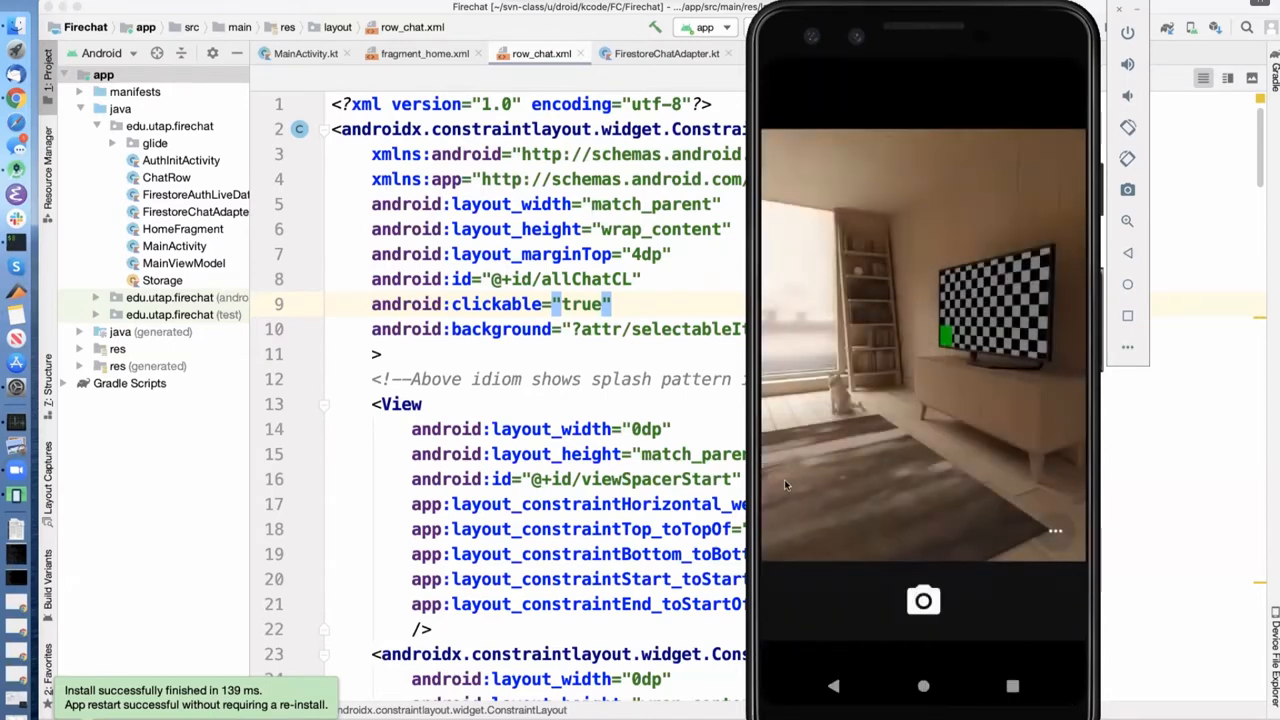
{"action": "left_click", "coordinate": [923, 600]}
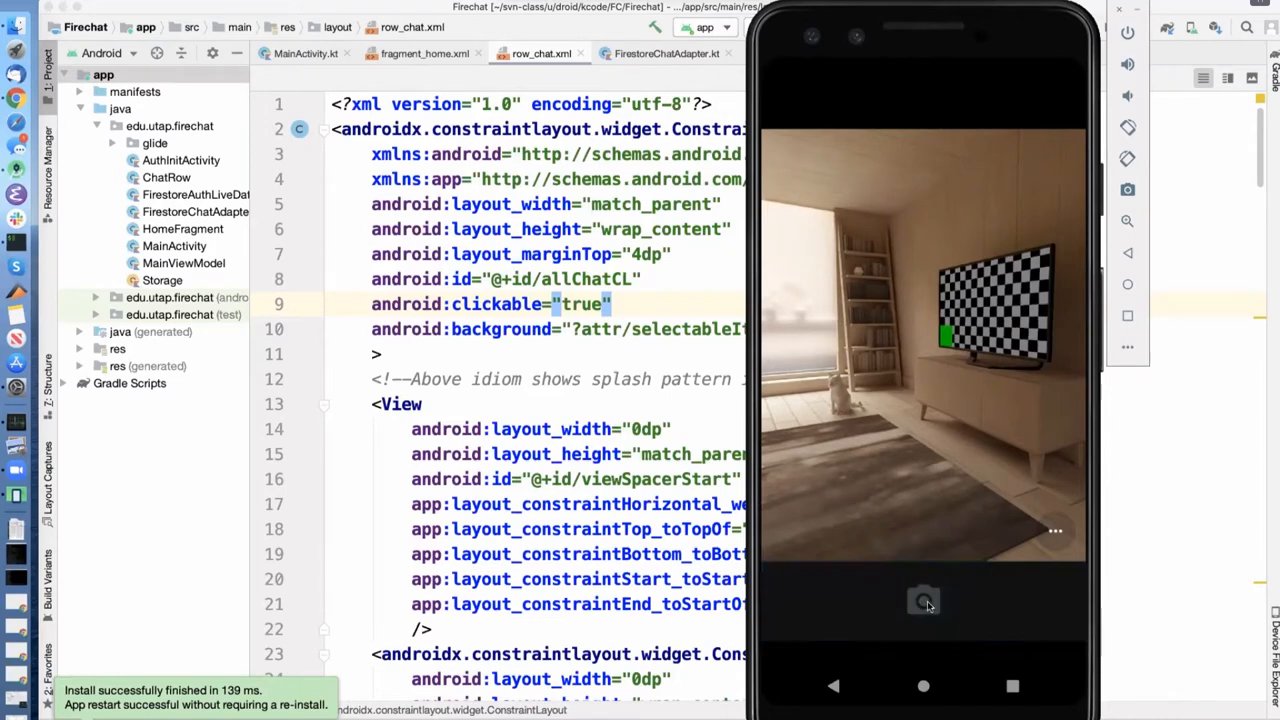
Step: Take the TV photo and send it captioned 'This is a picture of my new TV.'
{"action": "left_click", "coordinate": [923, 600]}
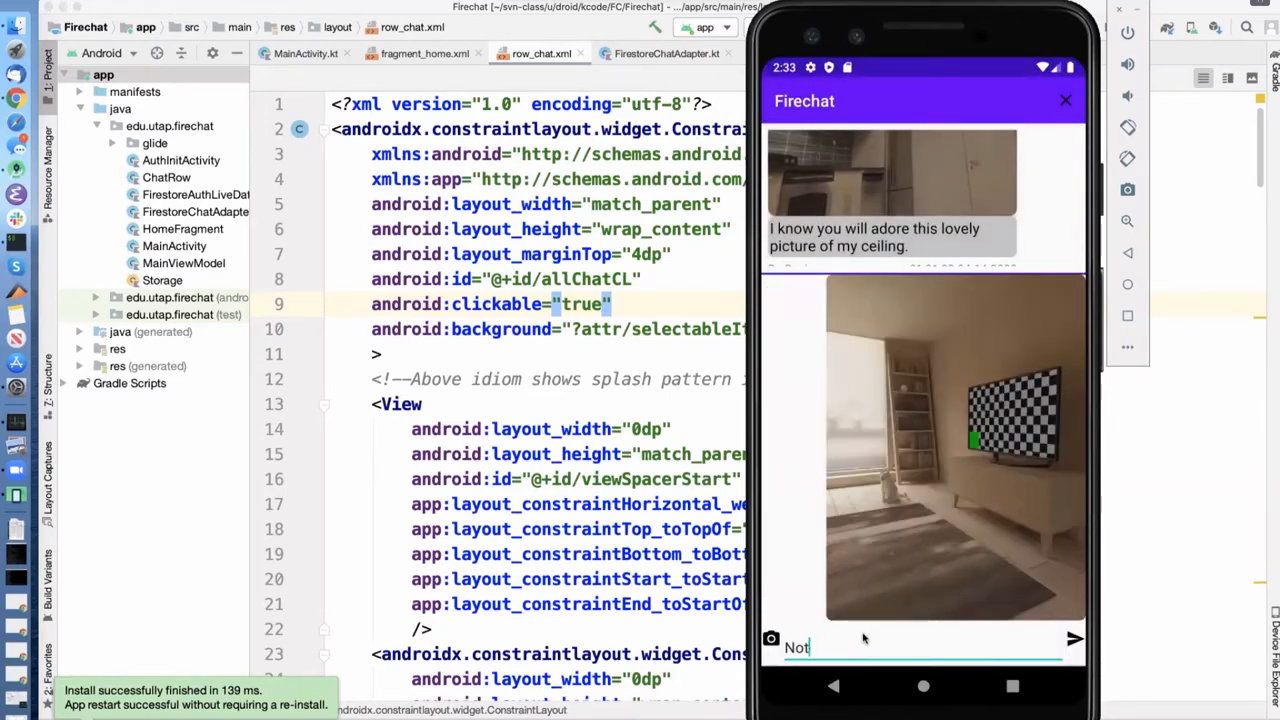
{"action": "type", "text": "This is"}
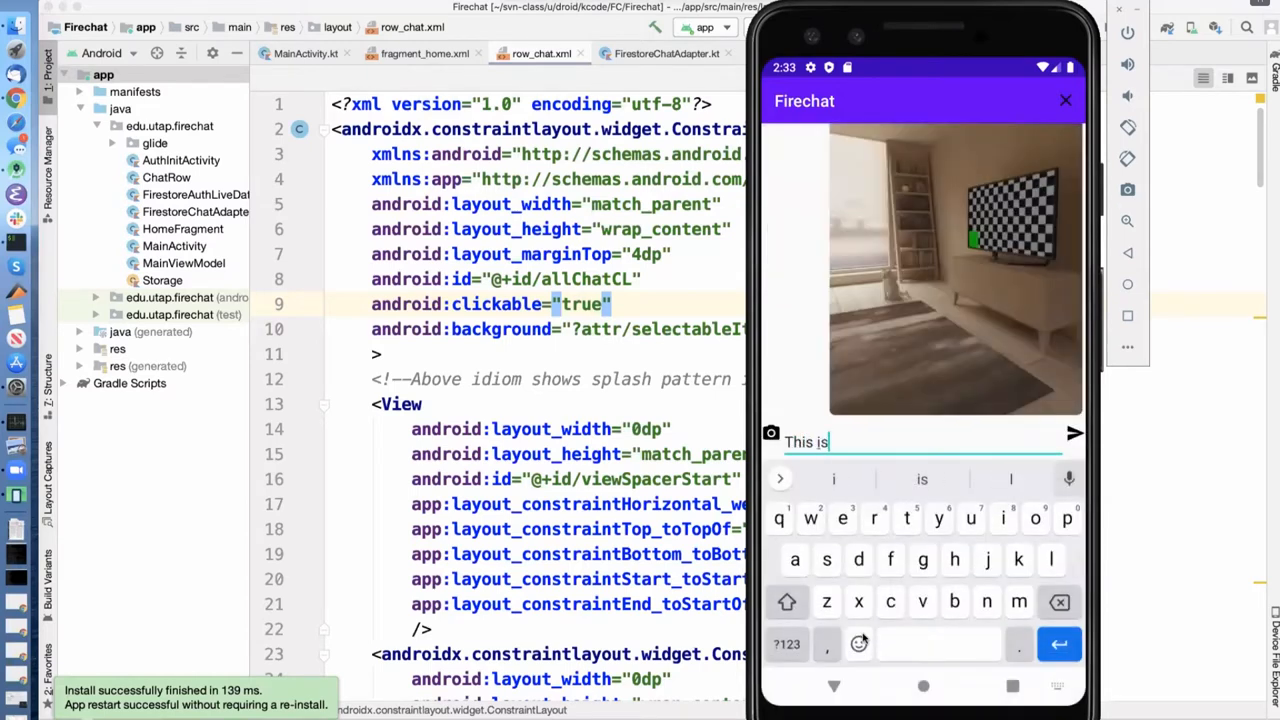
{"action": "type", "text": "a picture of"}
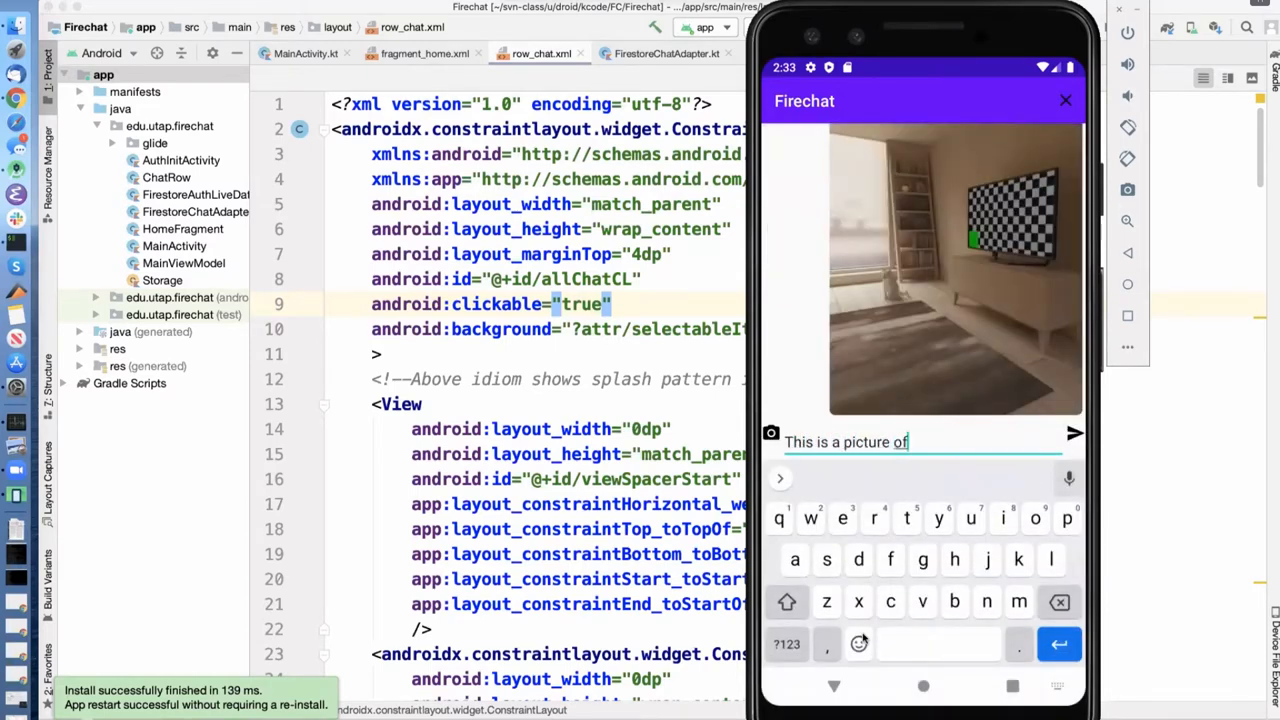
{"action": "type", "text": "my new TV."}
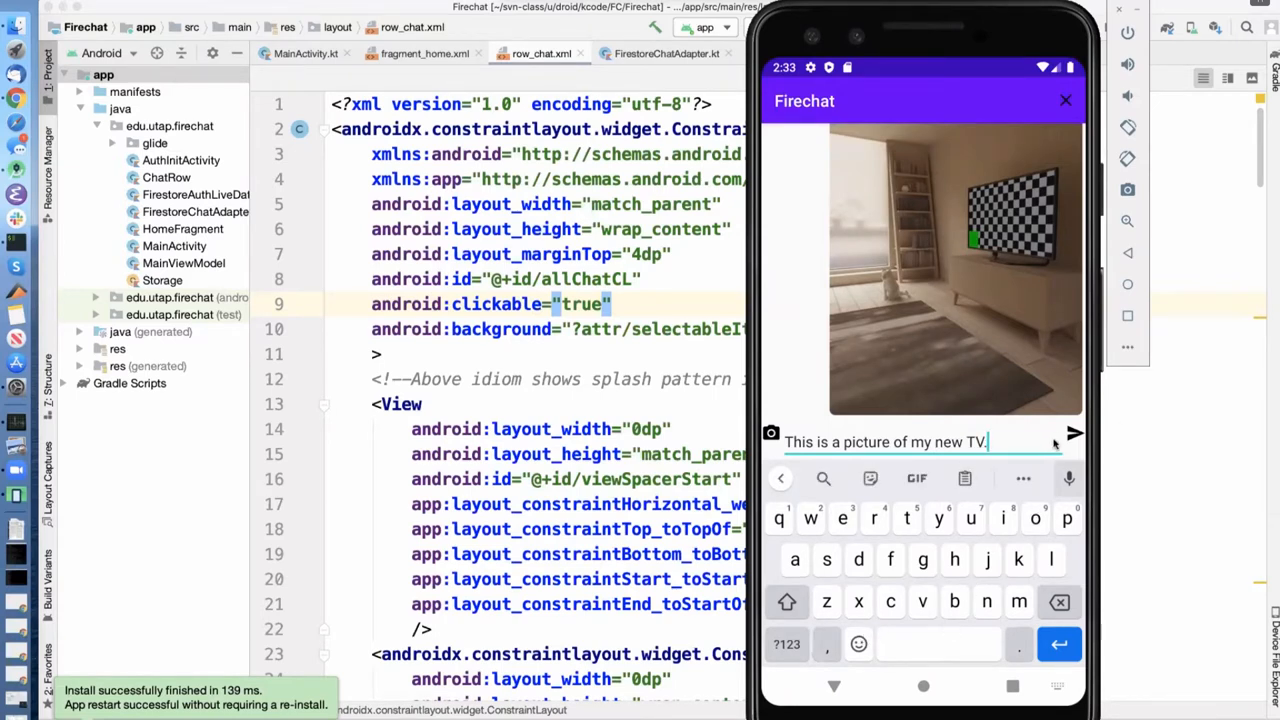
{"action": "left_click", "coordinate": [1074, 433]}
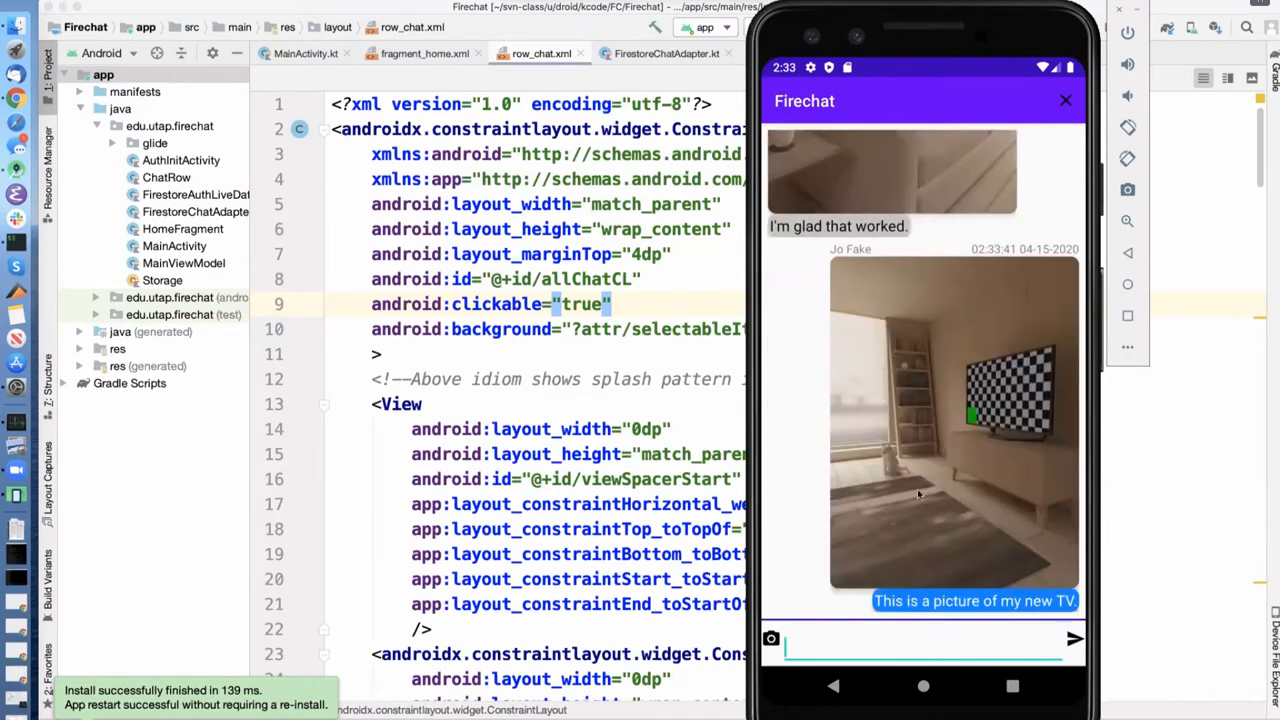
{"action": "mouse_move", "coordinate": [1006, 479]}
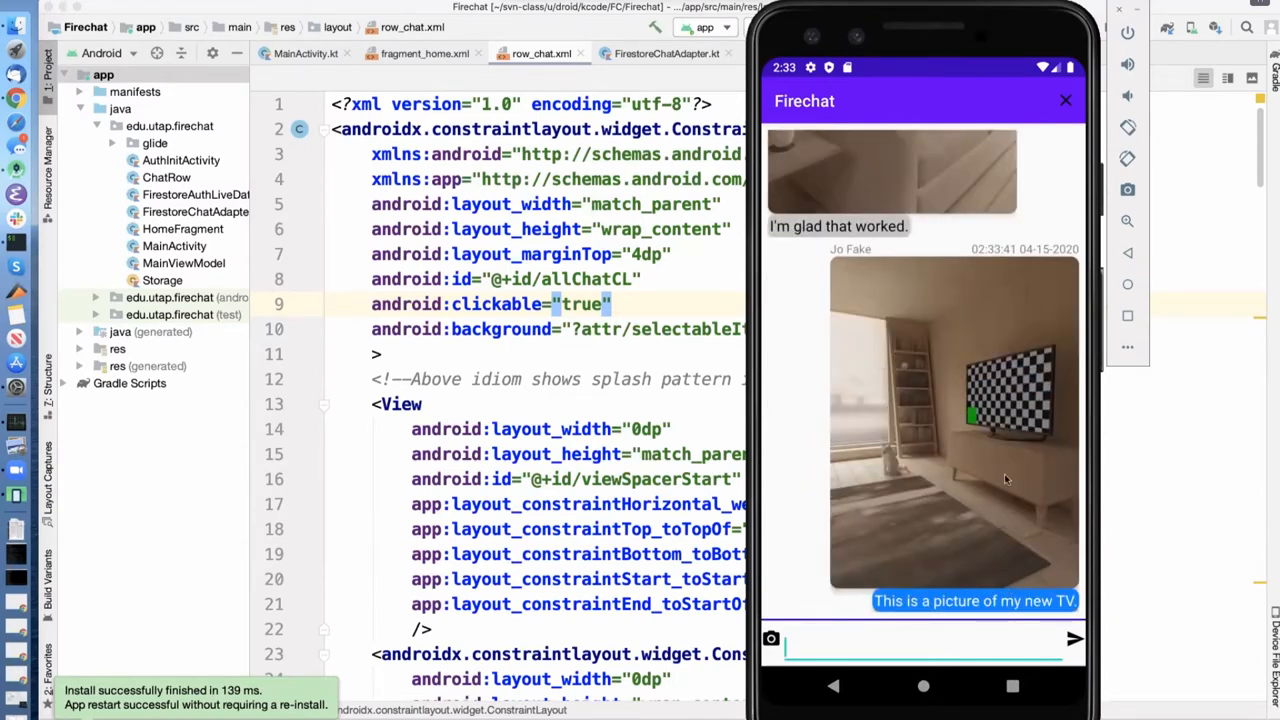
{"action": "mouse_move", "coordinate": [994, 555]}
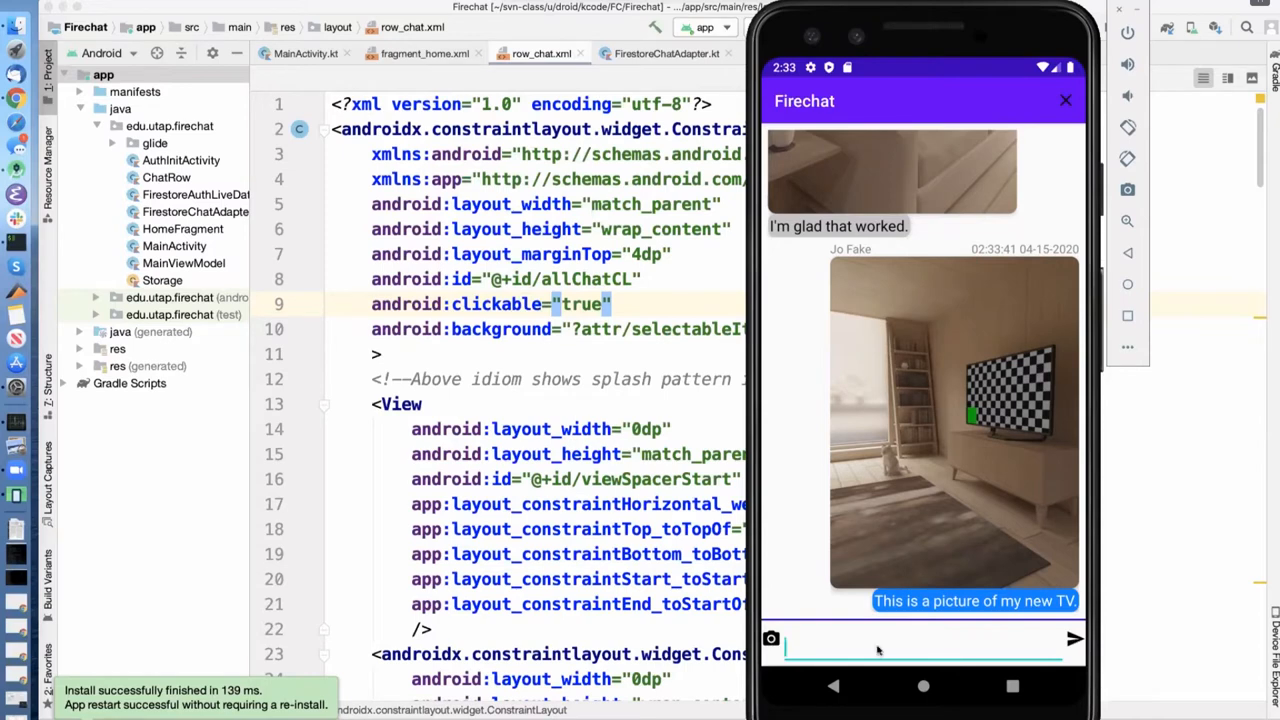
Step: Send 'This is a note with no picture' and dismiss the keyboard
{"action": "type", "text": "Thi"}
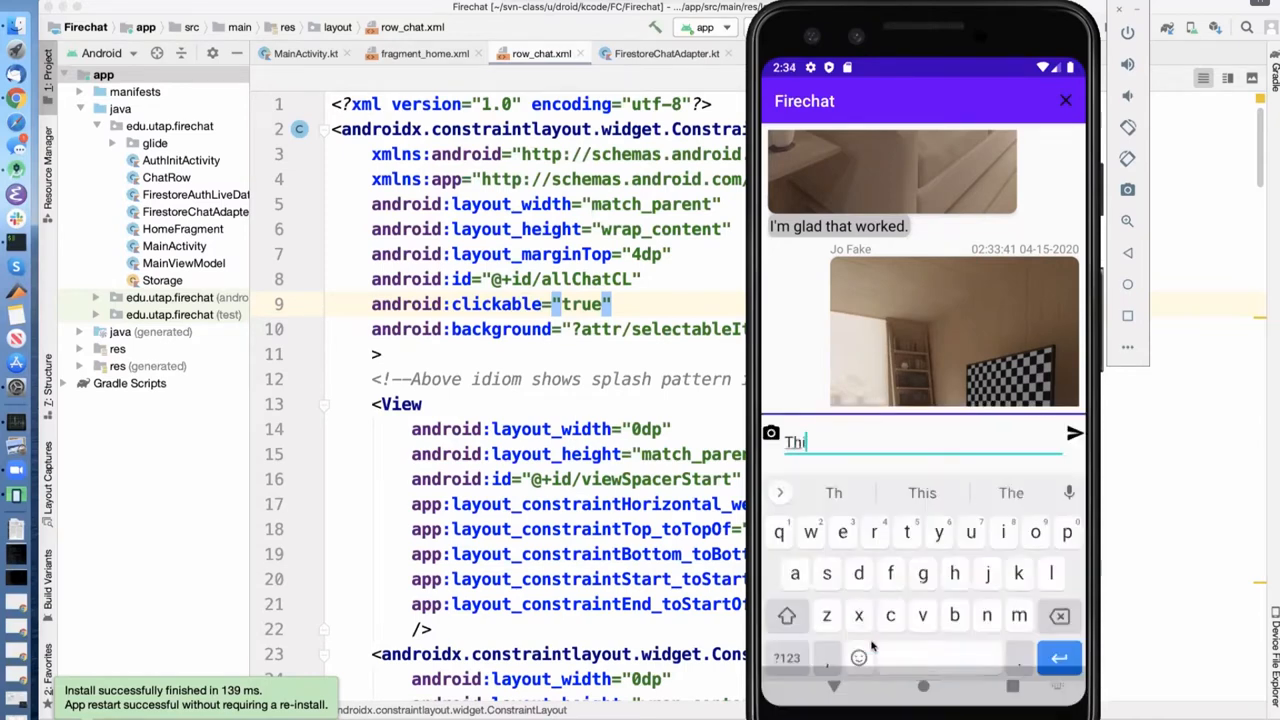
{"action": "type", "text": "This is a note with"}
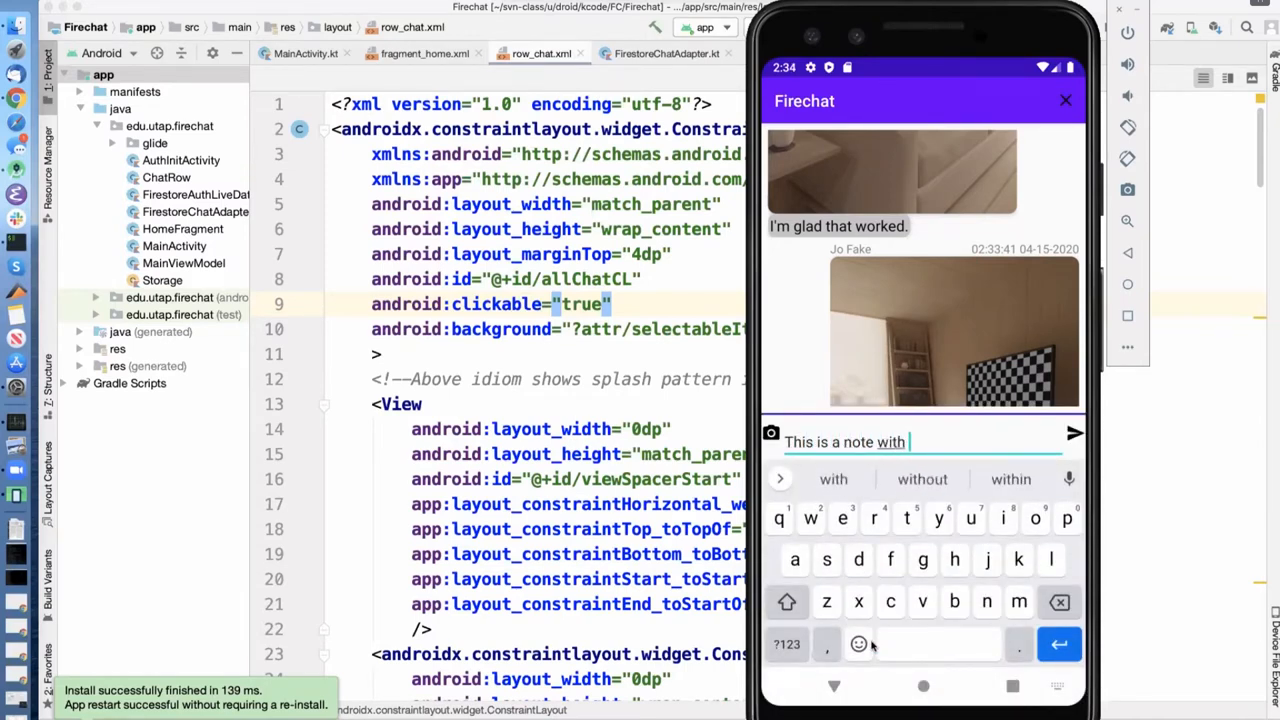
{"action": "type", "text": "no picture"}
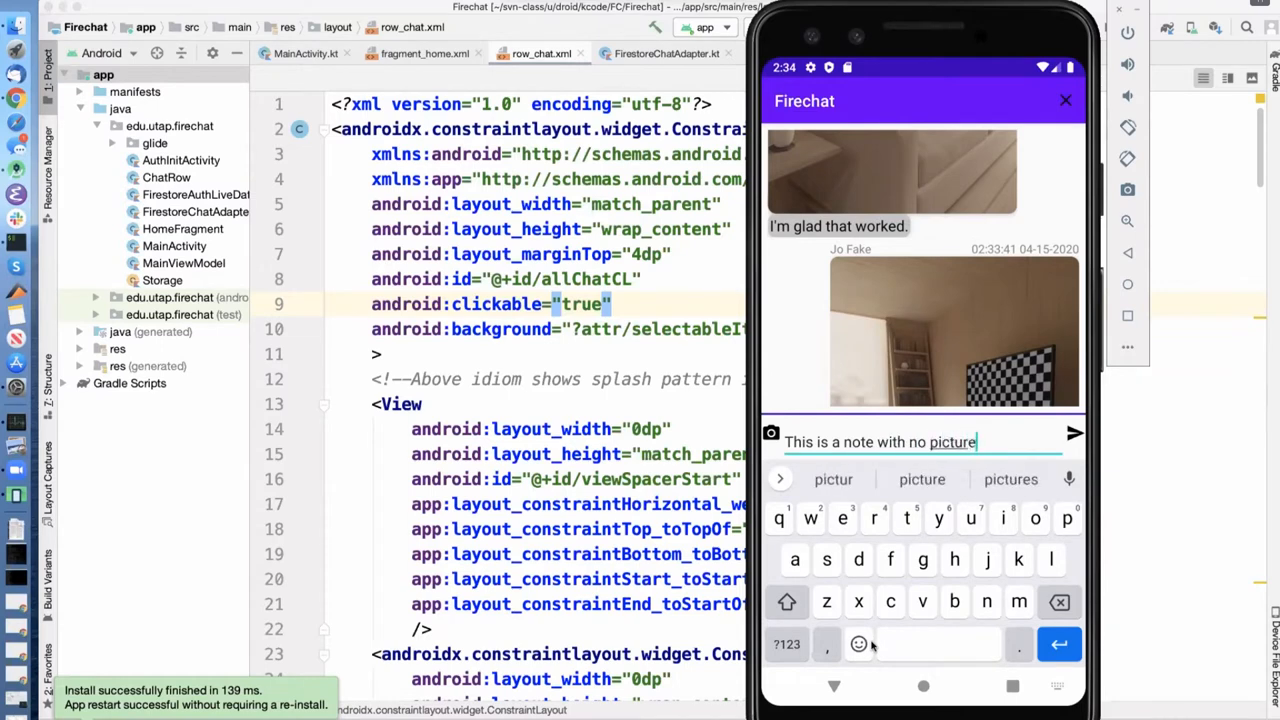
{"action": "left_click", "coordinate": [1074, 432]}
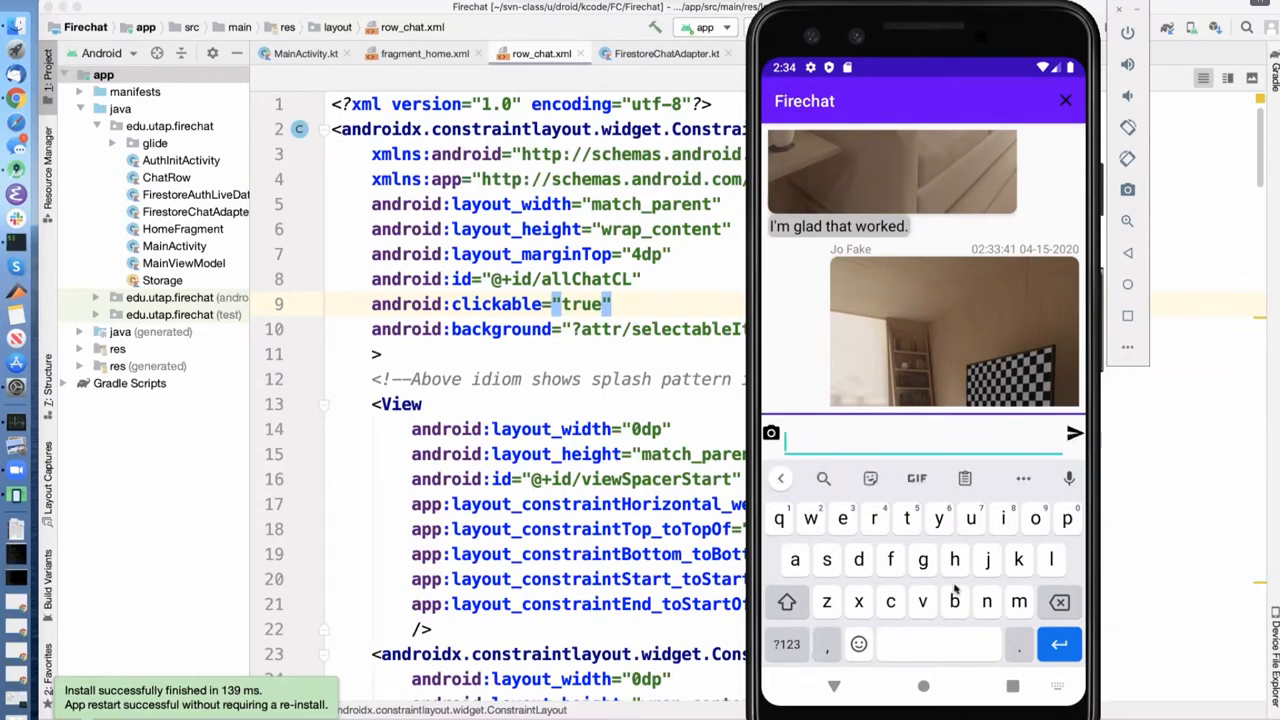
{"action": "left_click", "coordinate": [1074, 433]}
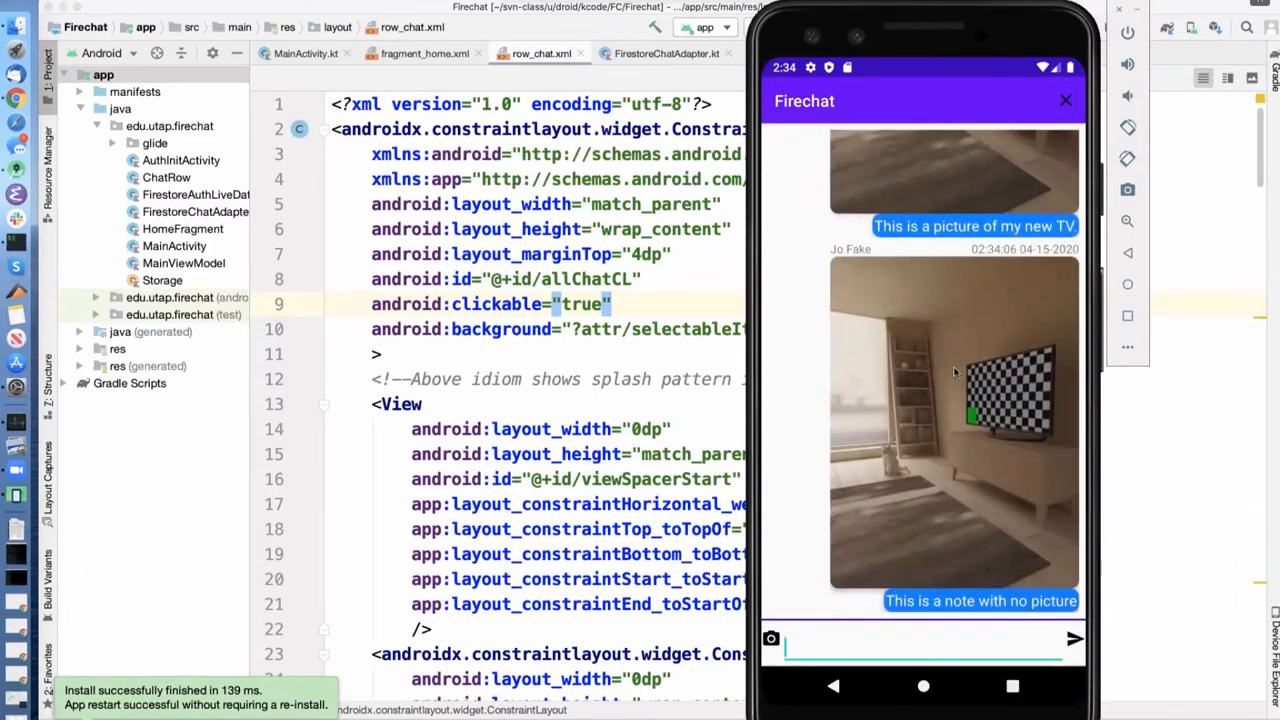
{"action": "scroll", "scroll_direction": "down", "scroll_amount": 3}
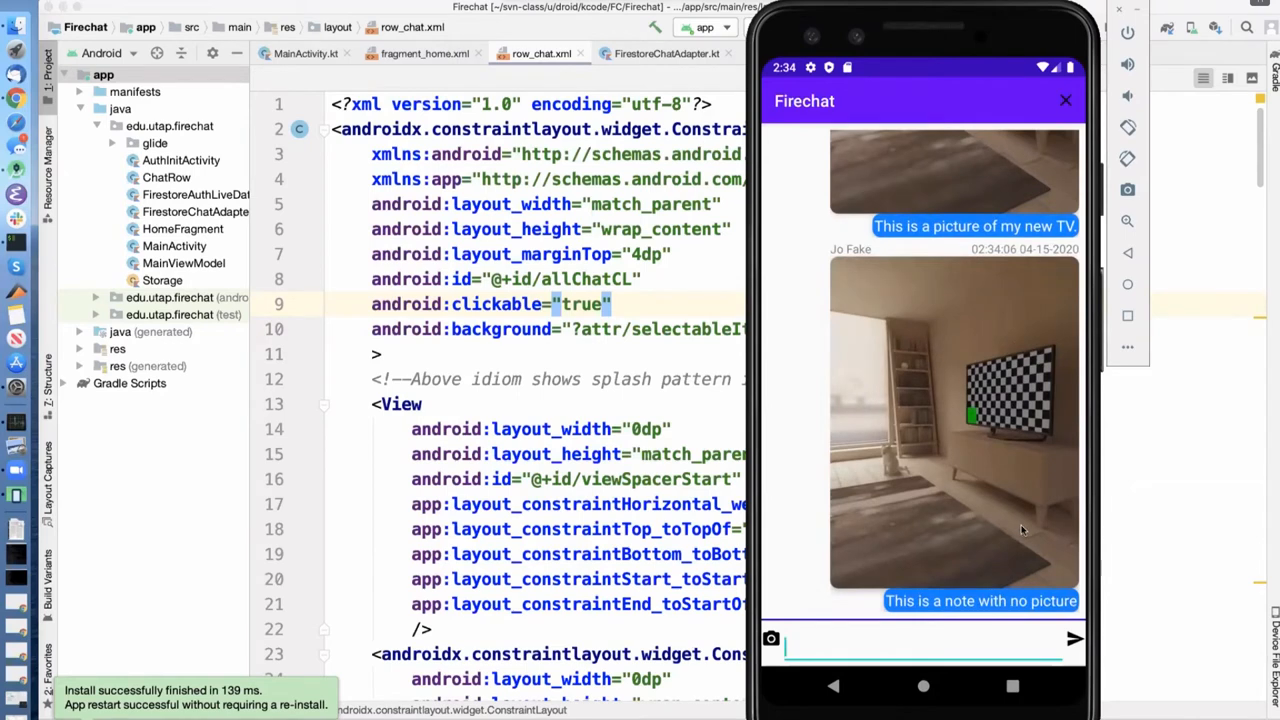
{"action": "mouse_move", "coordinate": [785, 225]}
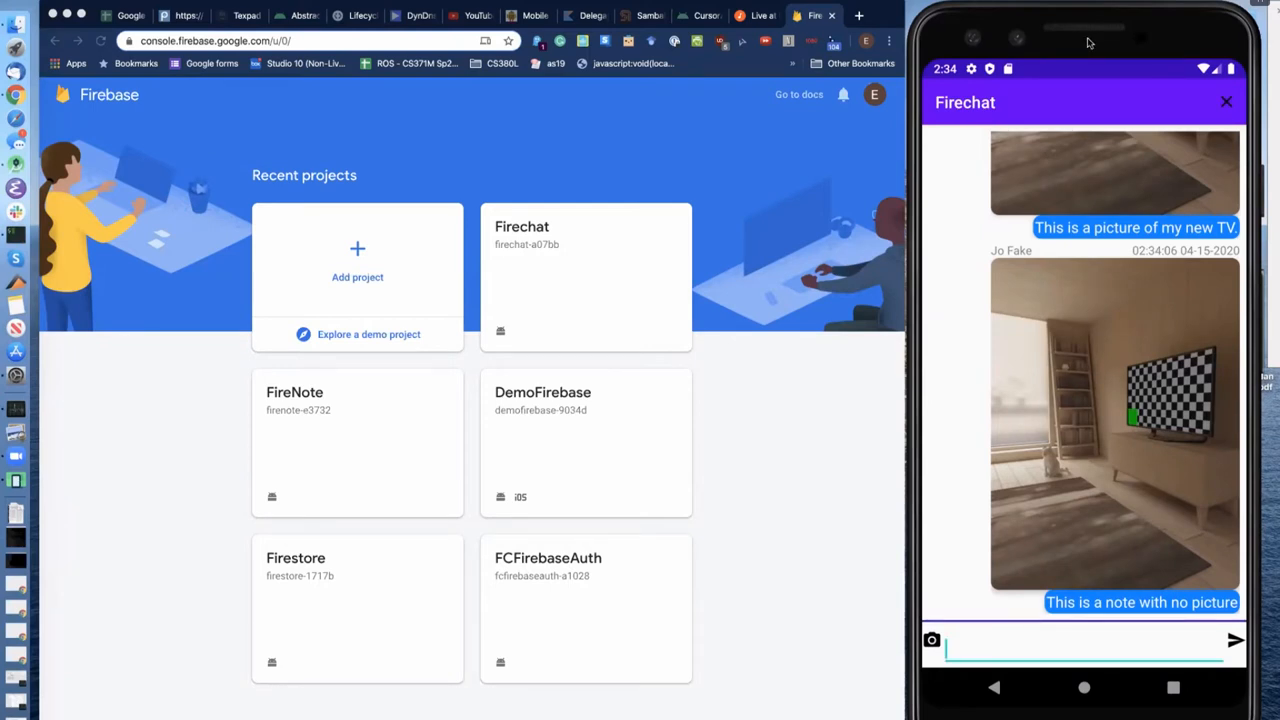
{"action": "mouse_move", "coordinate": [700, 291]}
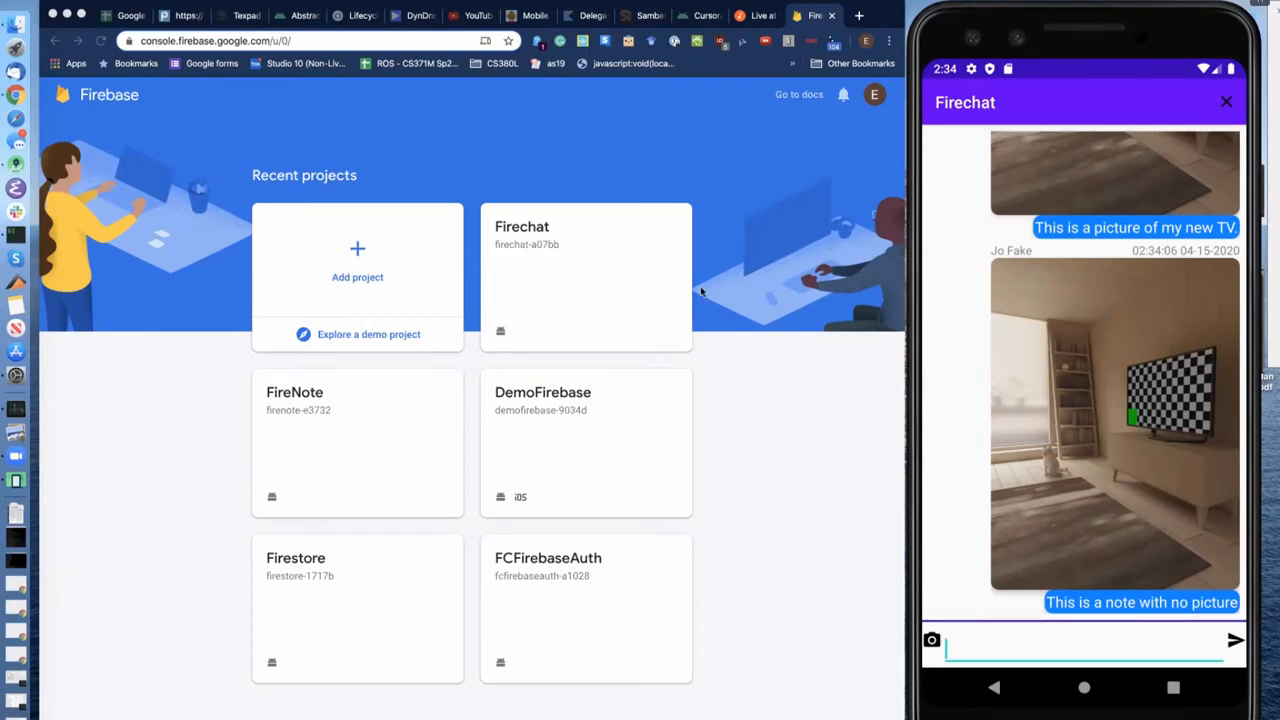
{"action": "mouse_move", "coordinate": [432, 299]}
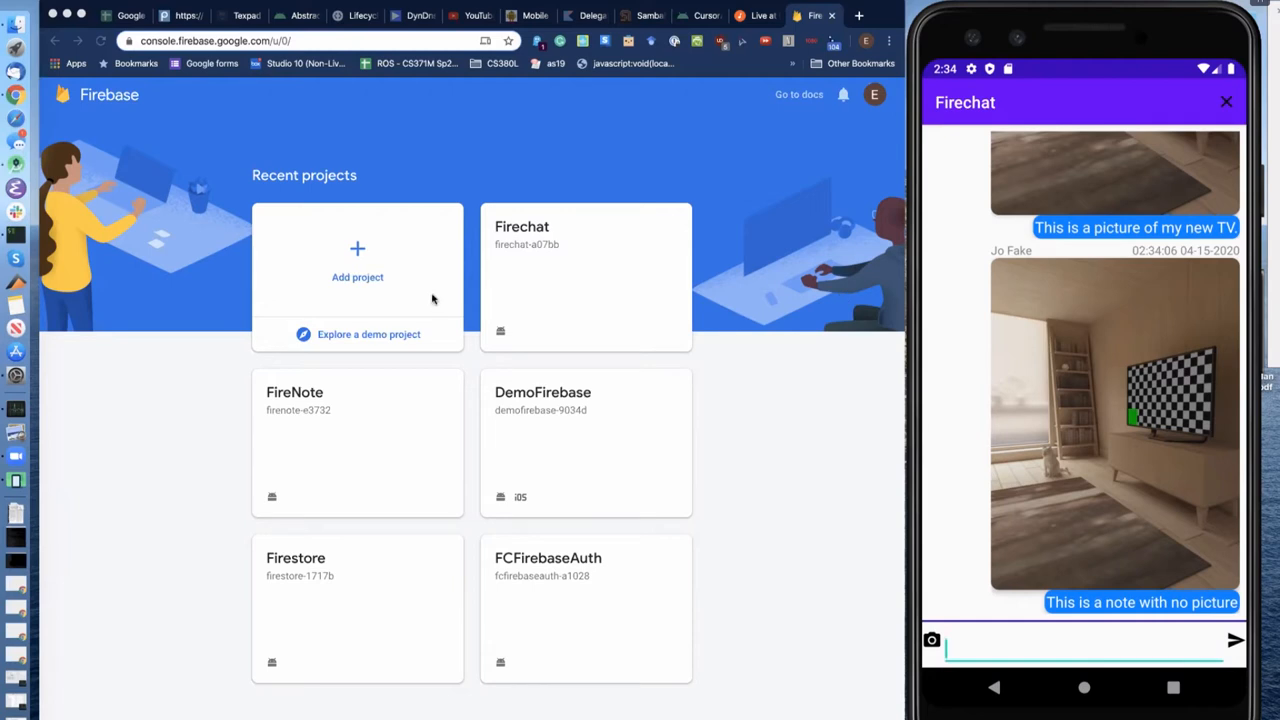
{"action": "mouse_move", "coordinate": [525, 230]}
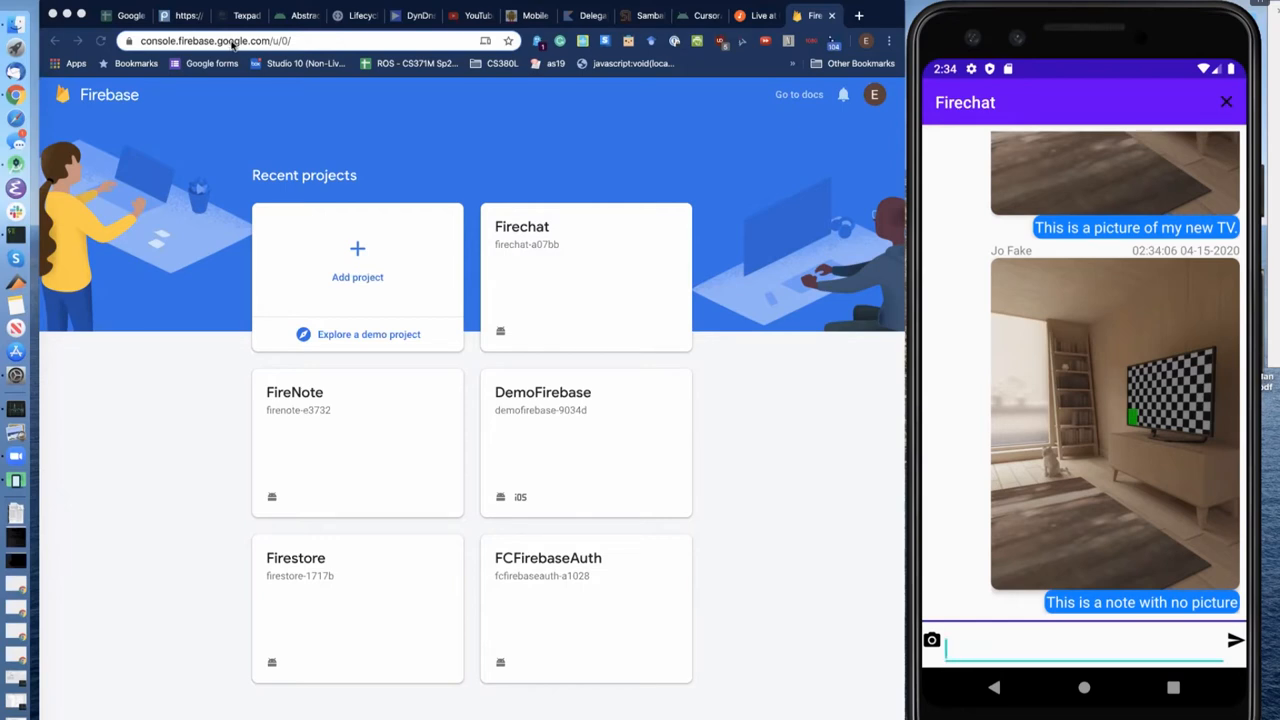
{"action": "mouse_move", "coordinate": [255, 48]}
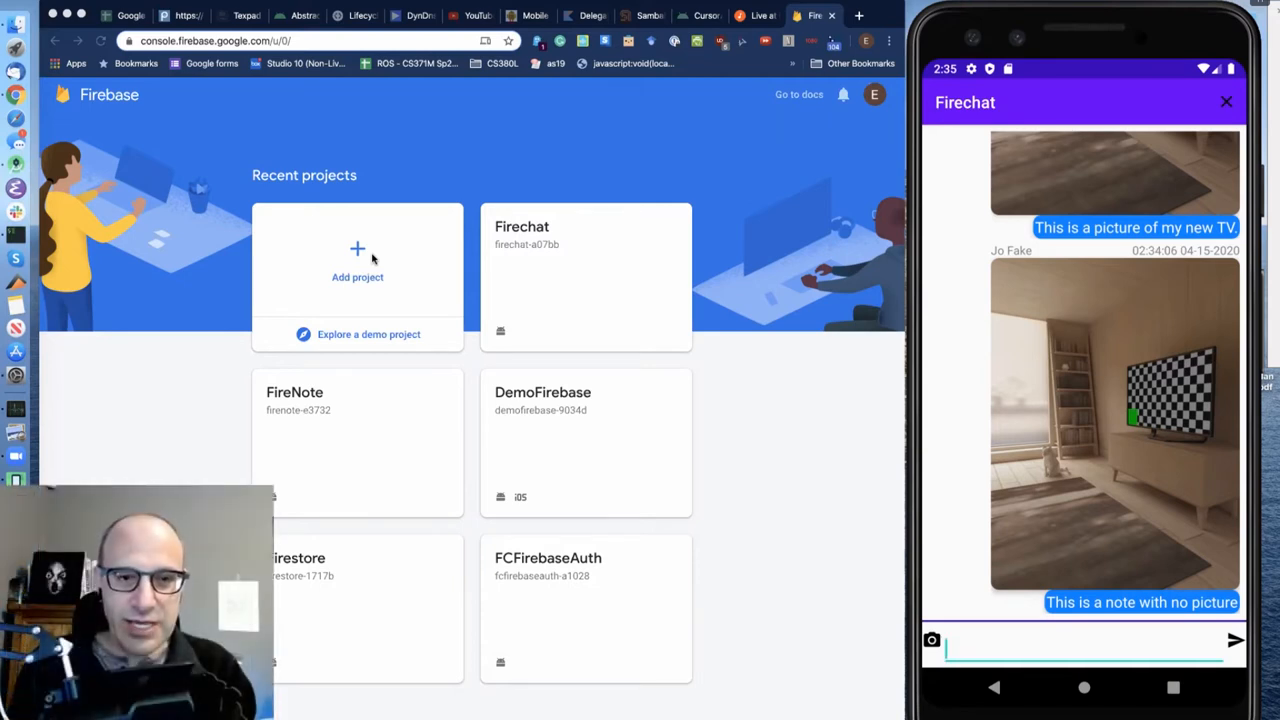
{"action": "mouse_move", "coordinate": [100, 107]}
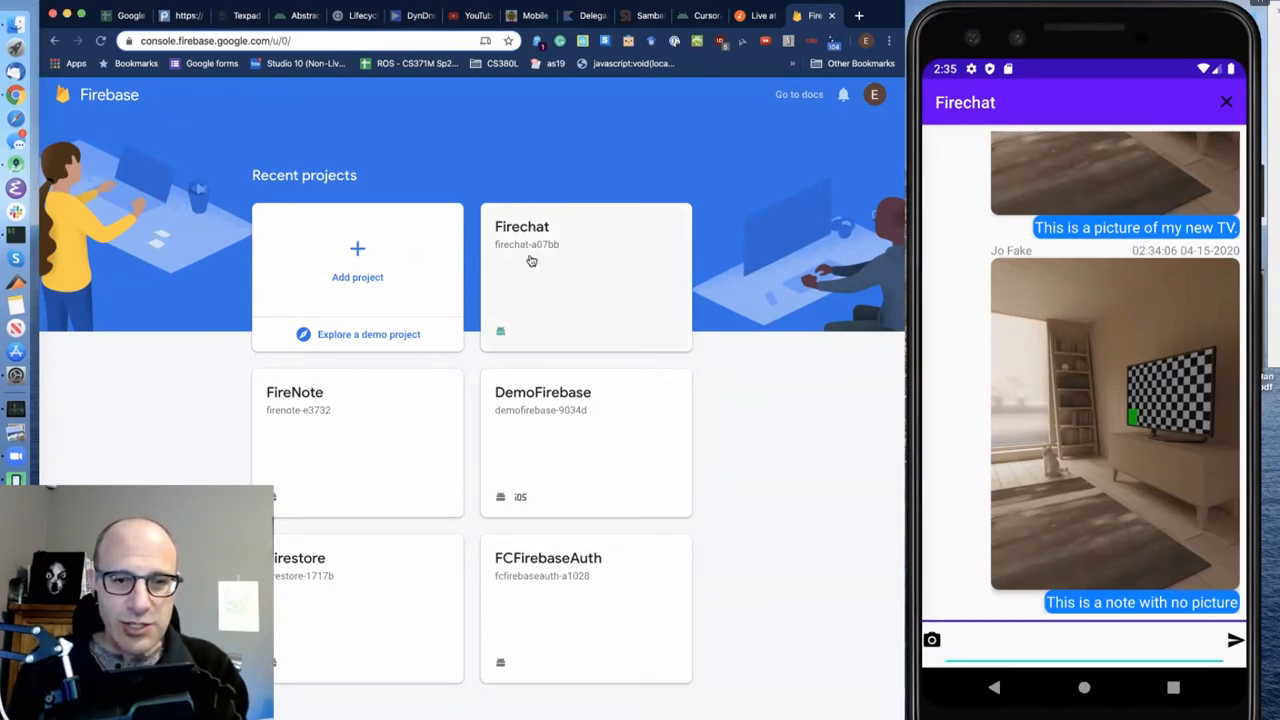
Step: Open the Firechat project card from the Firebase projects page
{"action": "left_click", "coordinate": [521, 235]}
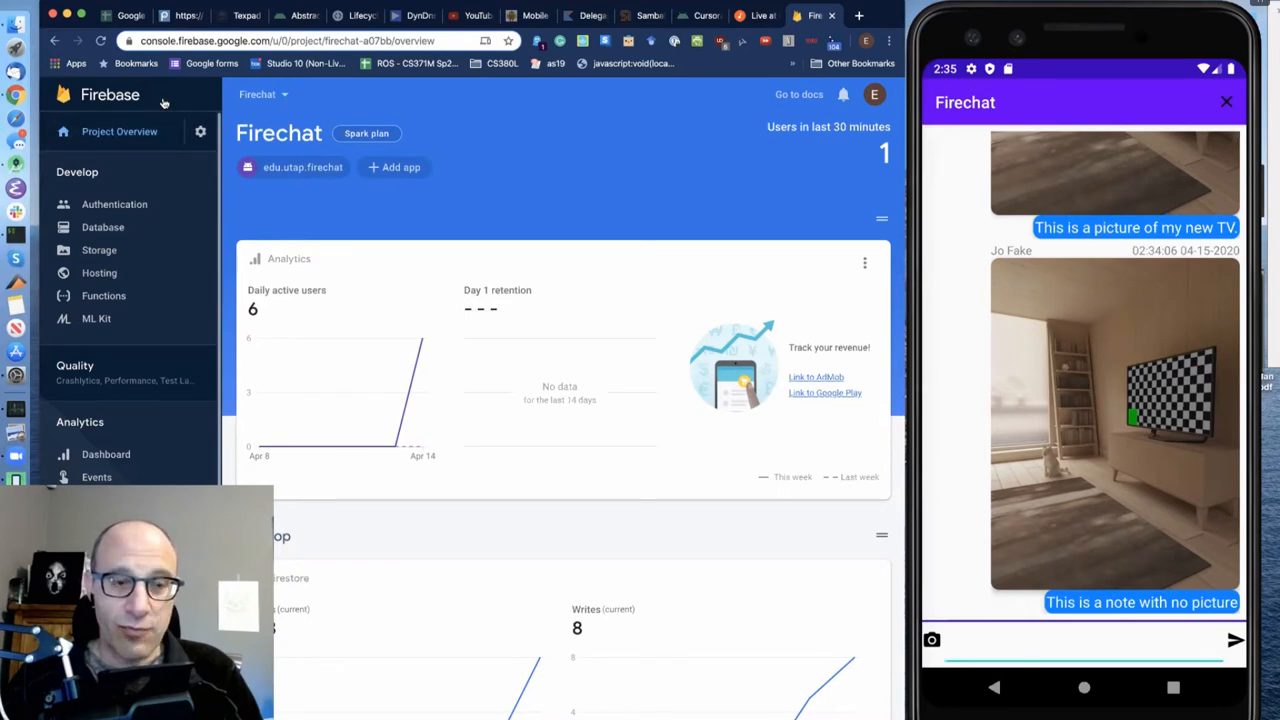
Step: Open Authentication and view the Sign-in method tab showing Email/Password enabled
{"action": "left_click", "coordinate": [114, 204]}
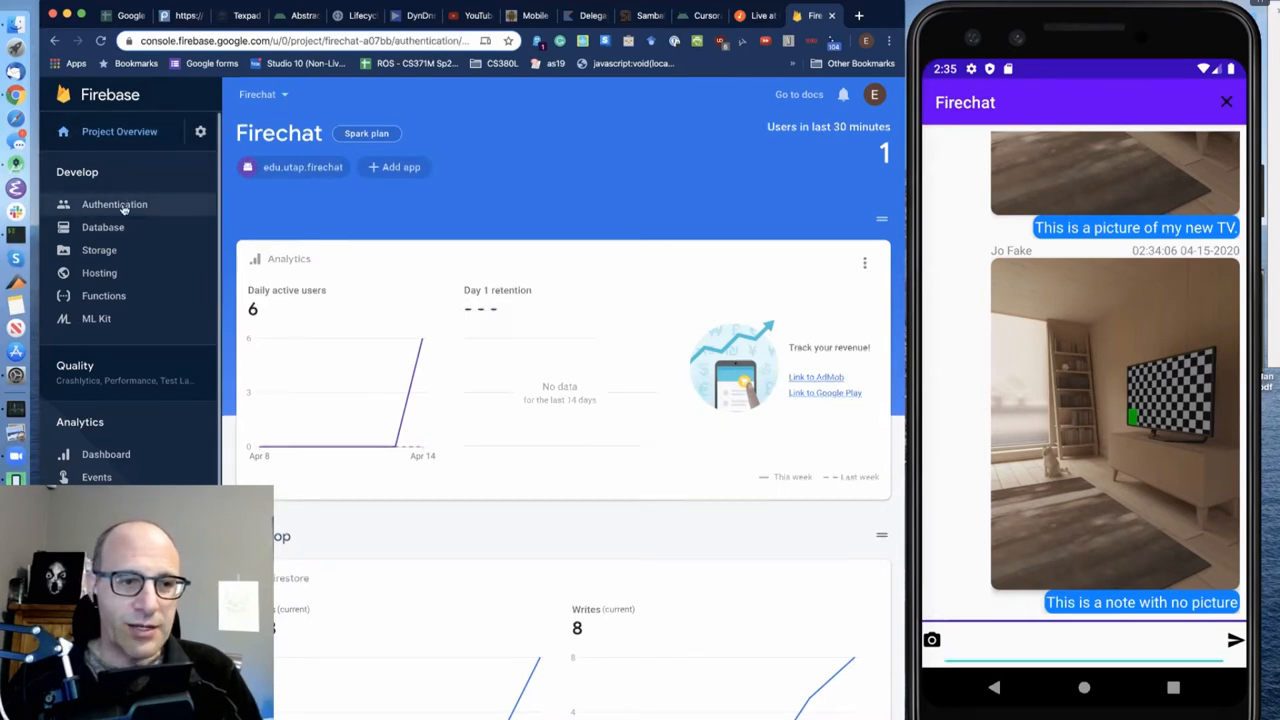
{"action": "left_click", "coordinate": [114, 204]}
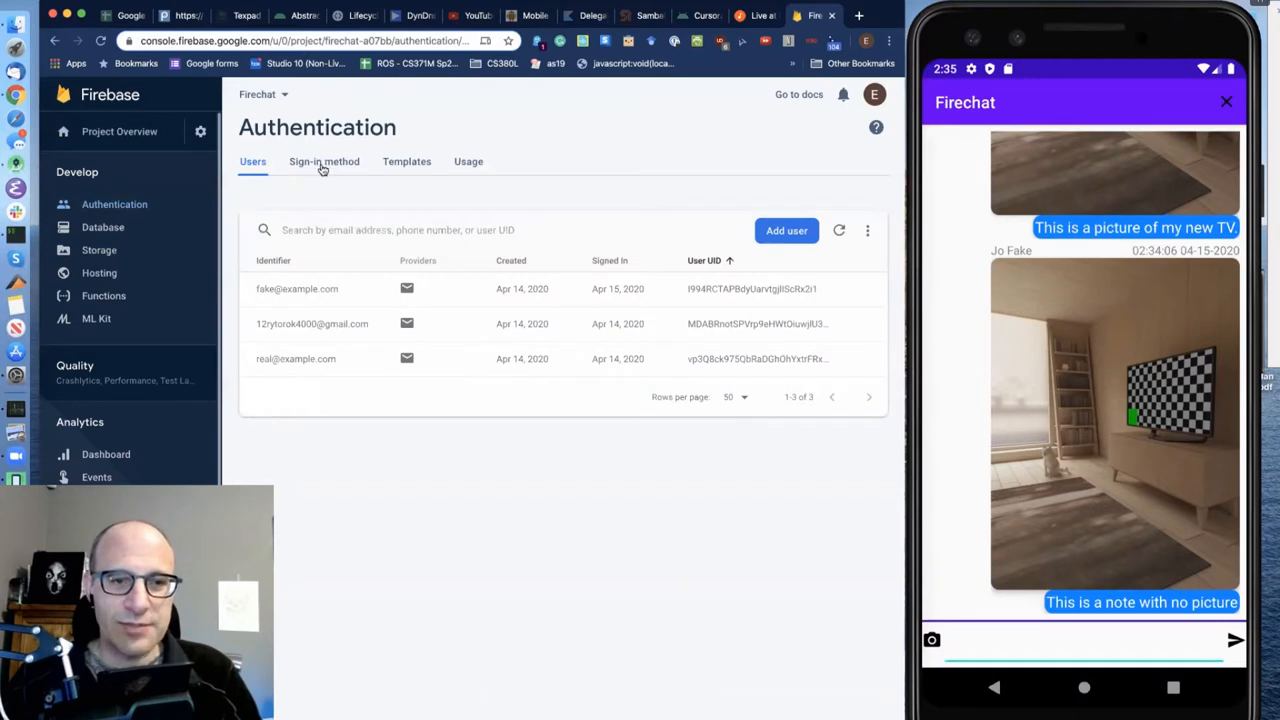
{"action": "left_click", "coordinate": [324, 161]}
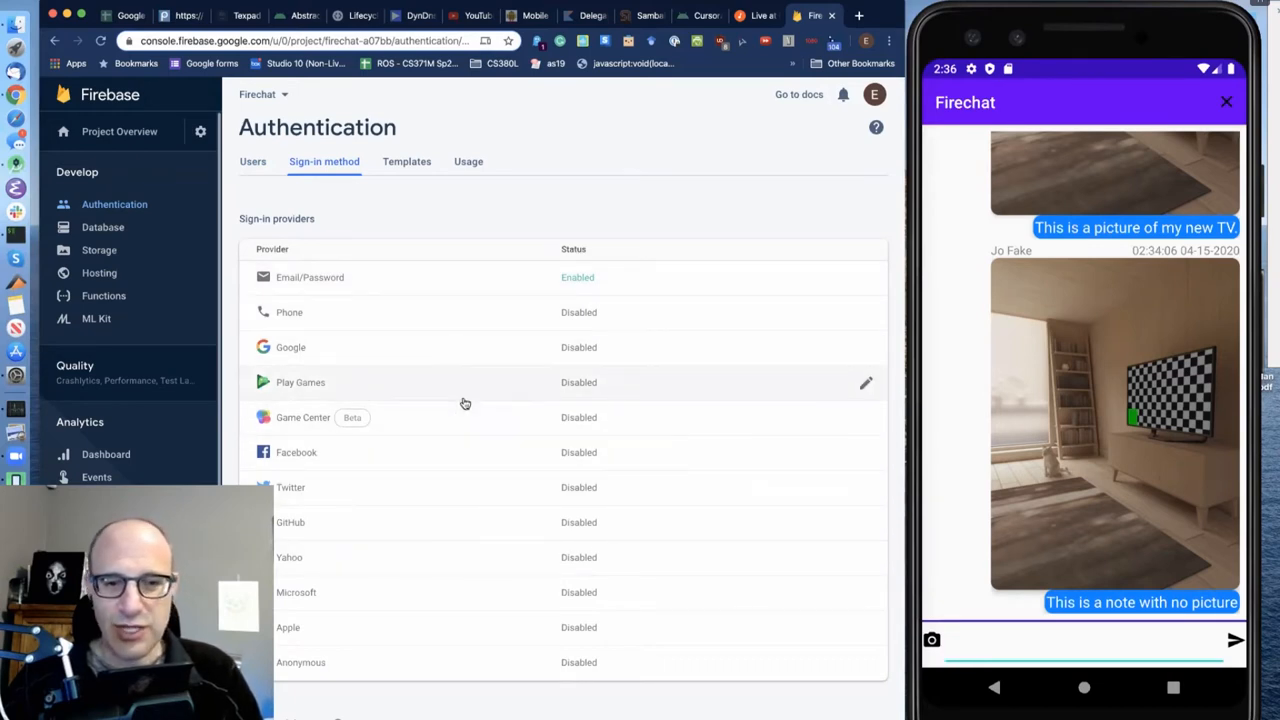
{"action": "mouse_move", "coordinate": [508, 347]}
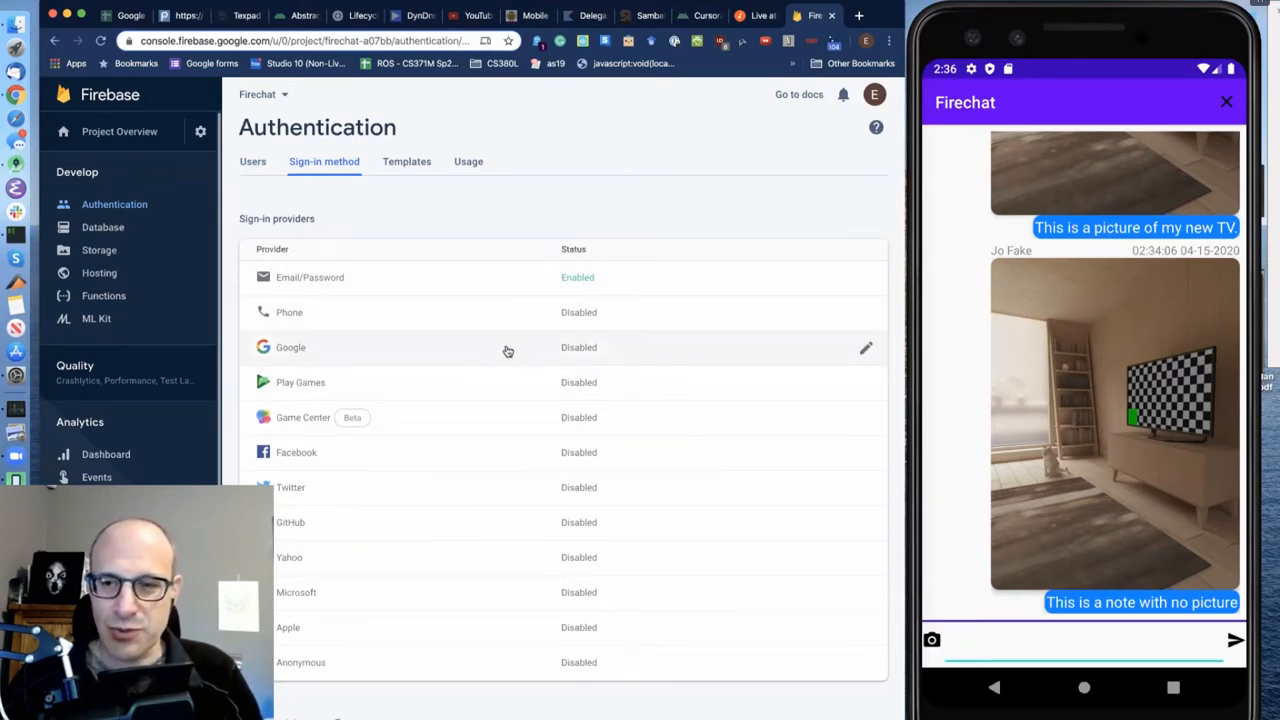
{"action": "mouse_move", "coordinate": [385, 280]}
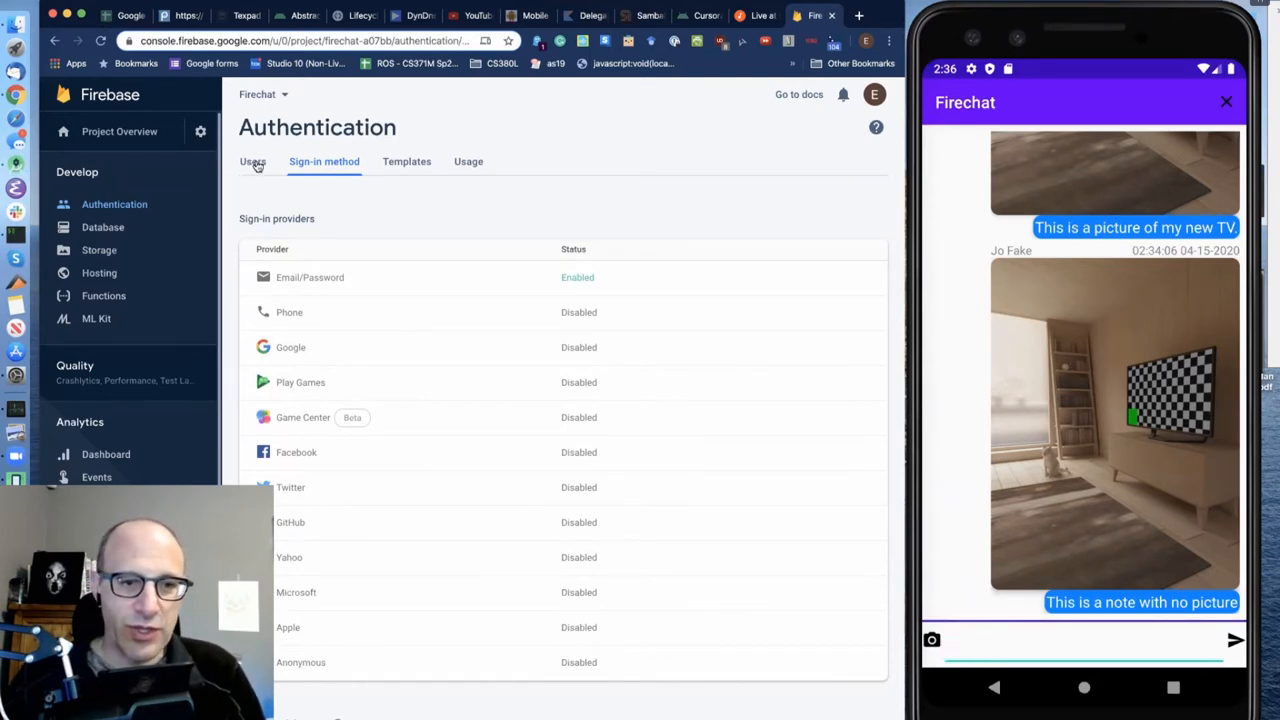
{"action": "left_click", "coordinate": [252, 161]}
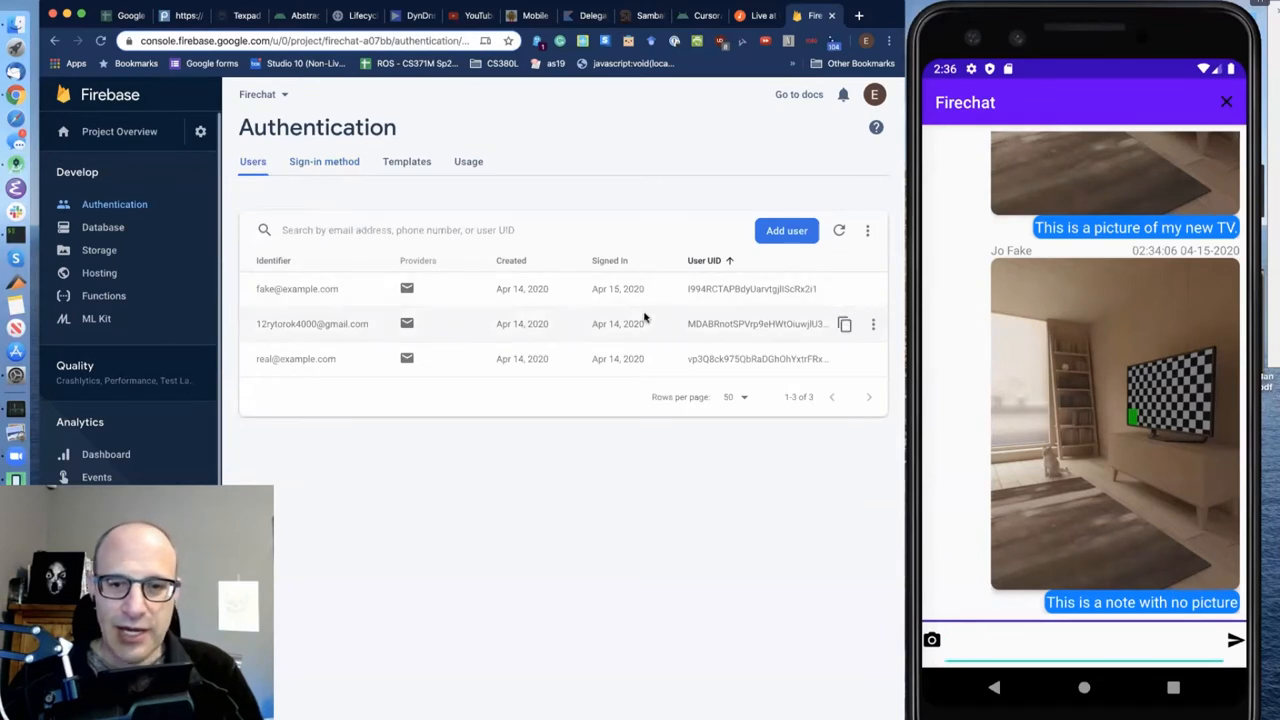
{"action": "left_click", "coordinate": [872, 323]}
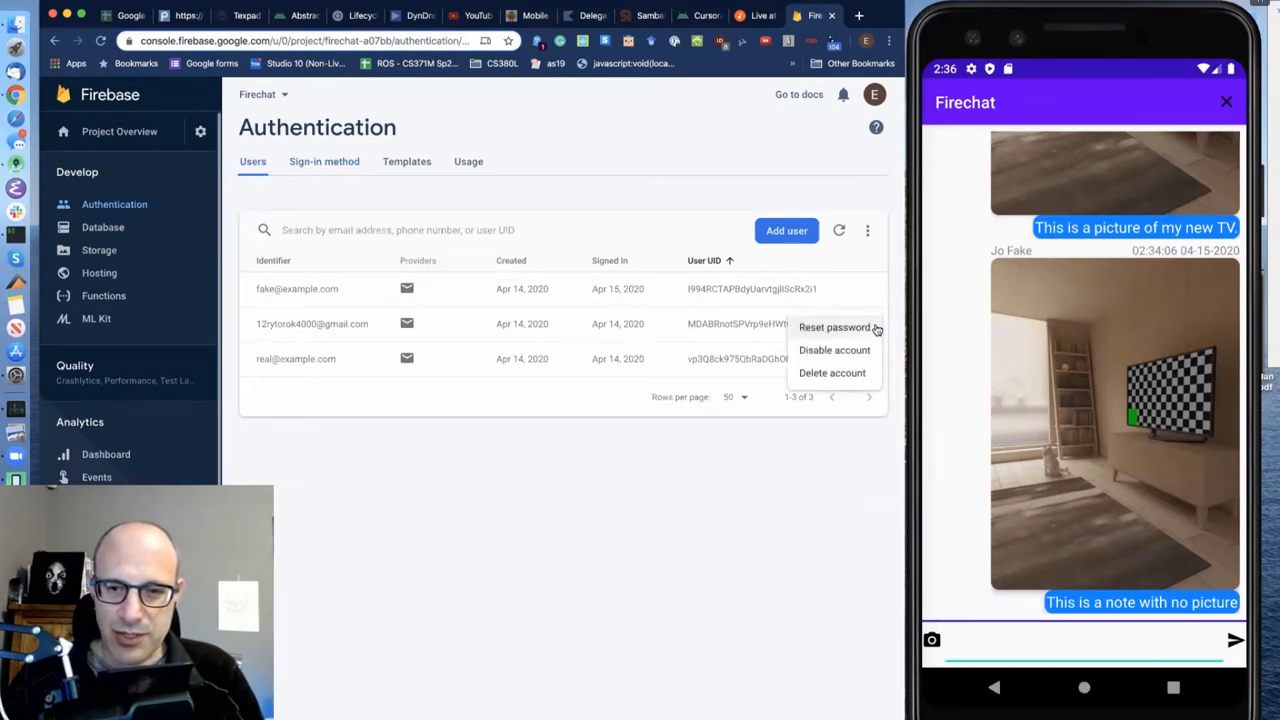
{"action": "mouse_move", "coordinate": [832, 372]}
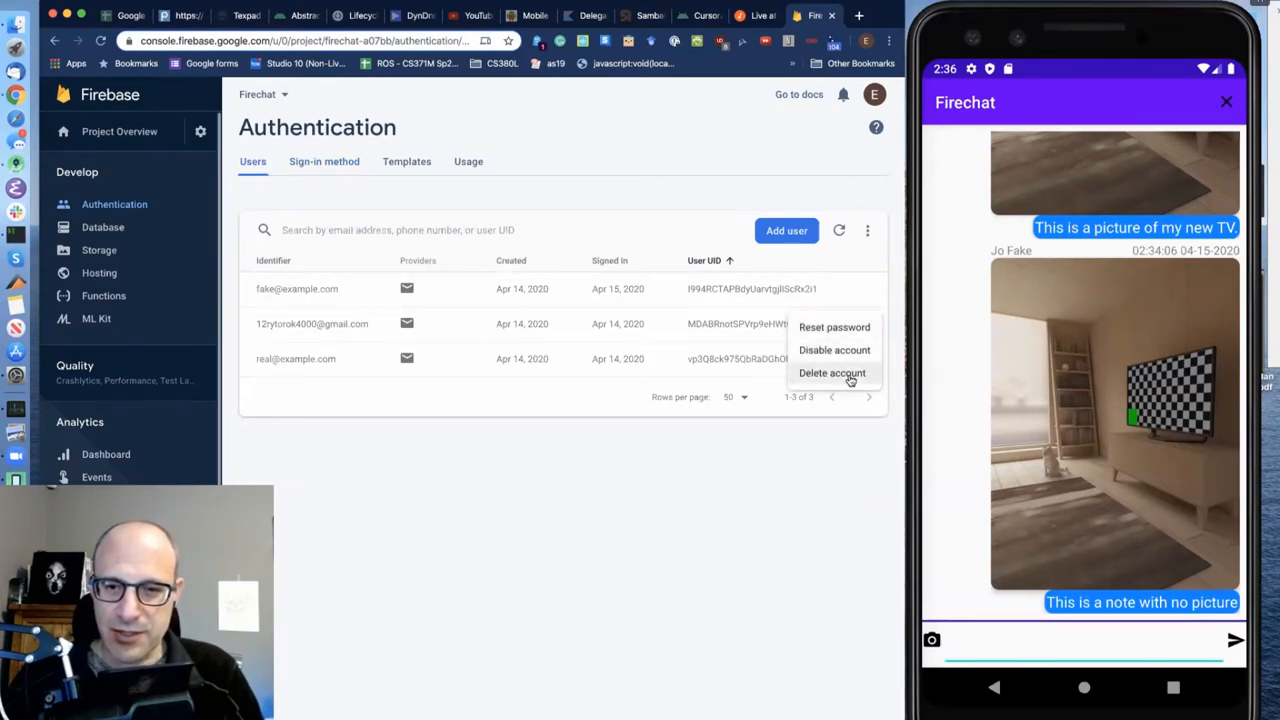
{"action": "left_click", "coordinate": [832, 372]}
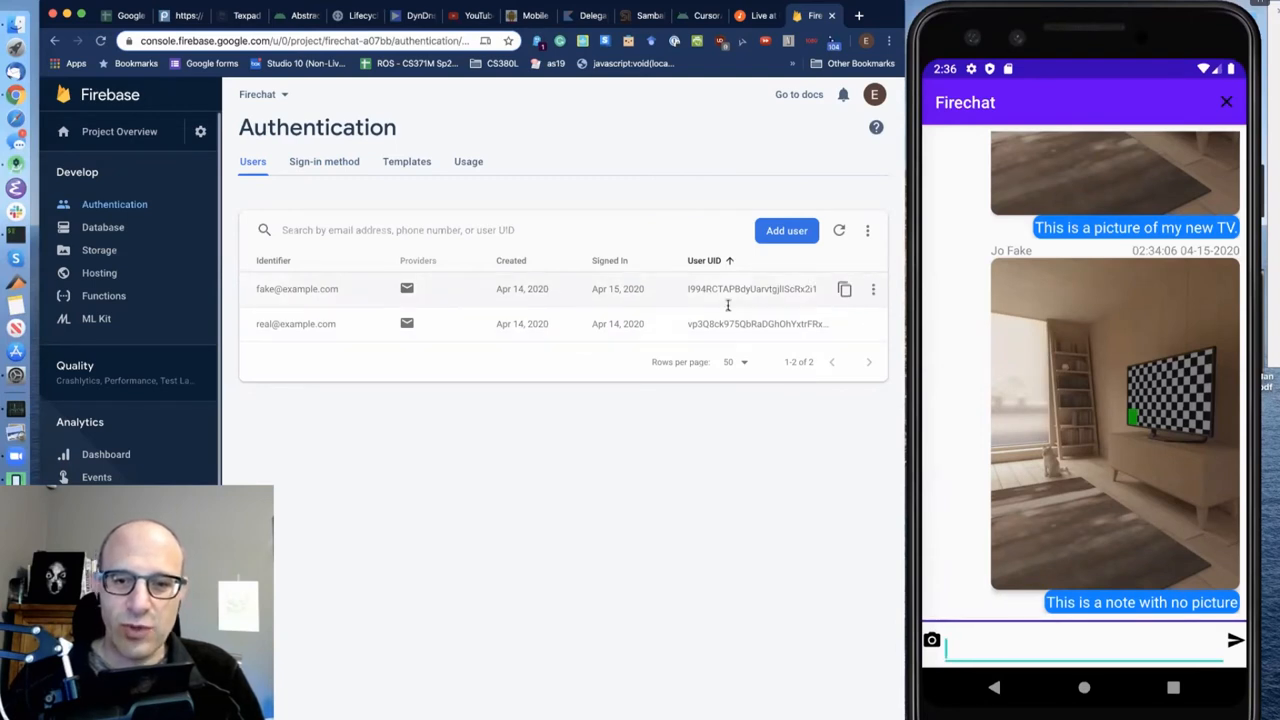
{"action": "mouse_move", "coordinate": [957, 265]}
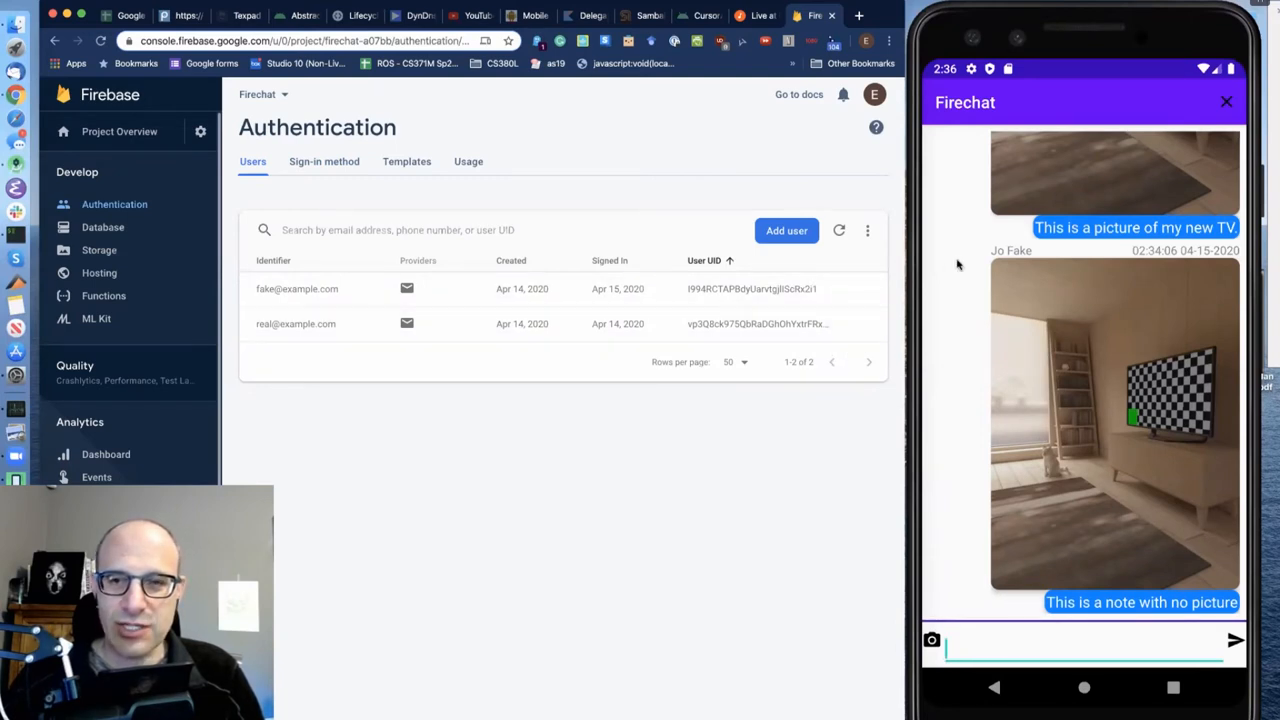
{"action": "mouse_move", "coordinate": [954, 197]}
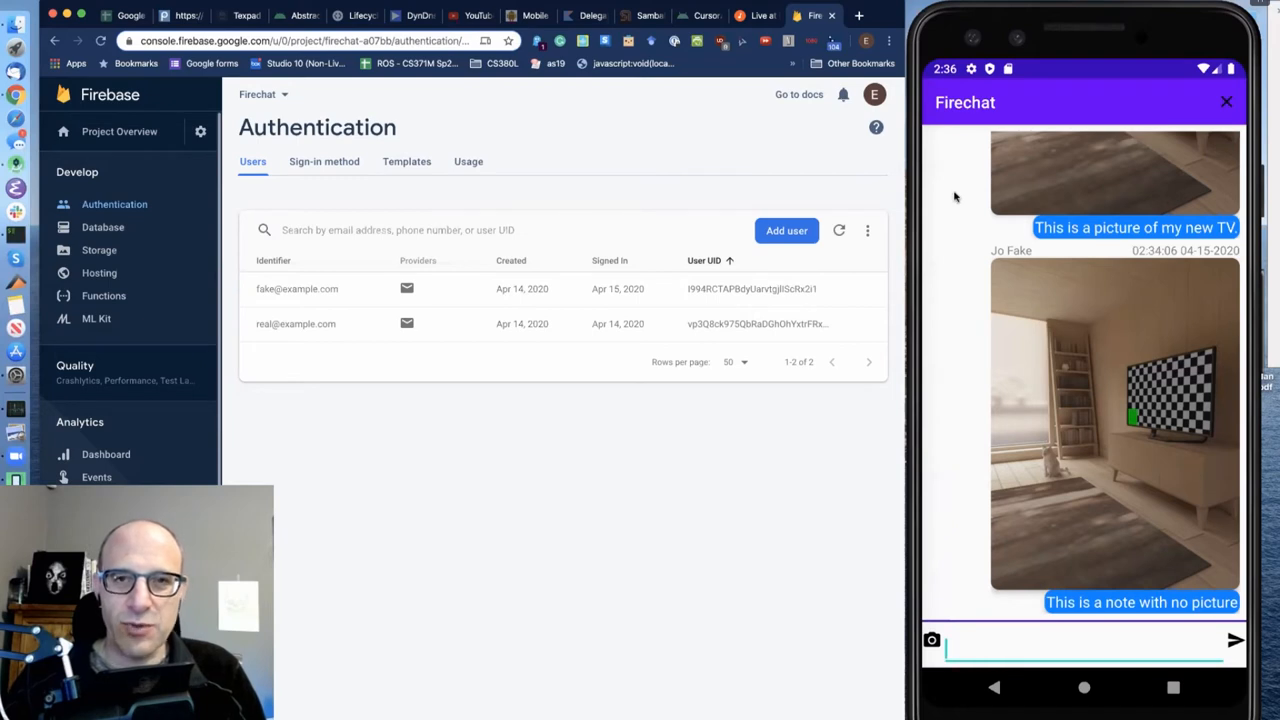
{"action": "mouse_move", "coordinate": [958, 190]}
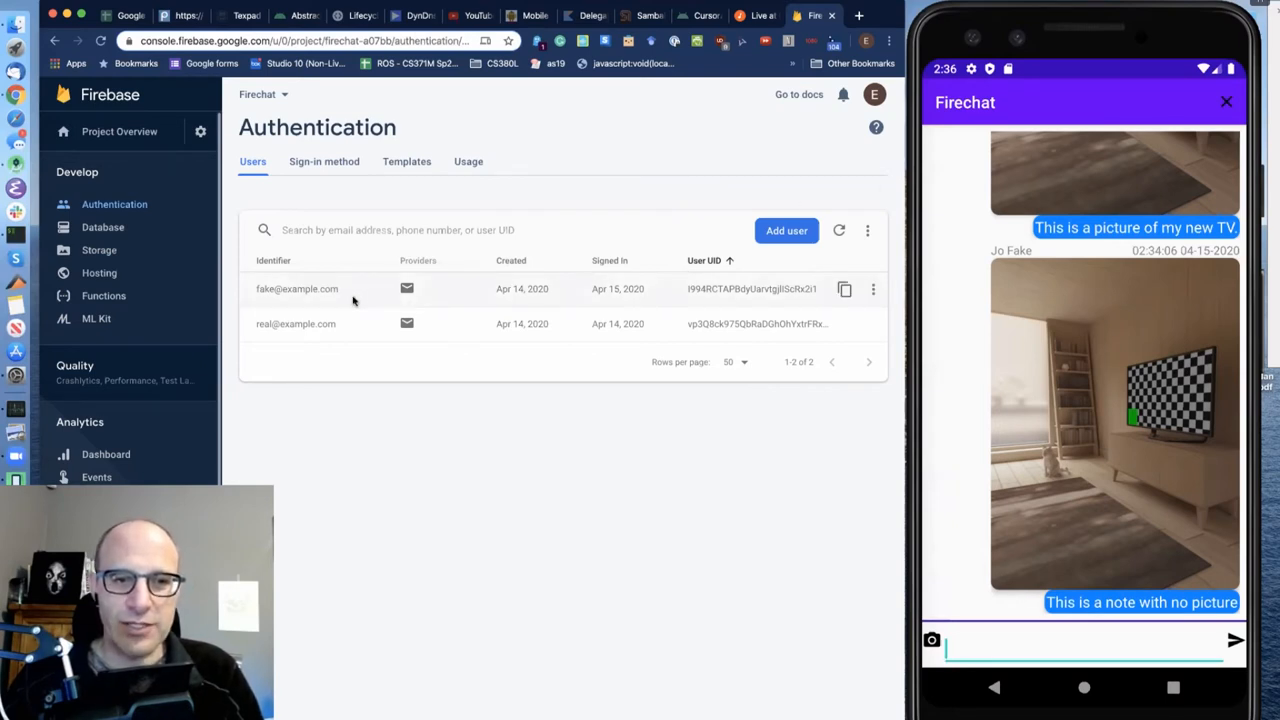
{"action": "mouse_move", "coordinate": [200, 214]}
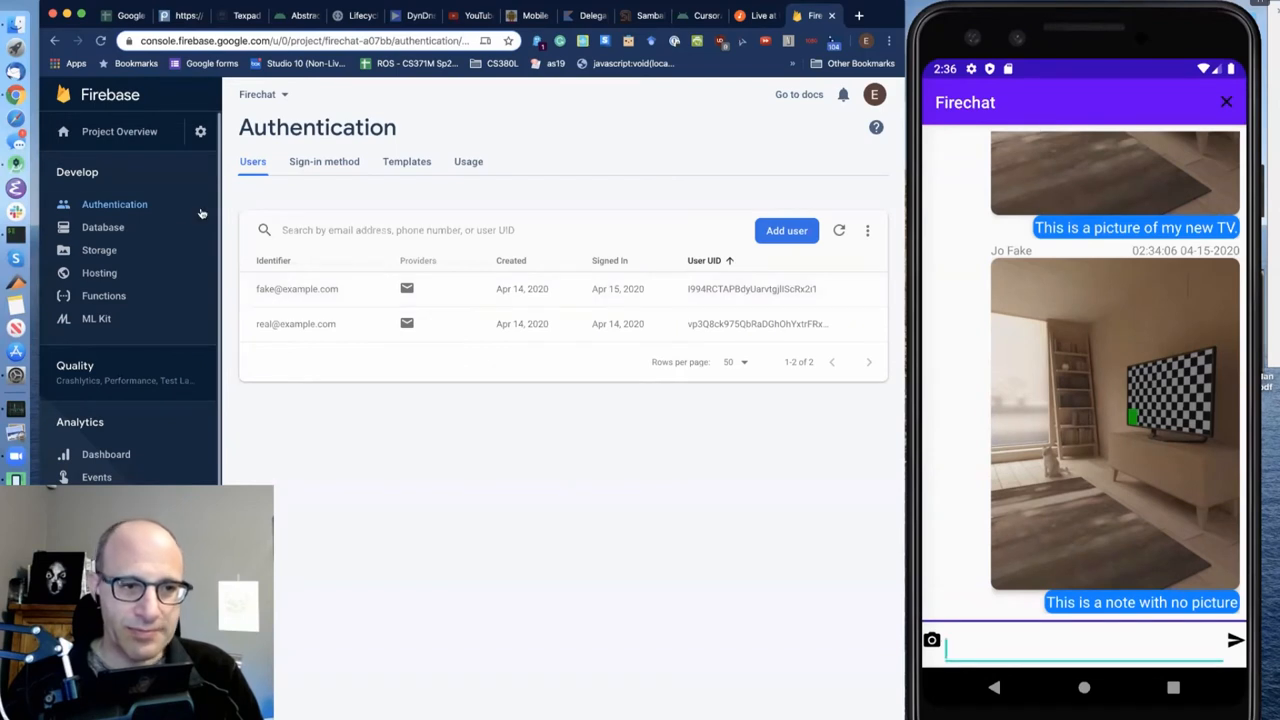
Step: Open Cloud Firestore's Rules tab showing authenticated-only read and write rules
{"action": "left_click", "coordinate": [103, 227]}
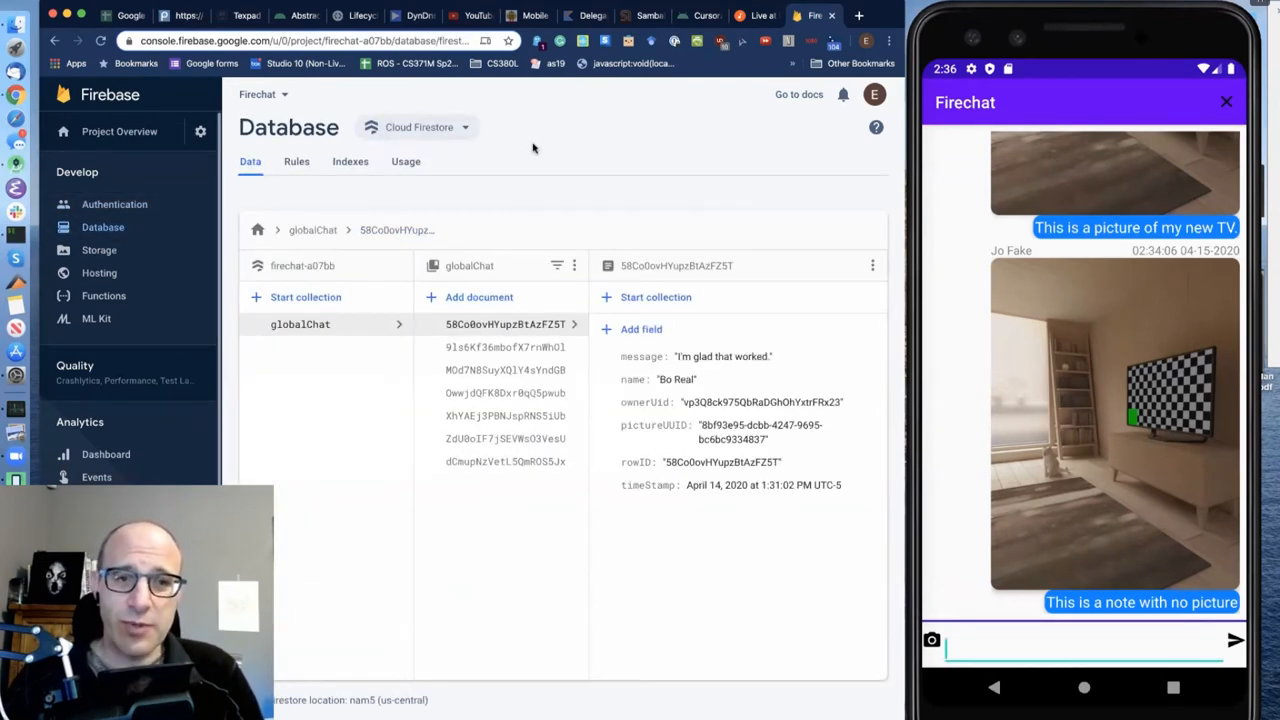
{"action": "mouse_move", "coordinate": [505, 166]}
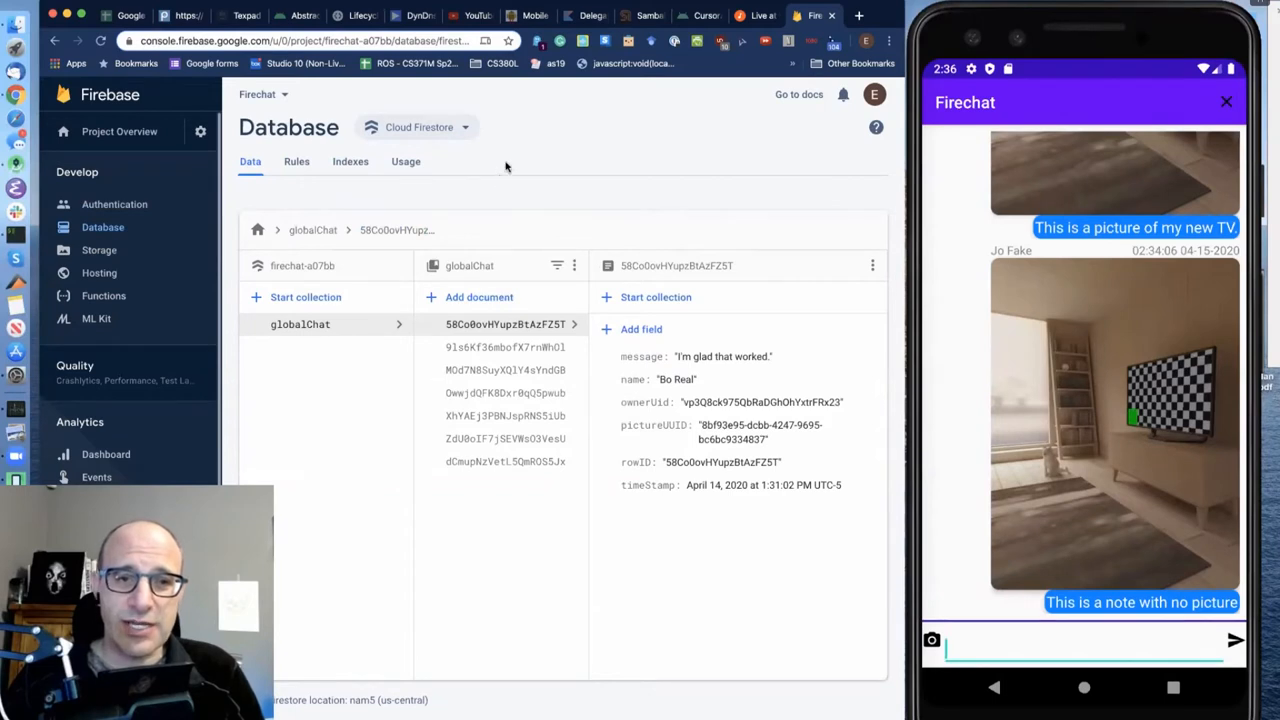
{"action": "mouse_move", "coordinate": [511, 159]}
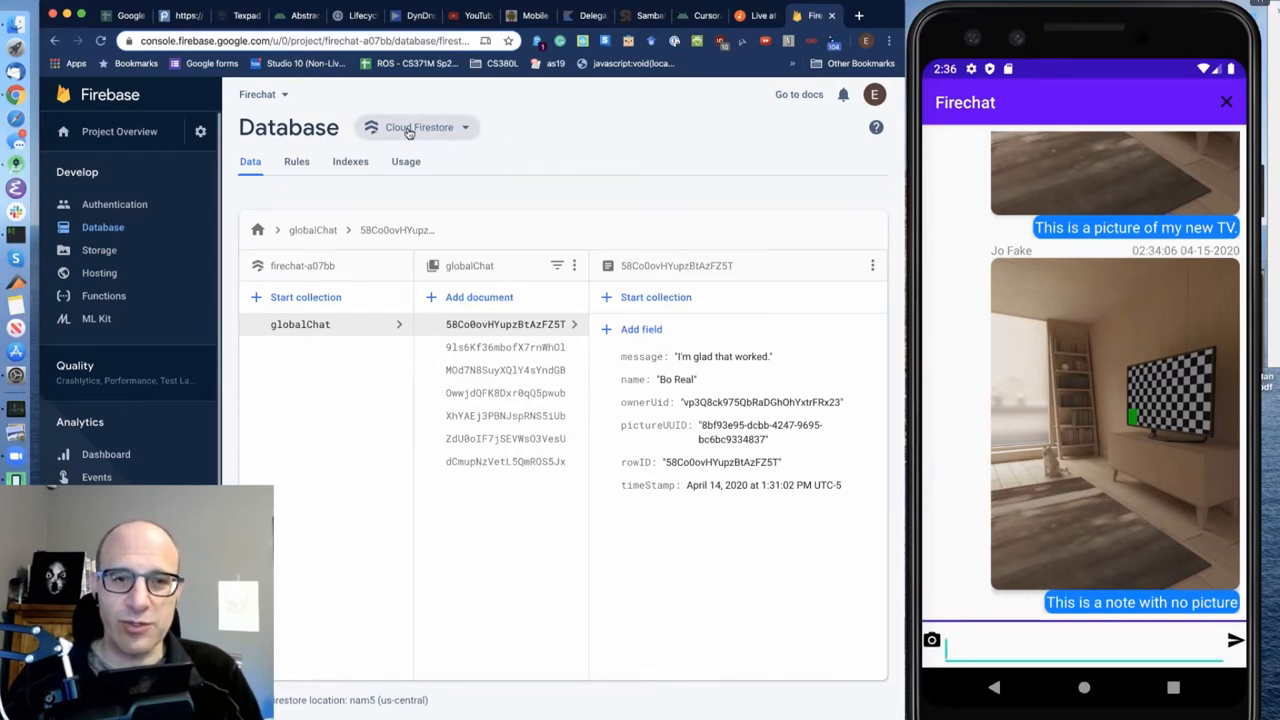
{"action": "left_click", "coordinate": [418, 127]}
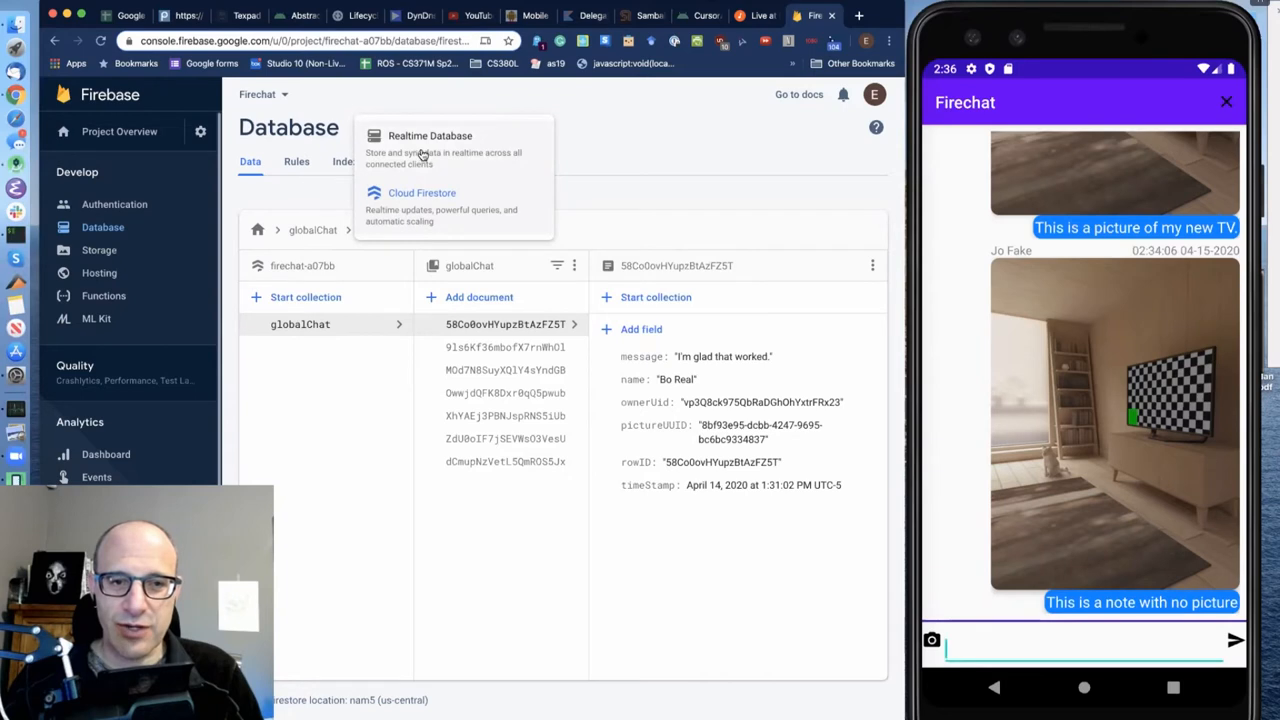
{"action": "mouse_move", "coordinate": [658, 139]}
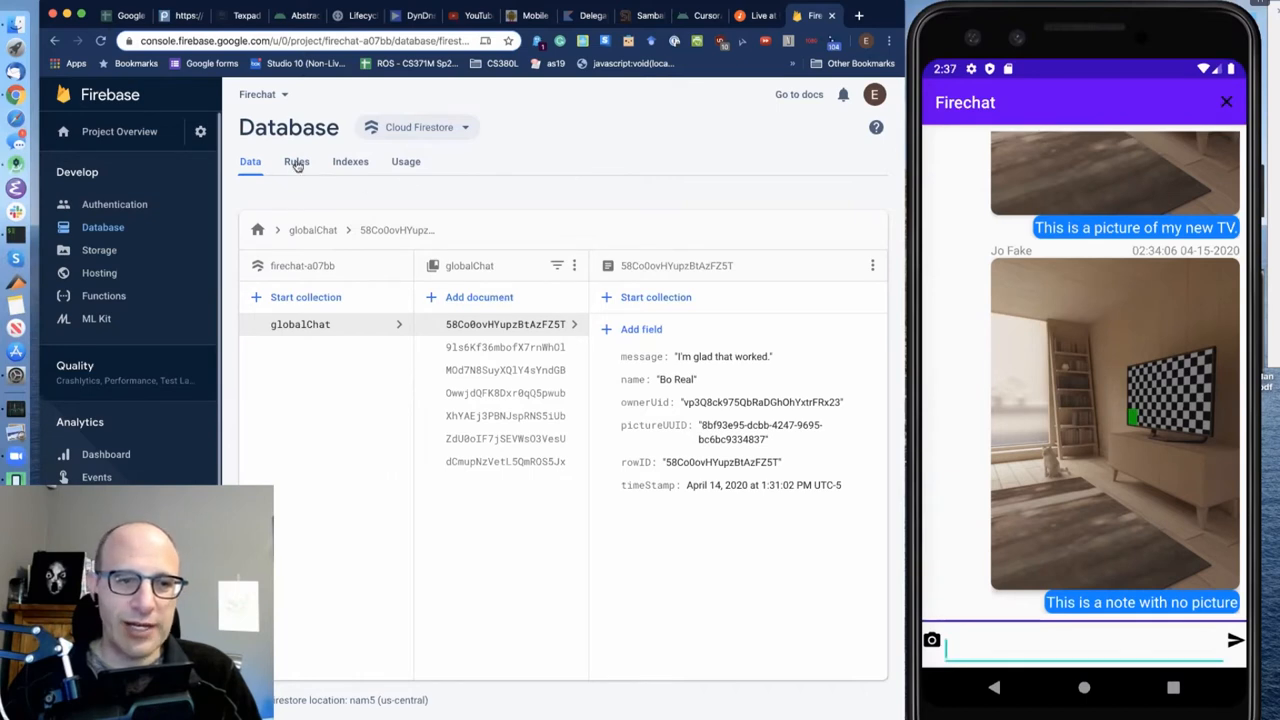
{"action": "left_click", "coordinate": [296, 161]}
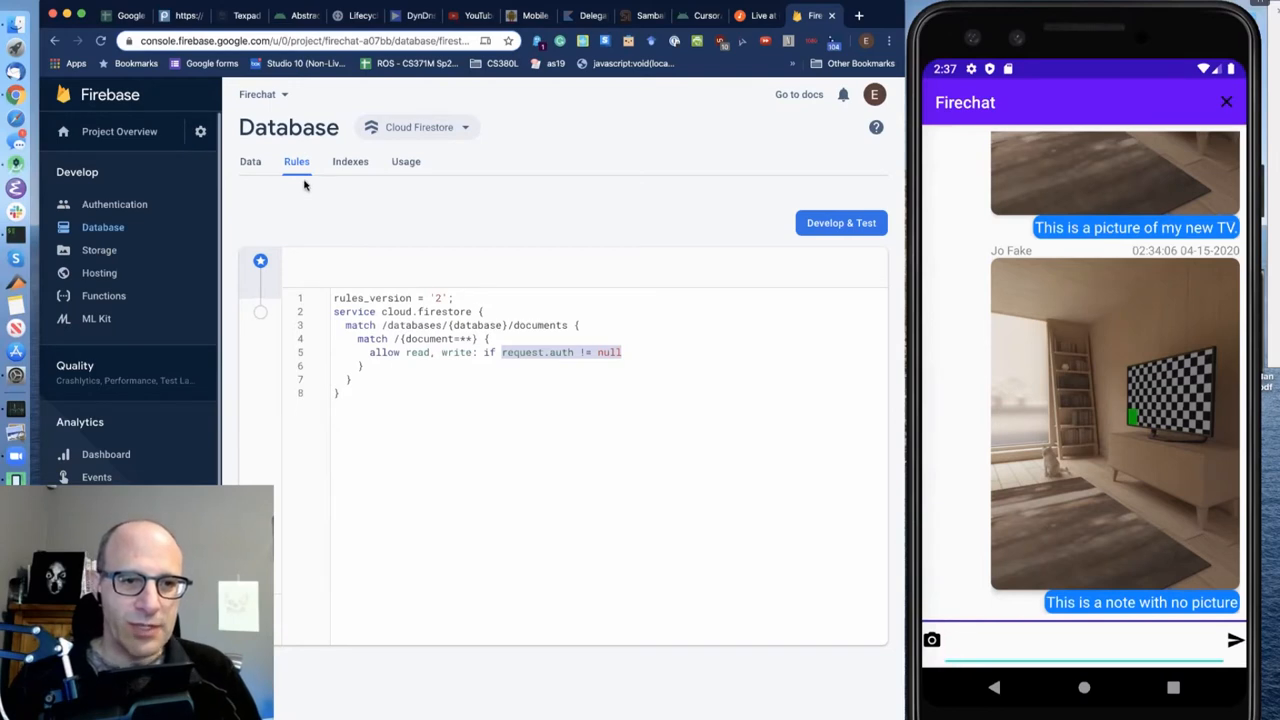
Step: Switch to the Data tab showing globalChat's first message document
{"action": "left_click", "coordinate": [250, 161]}
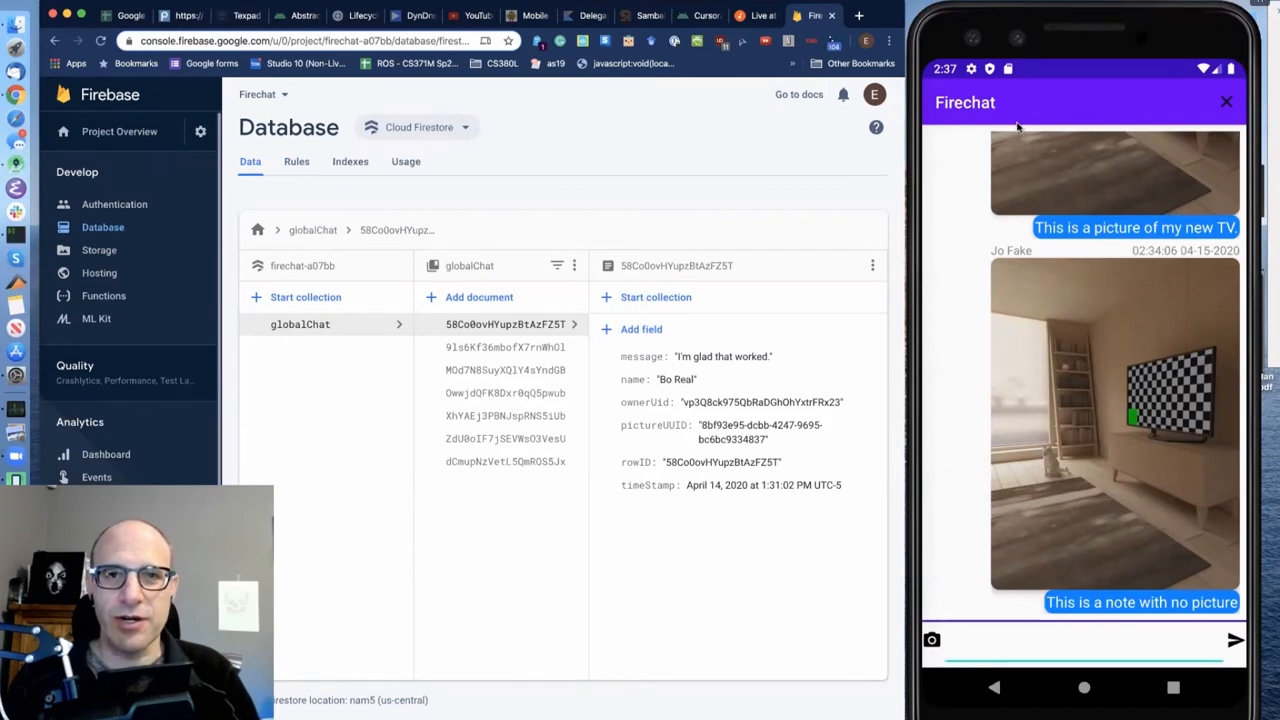
{"action": "mouse_move", "coordinate": [1112, 482]}
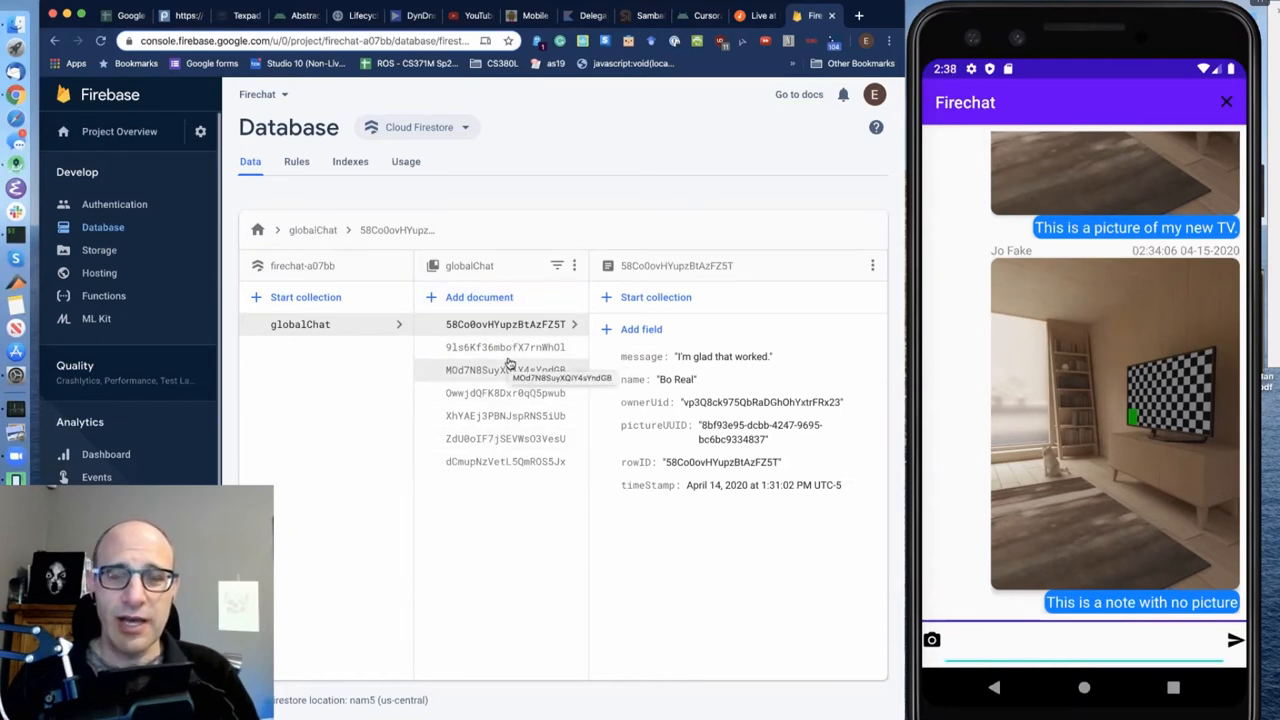
{"action": "mouse_move", "coordinate": [710, 490]}
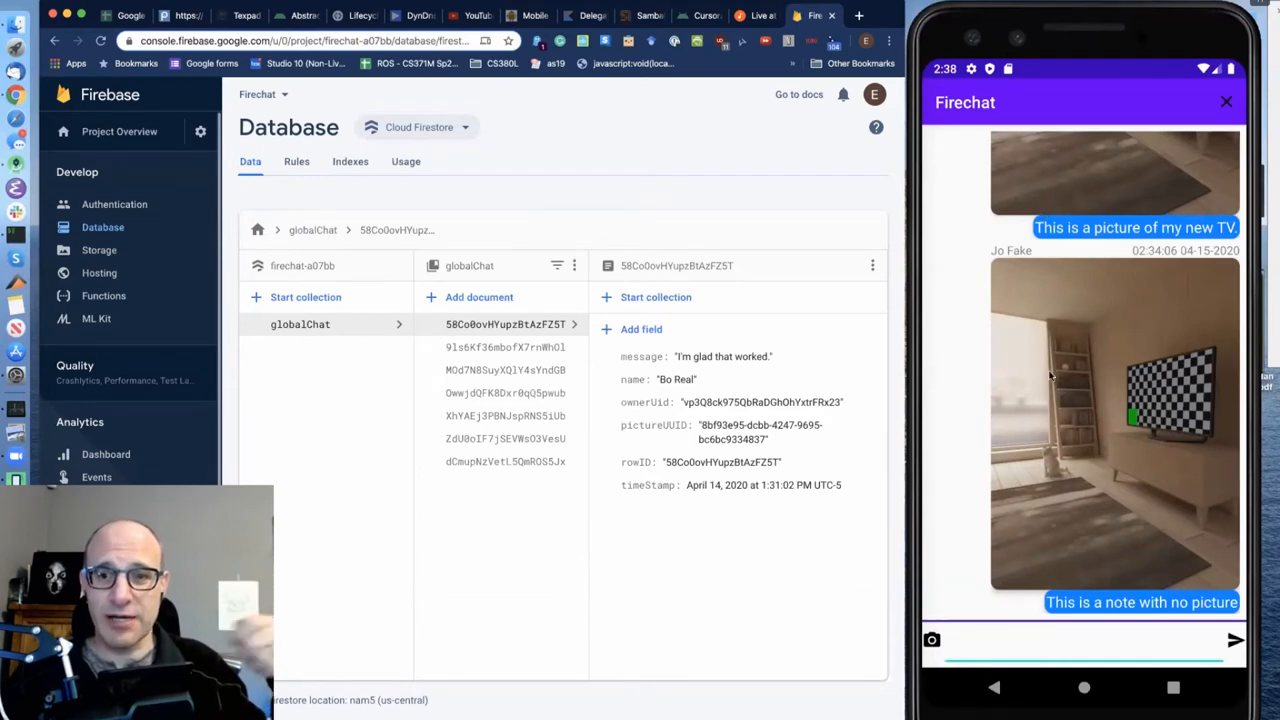
{"action": "mouse_move", "coordinate": [1000, 407]}
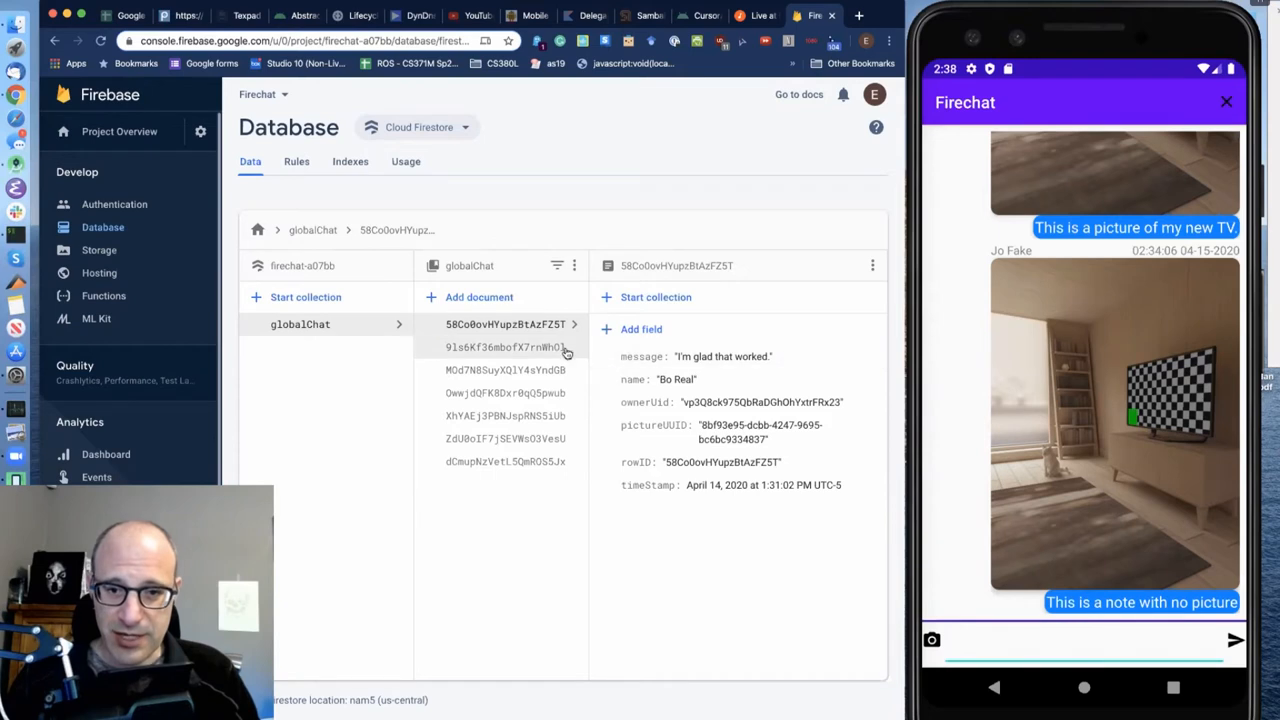
Step: Browse the new-TV and ceiling picture documents, ending on XhYAEj3PBNJspRNS5iUb
{"action": "left_click", "coordinate": [505, 347]}
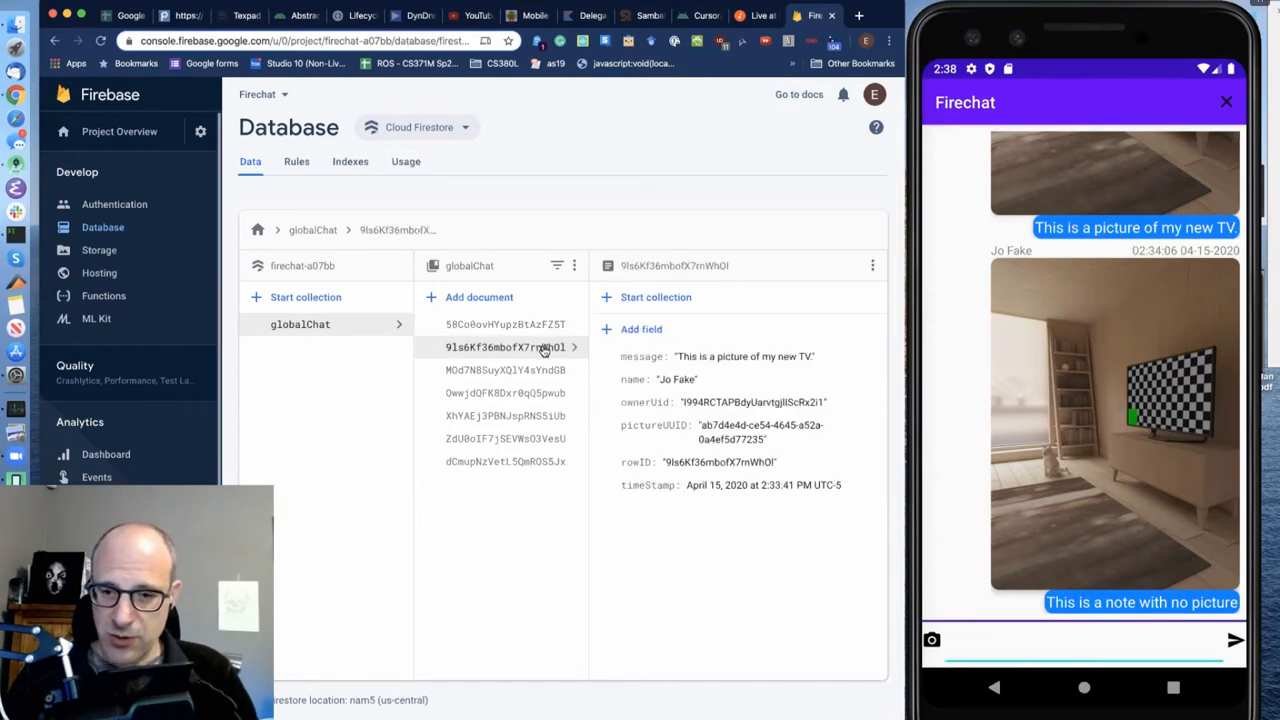
{"action": "mouse_move", "coordinate": [550, 370]}
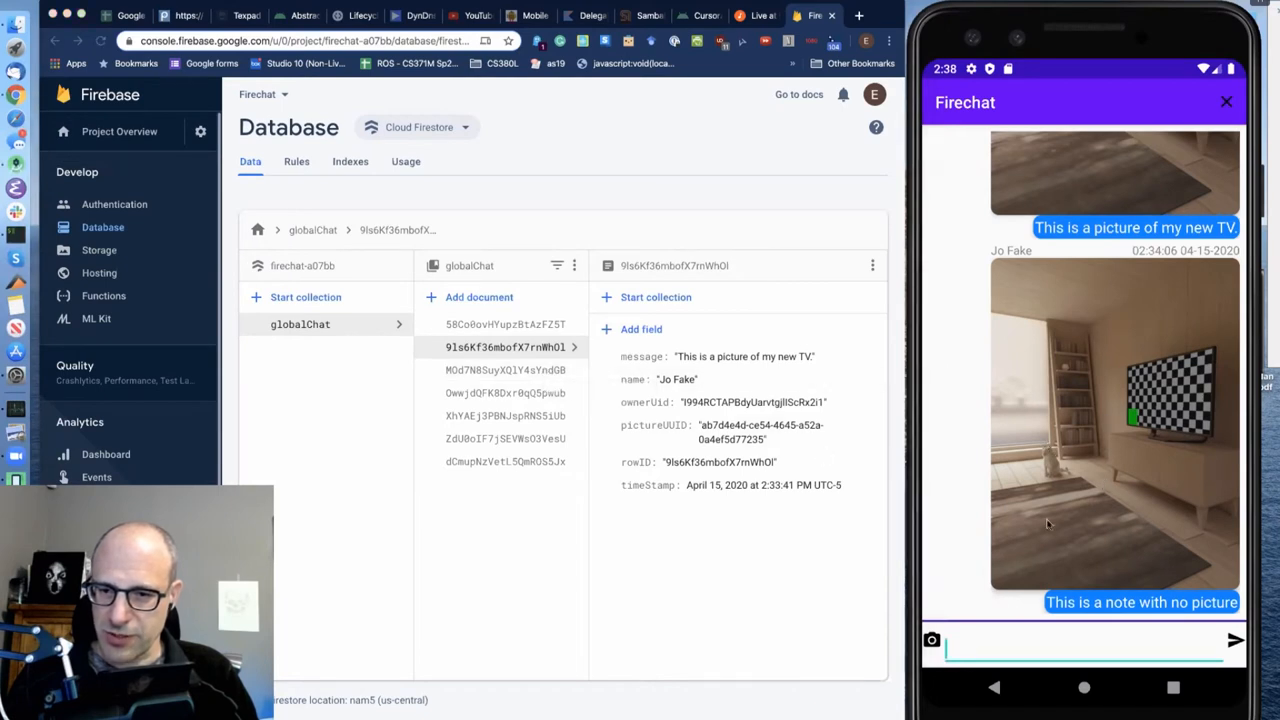
{"action": "mouse_move", "coordinate": [873, 394]}
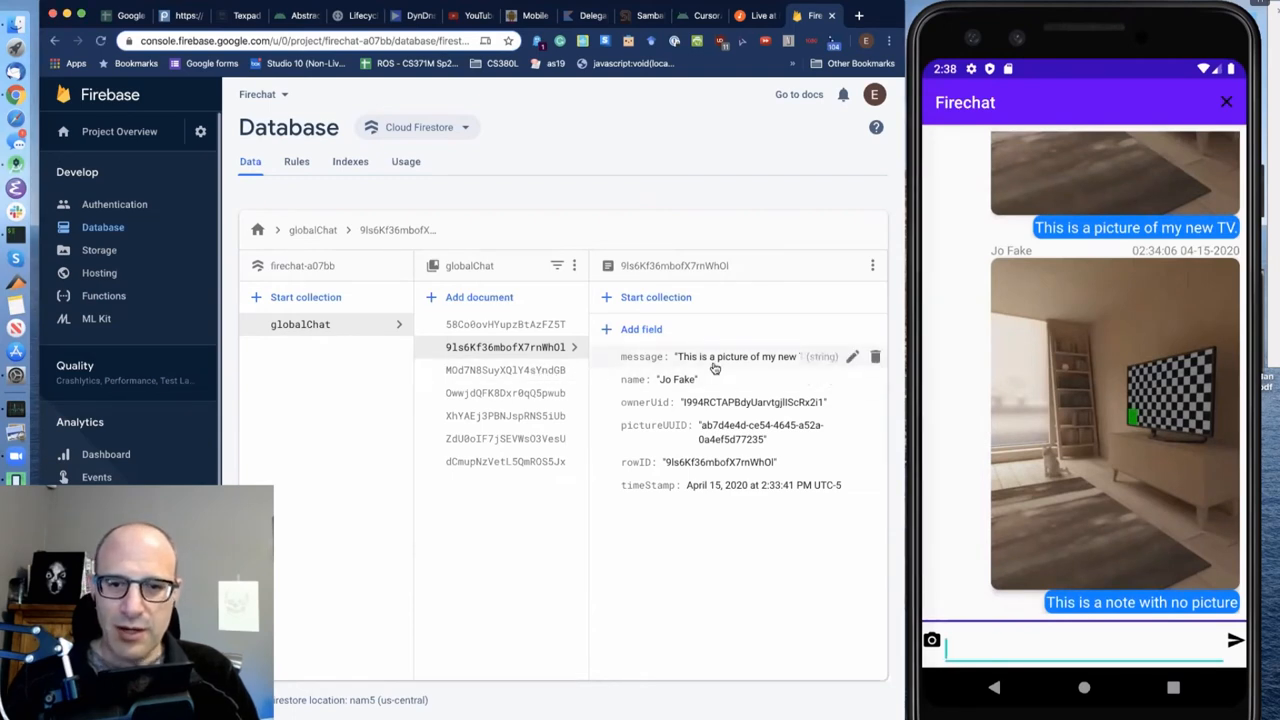
{"action": "left_click", "coordinate": [505, 370]}
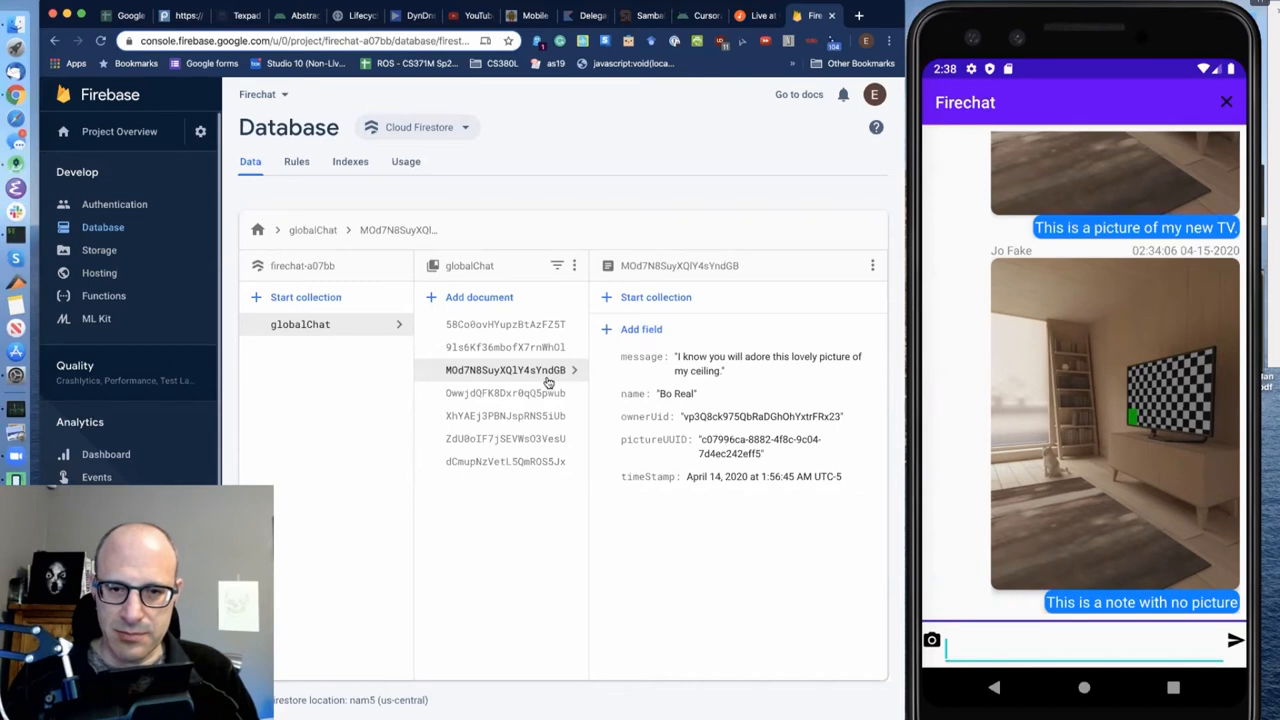
{"action": "left_click", "coordinate": [505, 416]}
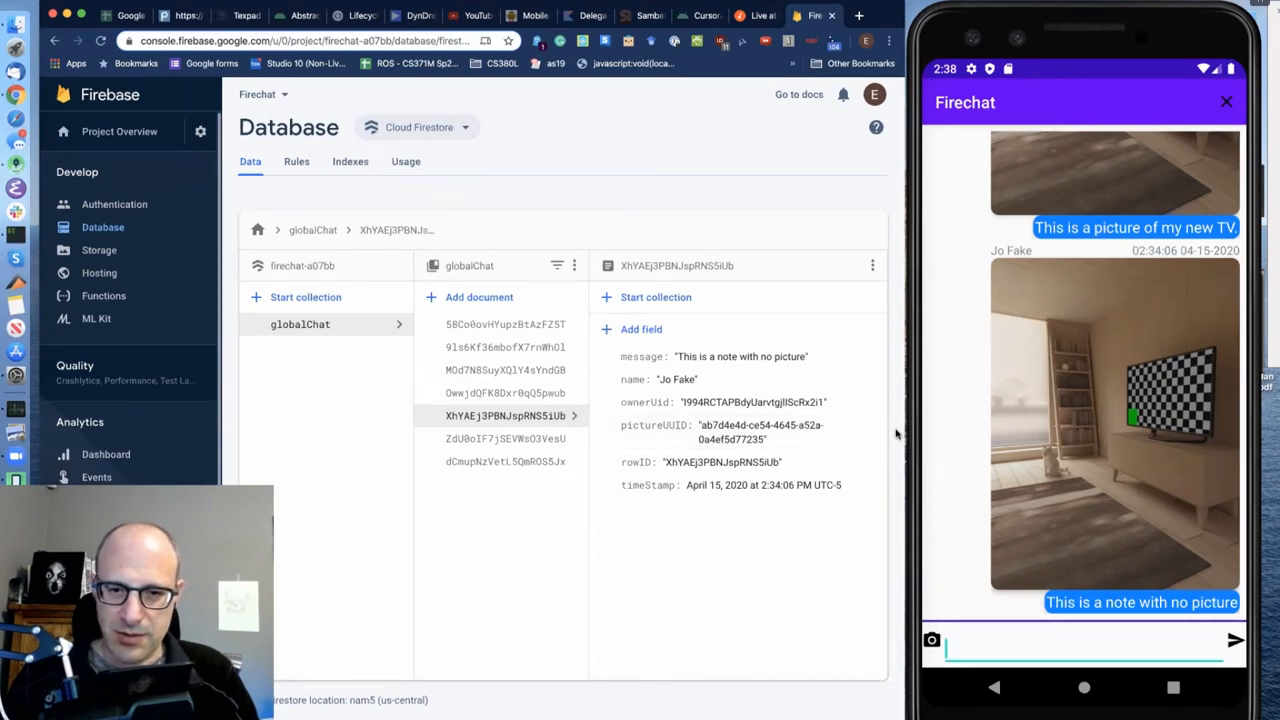
{"action": "mouse_move", "coordinate": [820, 425]}
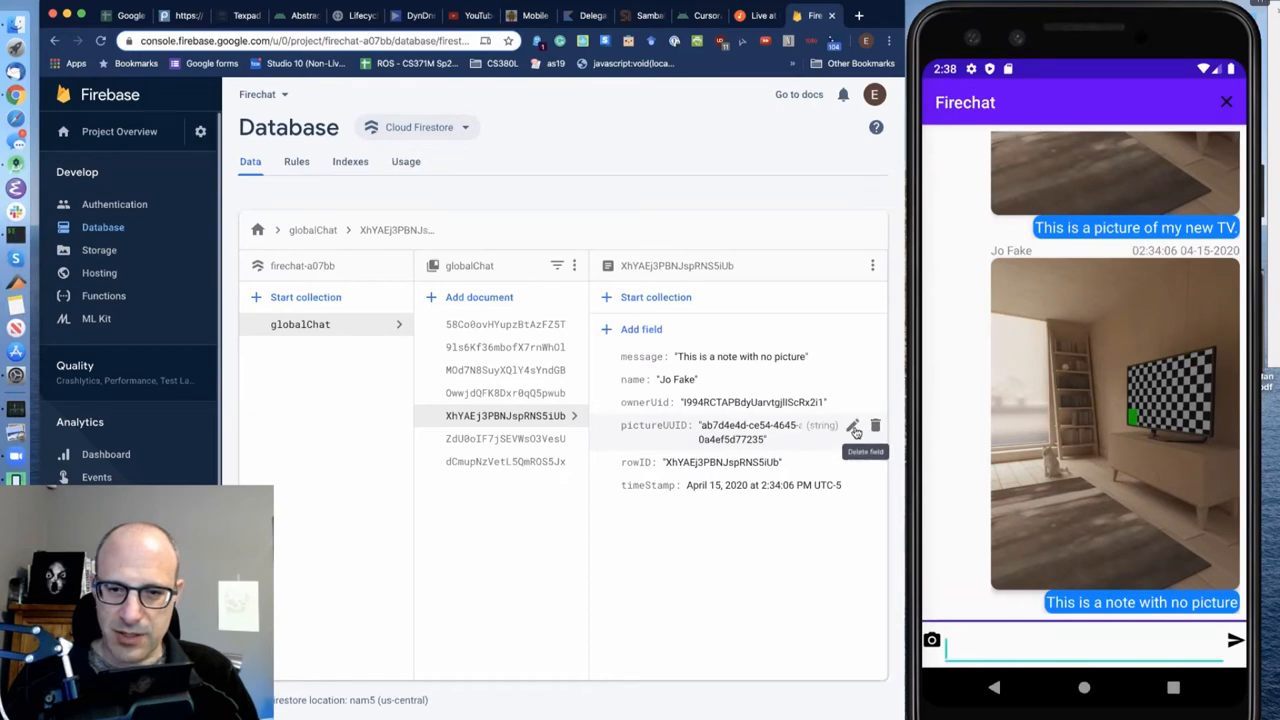
Step: Replace the no-picture note's pictureUUID value with null and save it
{"action": "left_click", "coordinate": [852, 426]}
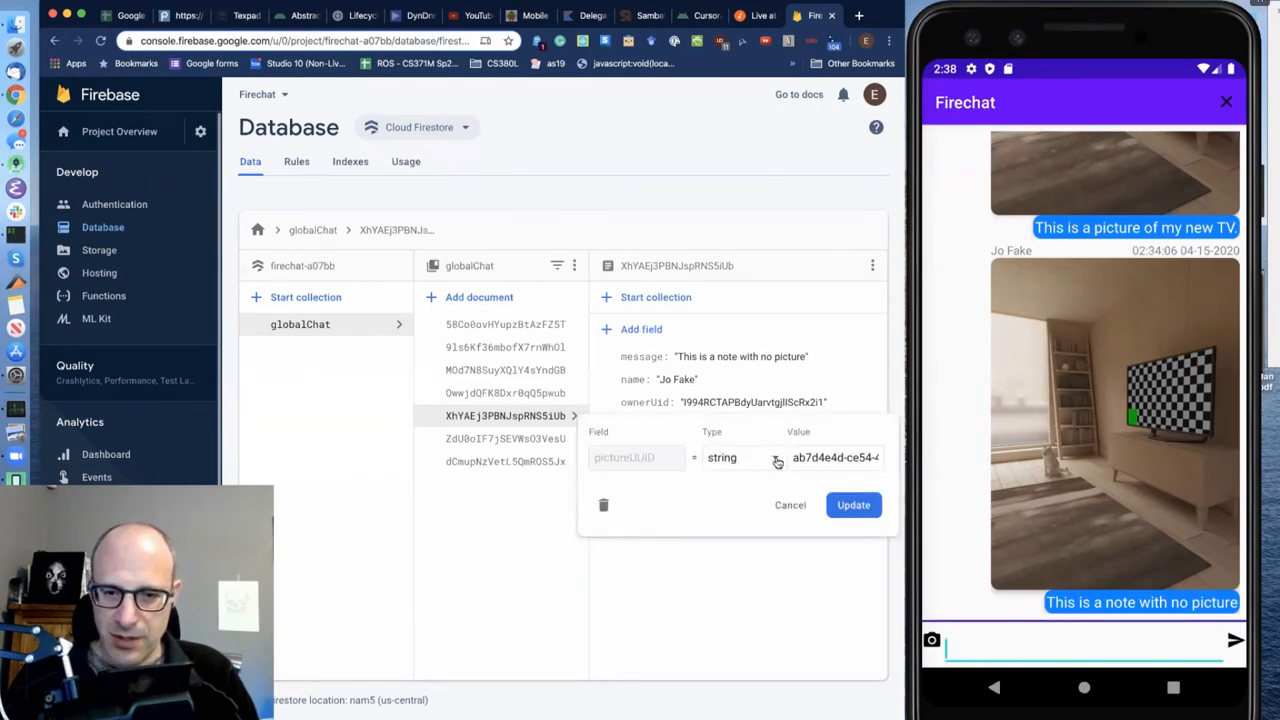
{"action": "left_click", "coordinate": [835, 457]}
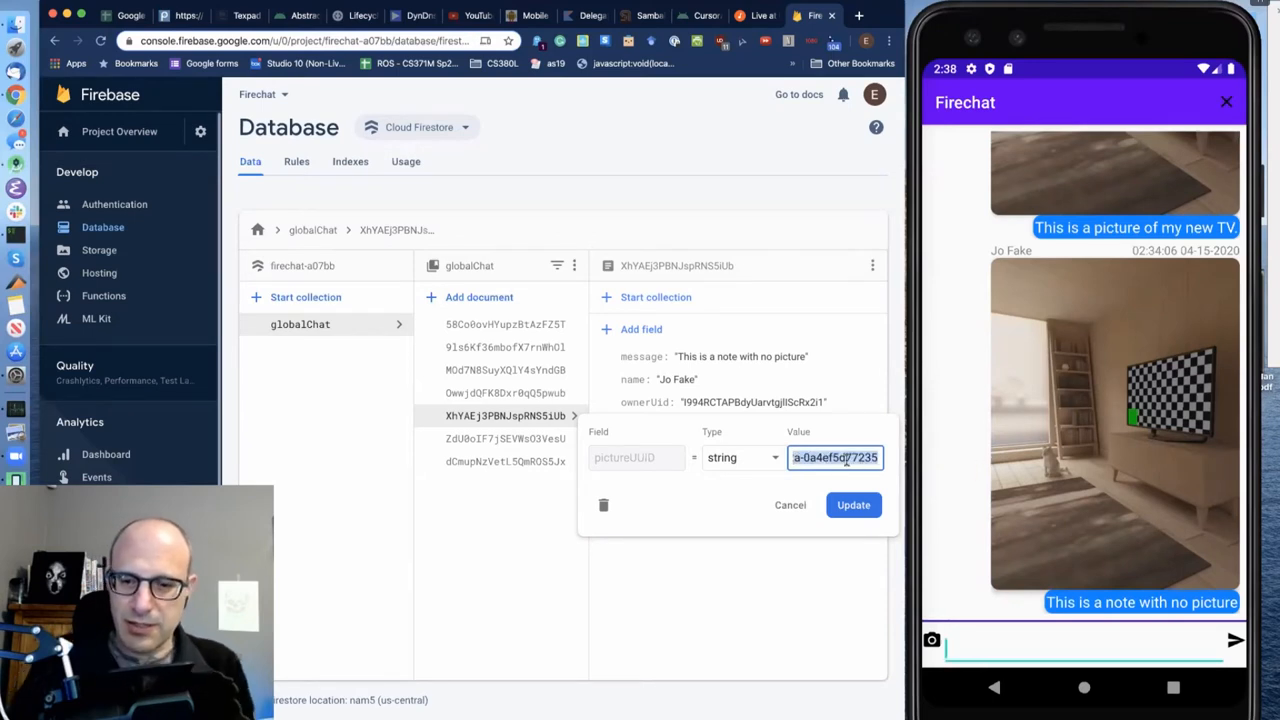
{"action": "type", "text": "null"}
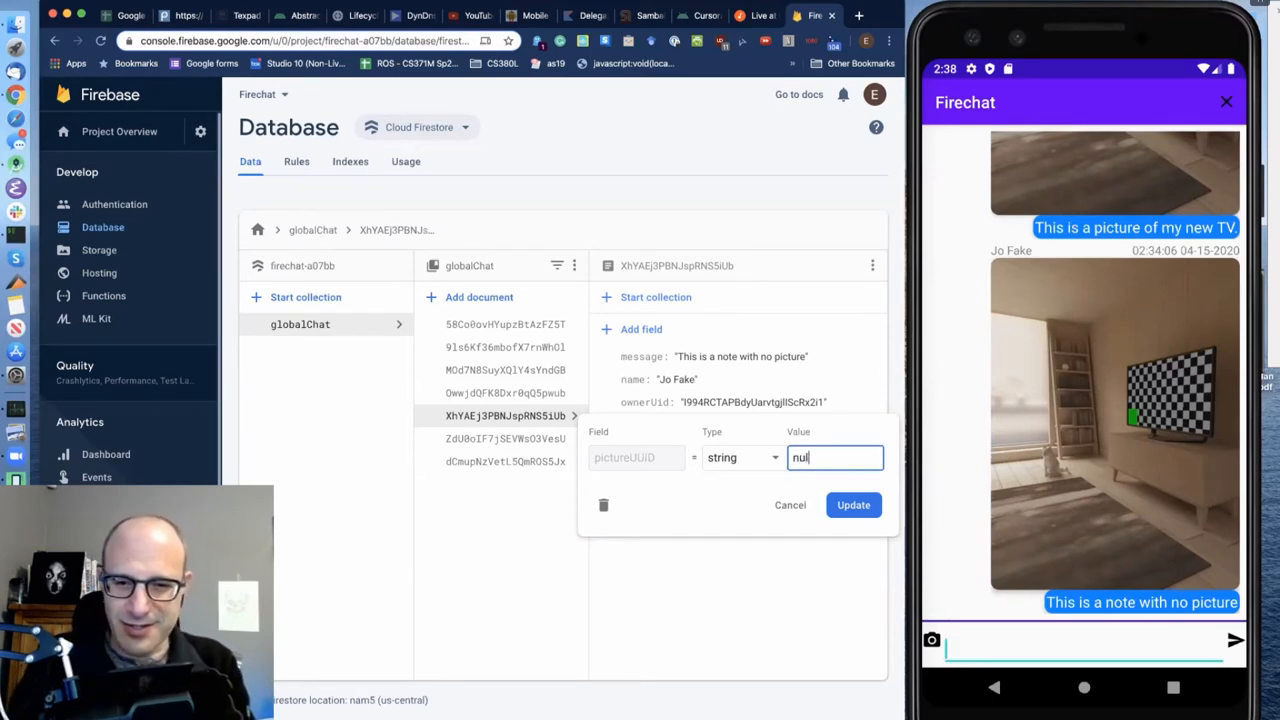
{"action": "left_click", "coordinate": [853, 505]}
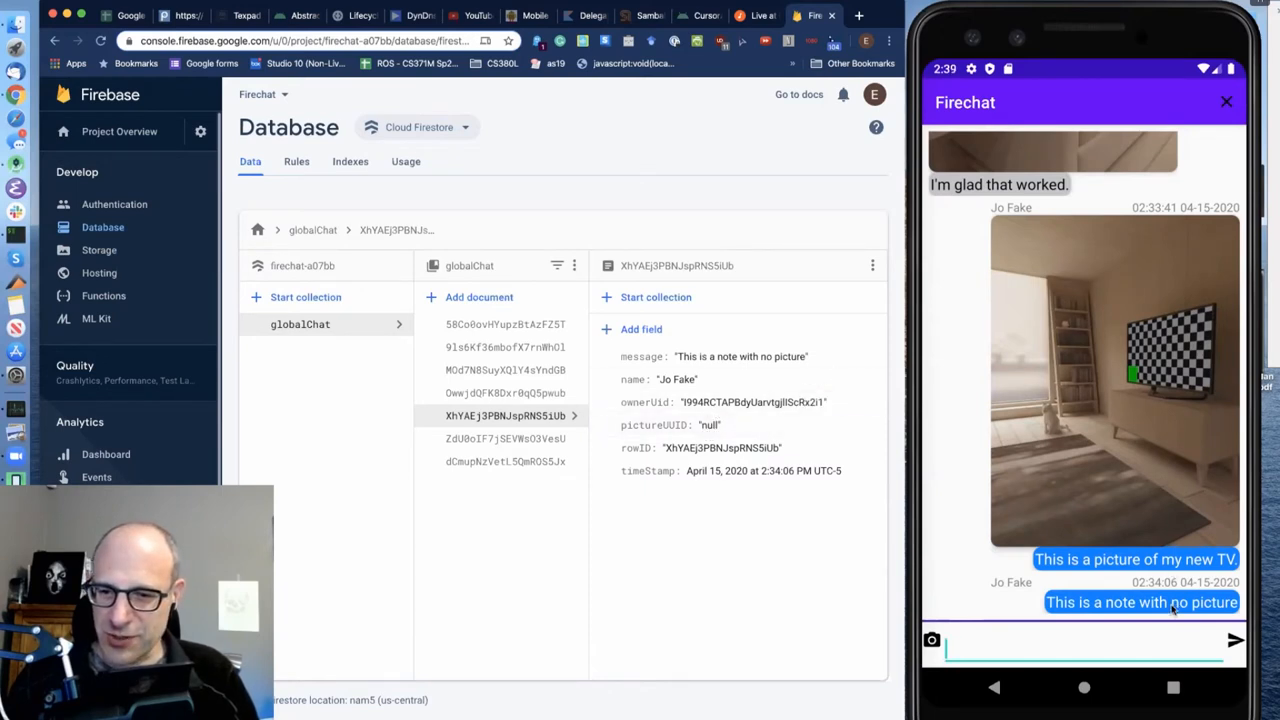
Step: Delete the no-picture note document, then open the dog picture and greeting messages
{"action": "left_click", "coordinate": [872, 265]}
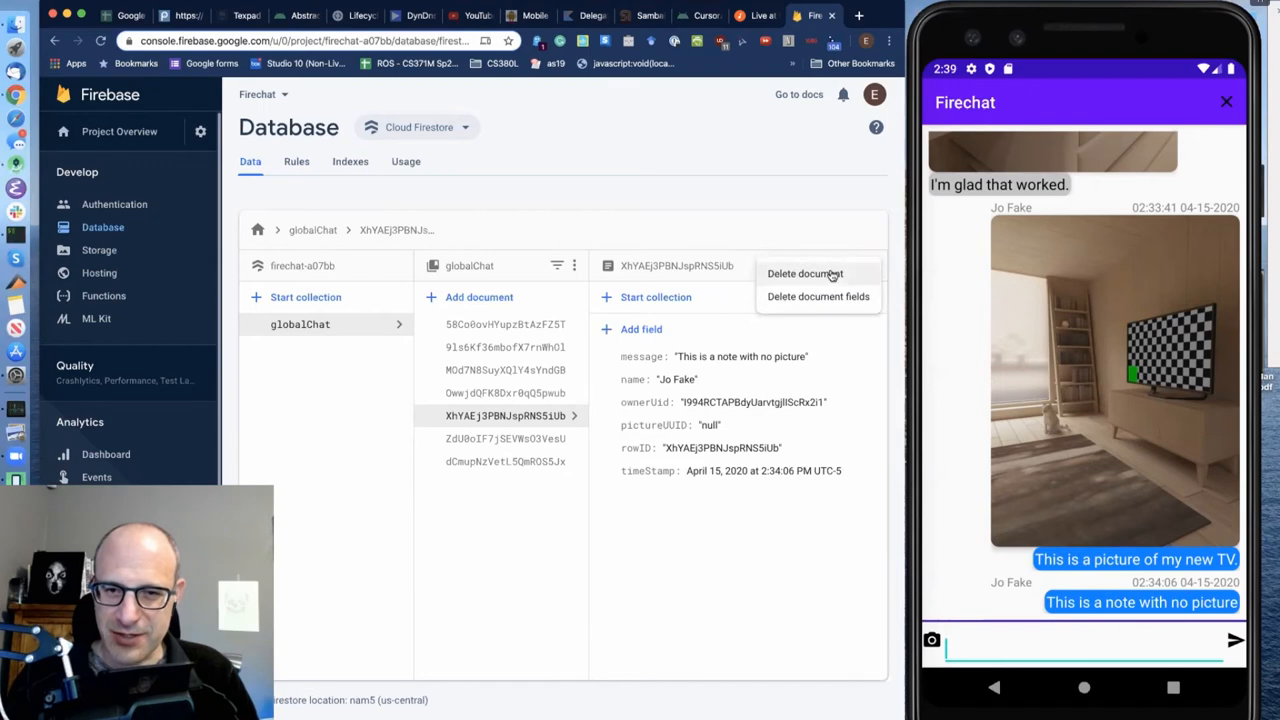
{"action": "left_click", "coordinate": [804, 273]}
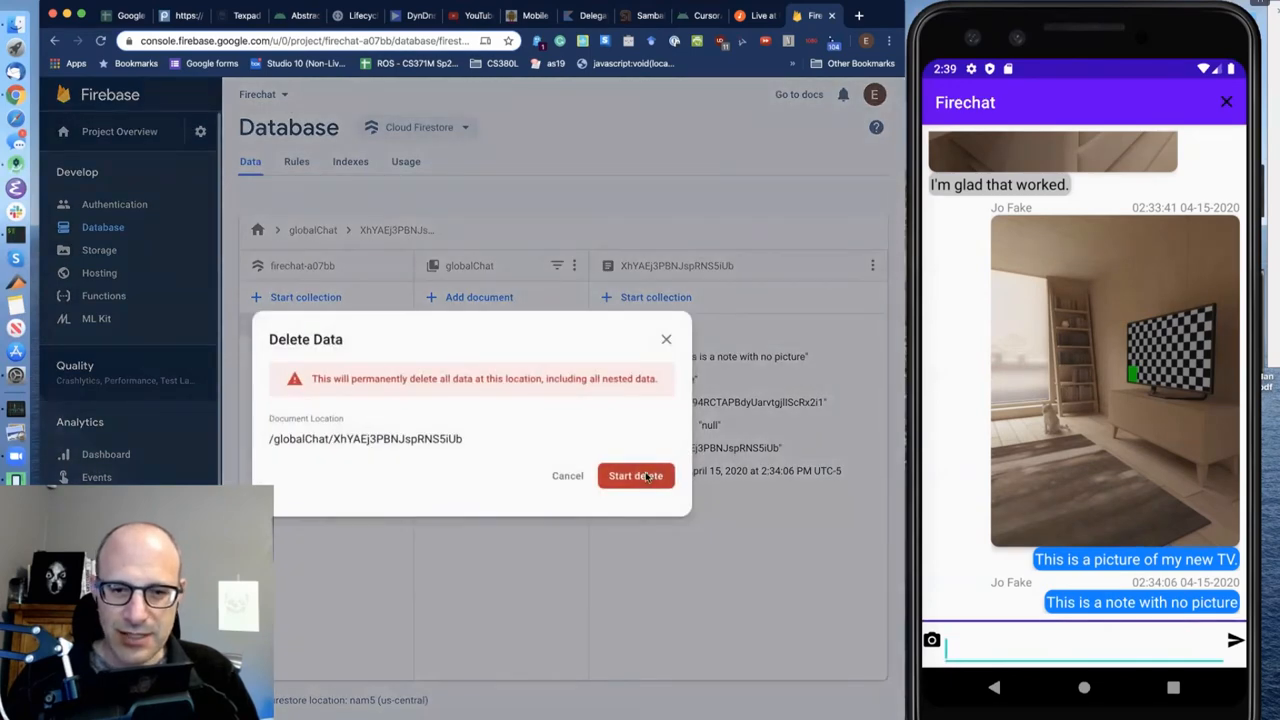
{"action": "left_click", "coordinate": [635, 475]}
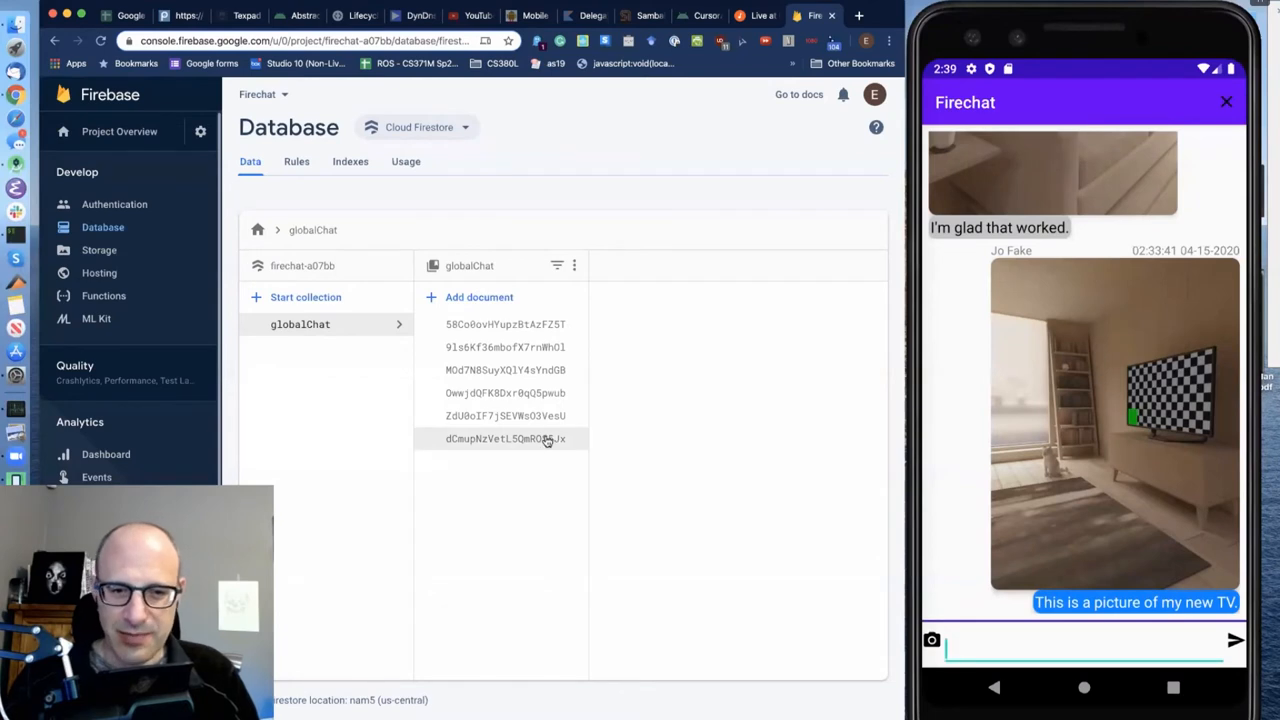
{"action": "left_click", "coordinate": [505, 438]}
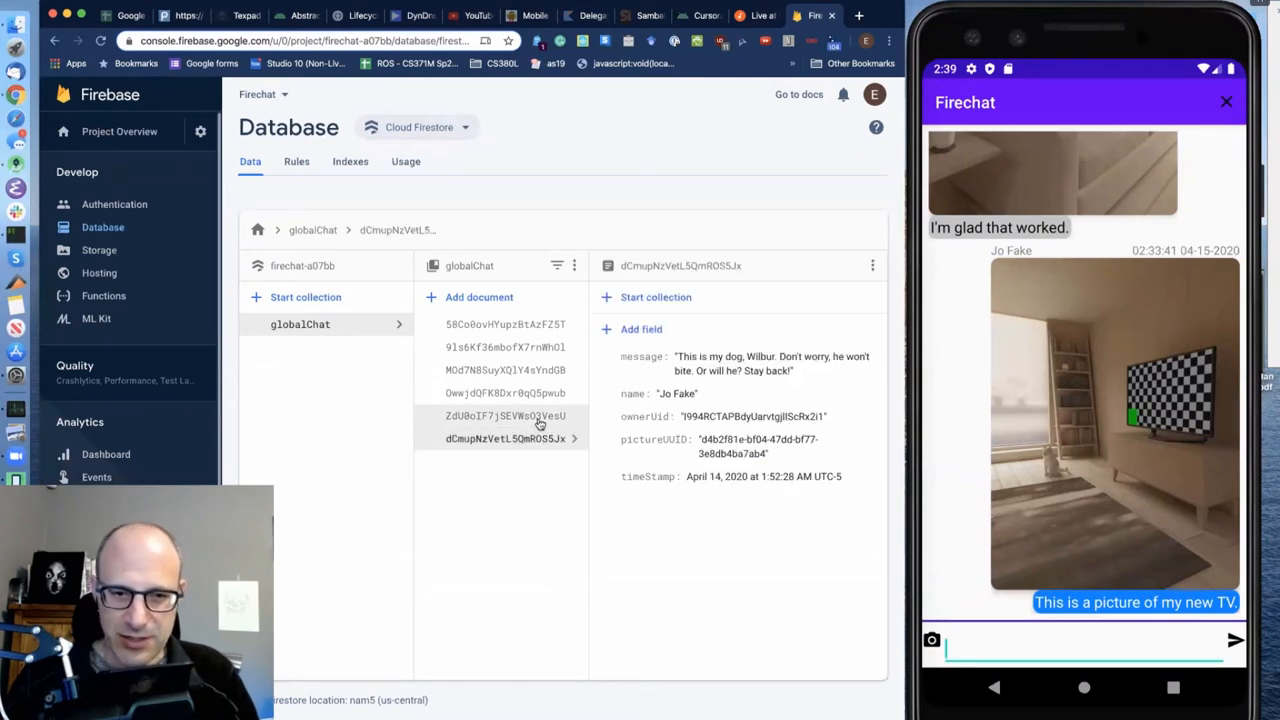
{"action": "left_click", "coordinate": [505, 392]}
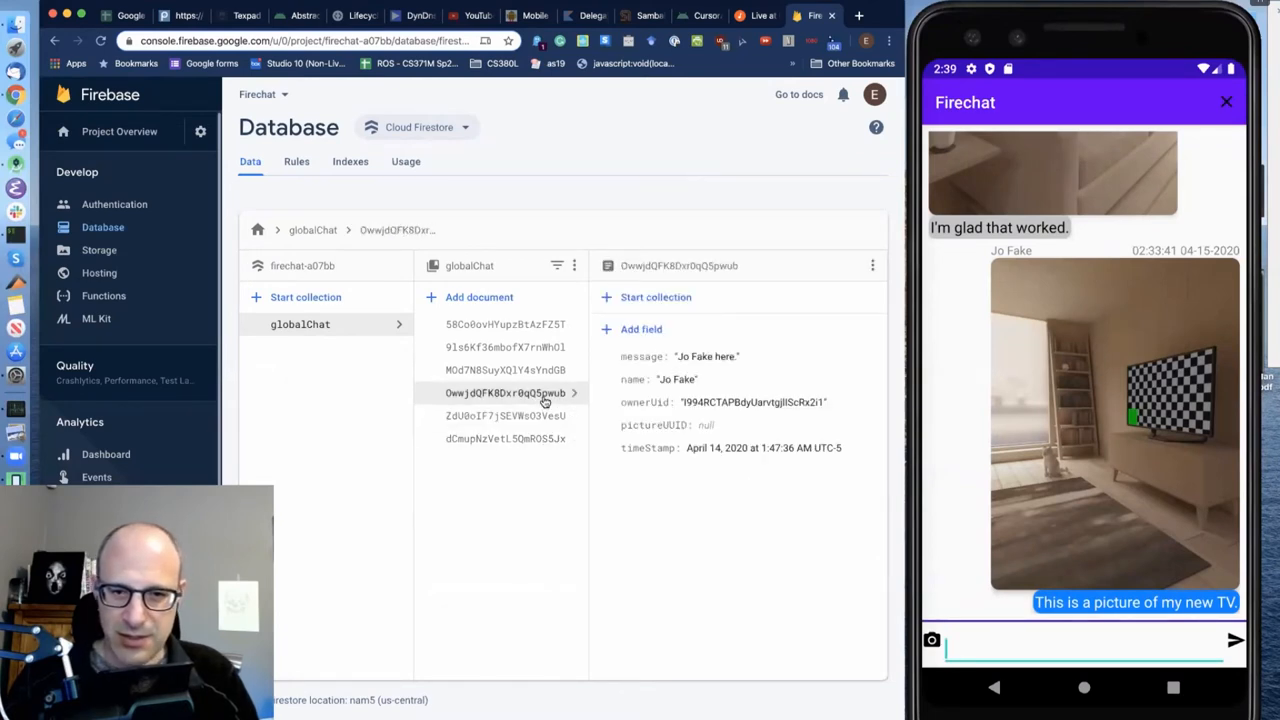
Step: Add 'It is very high definition' to the new-TV photo message in document 9ls6Kf36mbofX7rnWhOl
{"action": "left_click", "coordinate": [505, 370]}
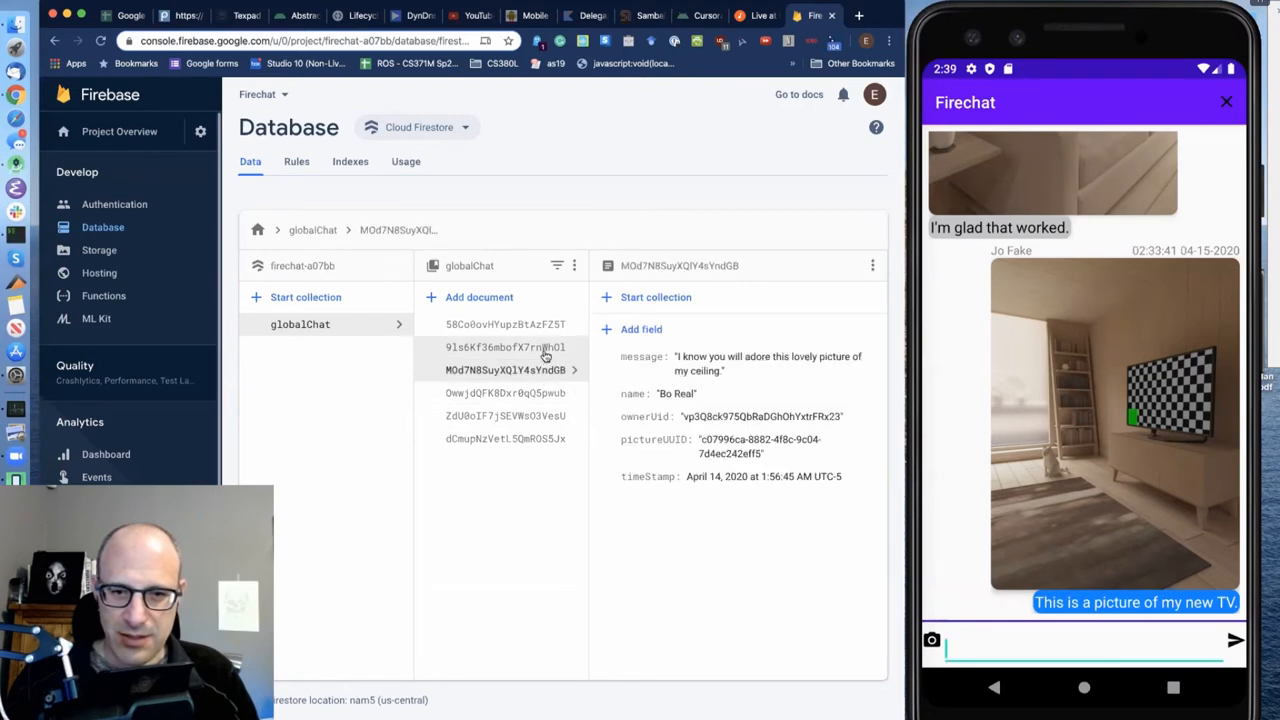
{"action": "left_click", "coordinate": [505, 347]}
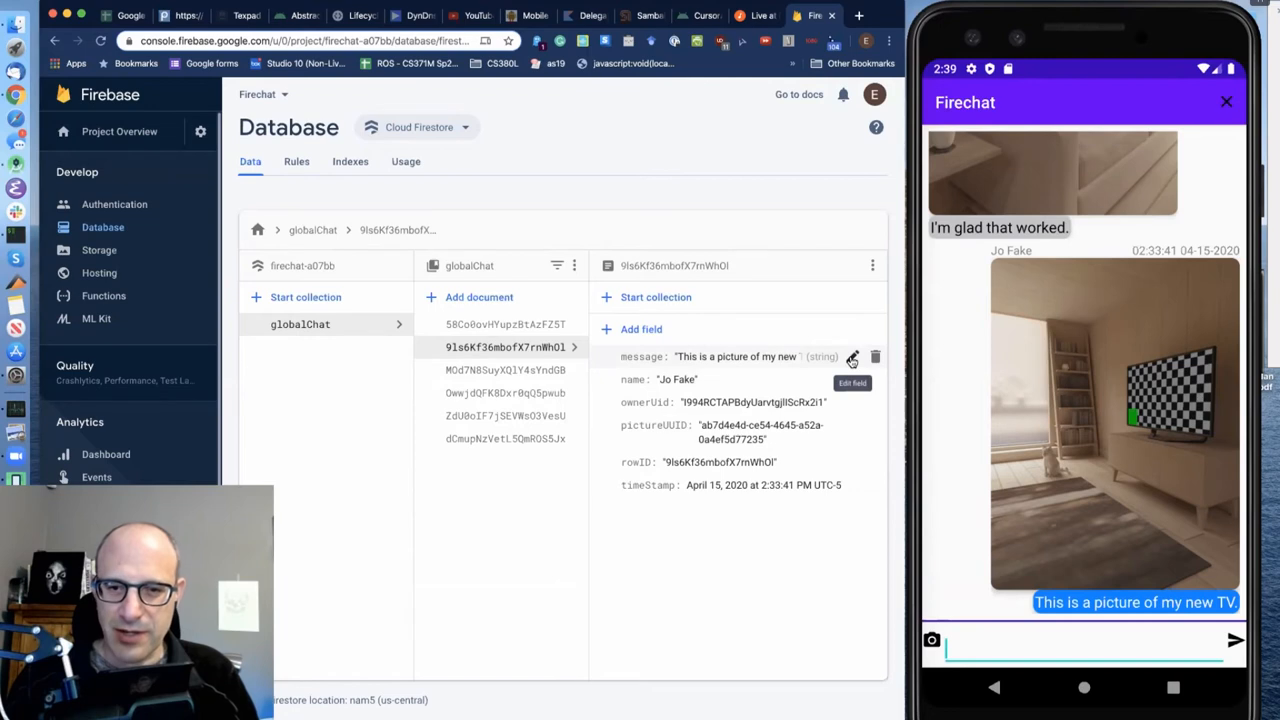
{"action": "left_click", "coordinate": [852, 357]}
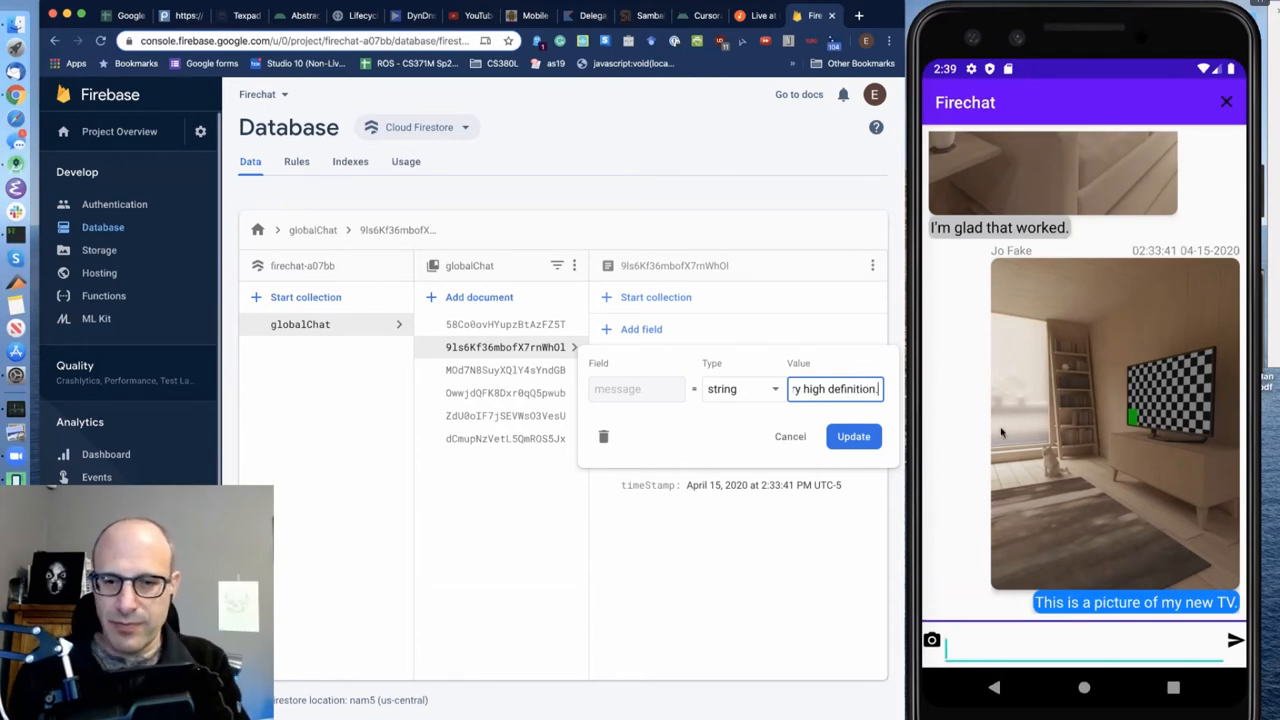
{"action": "left_click", "coordinate": [852, 436]}
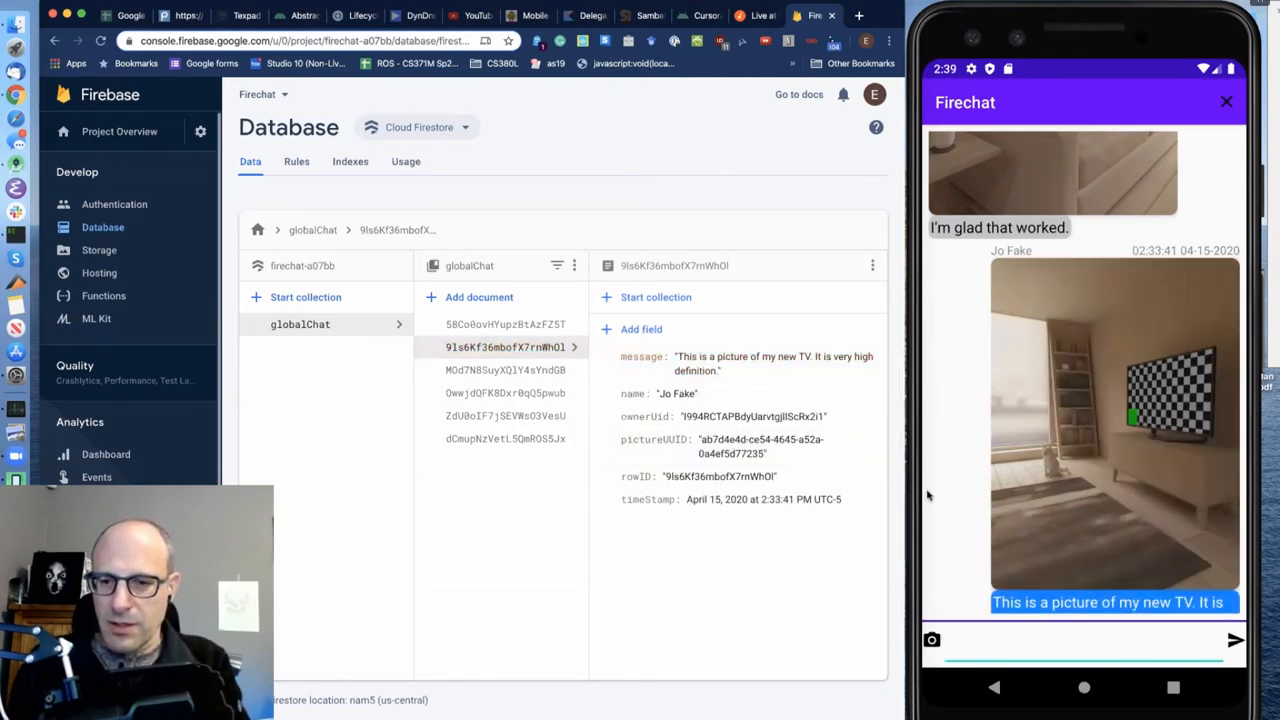
{"action": "left_click", "coordinate": [1080, 640]}
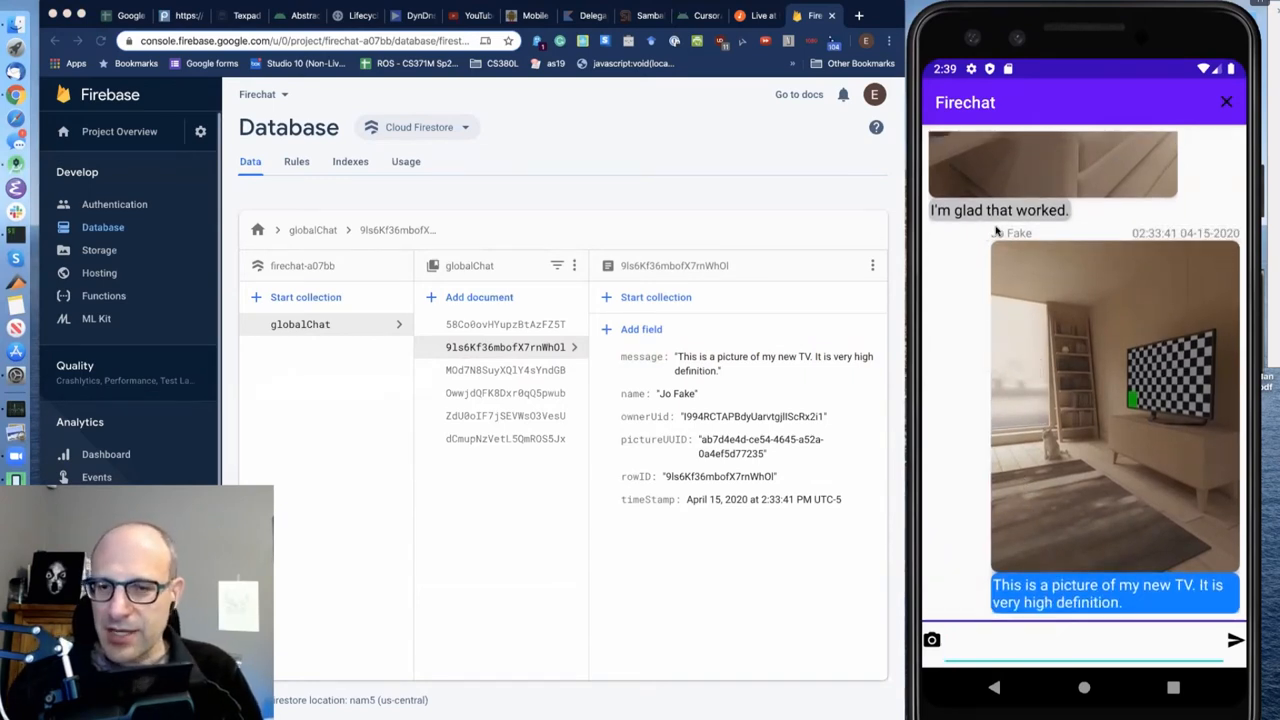
{"action": "mouse_move", "coordinate": [957, 296]}
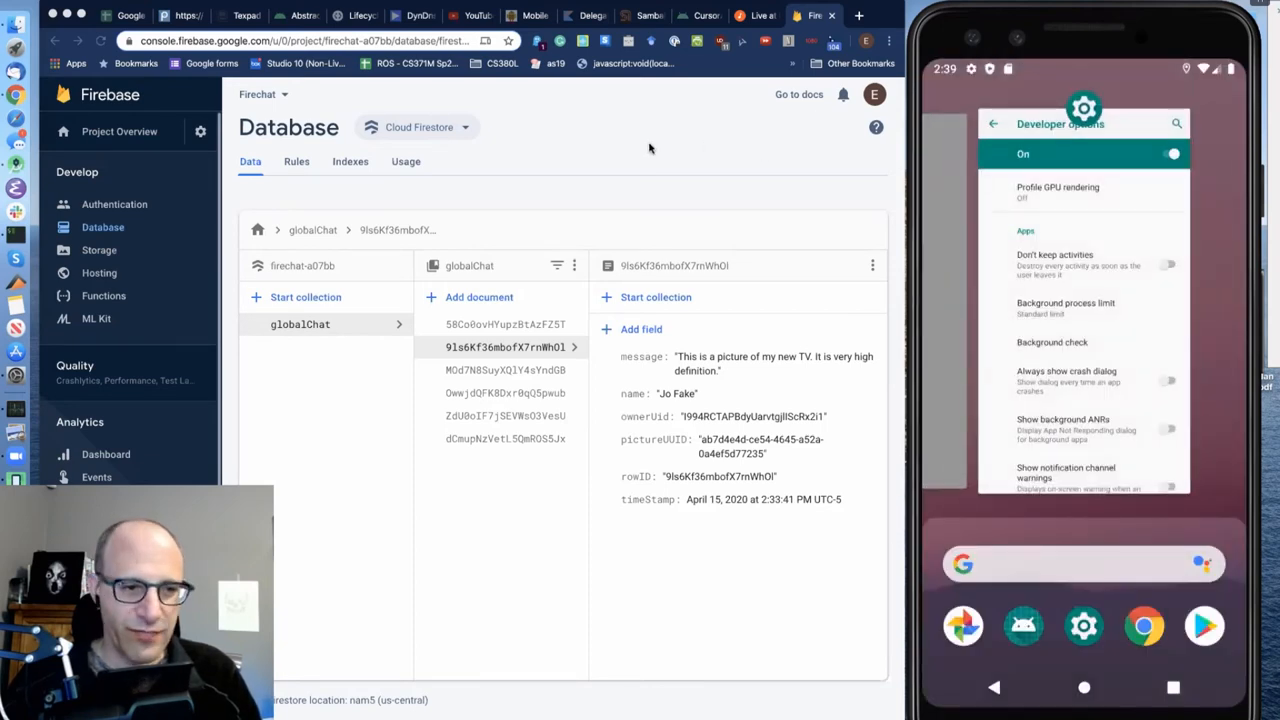
{"action": "mouse_move", "coordinate": [15, 163]}
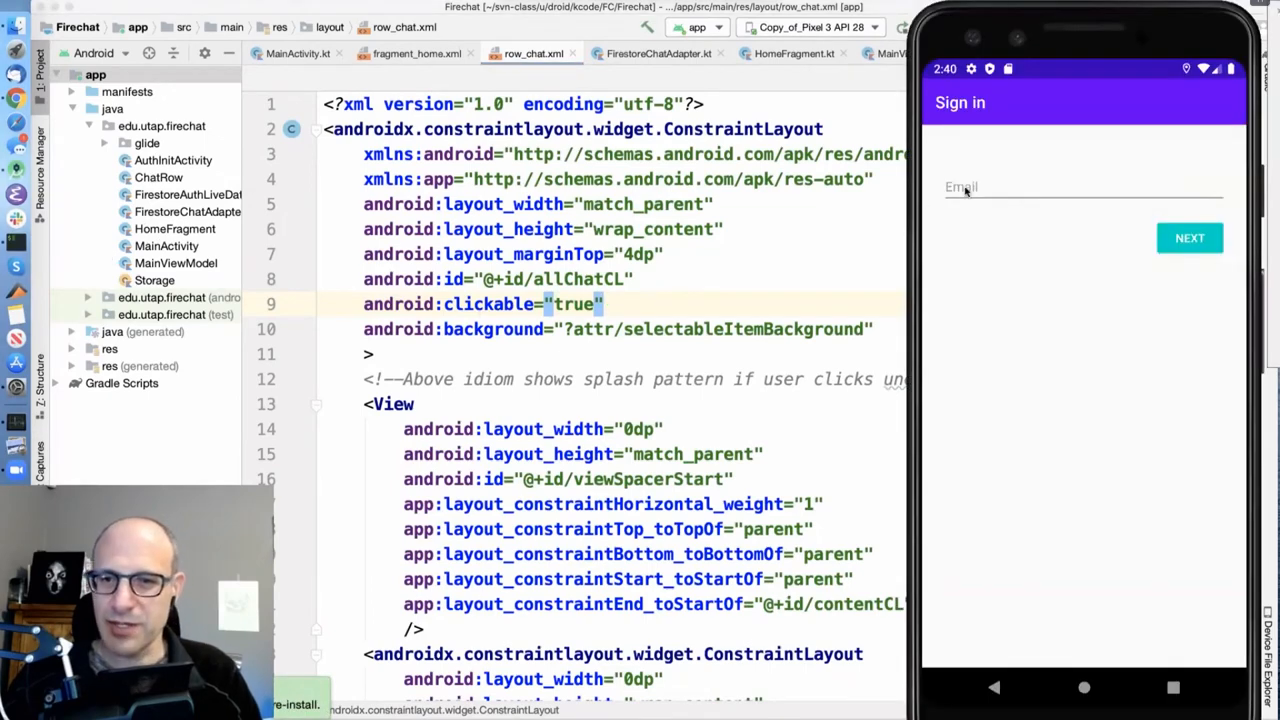
{"action": "left_click", "coordinate": [1083, 187]}
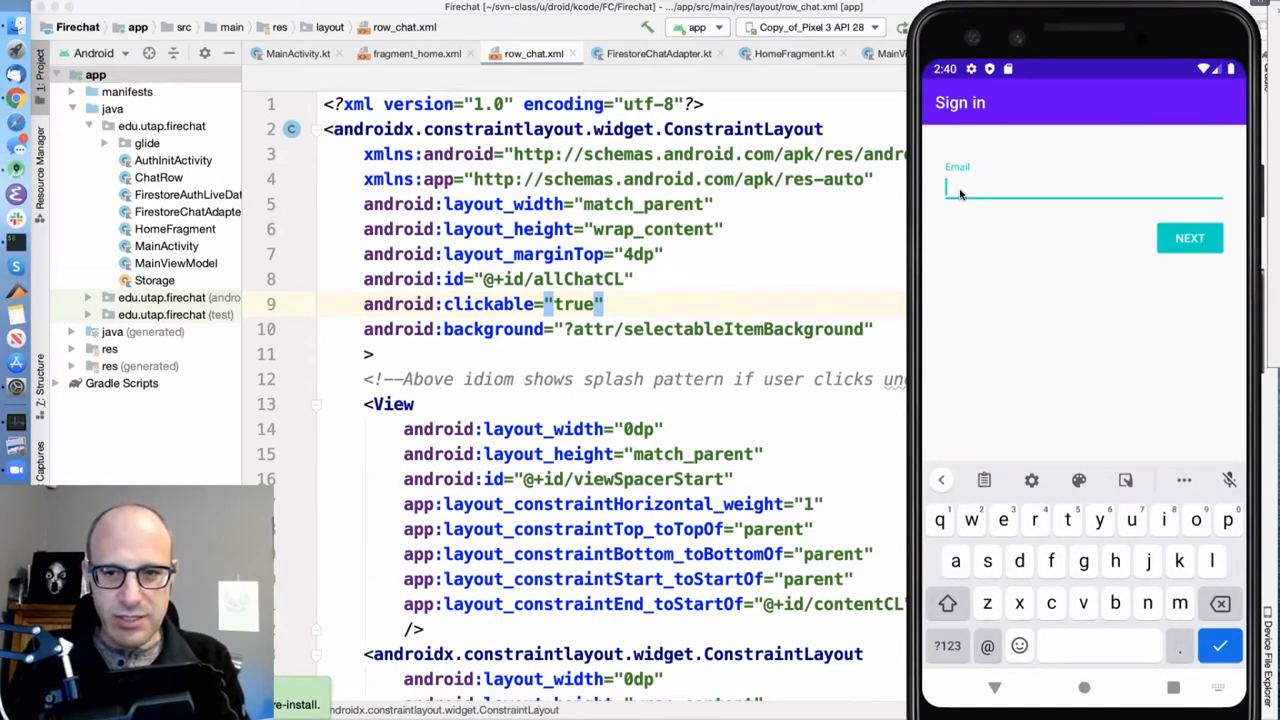
{"action": "type", "text": "real@"}
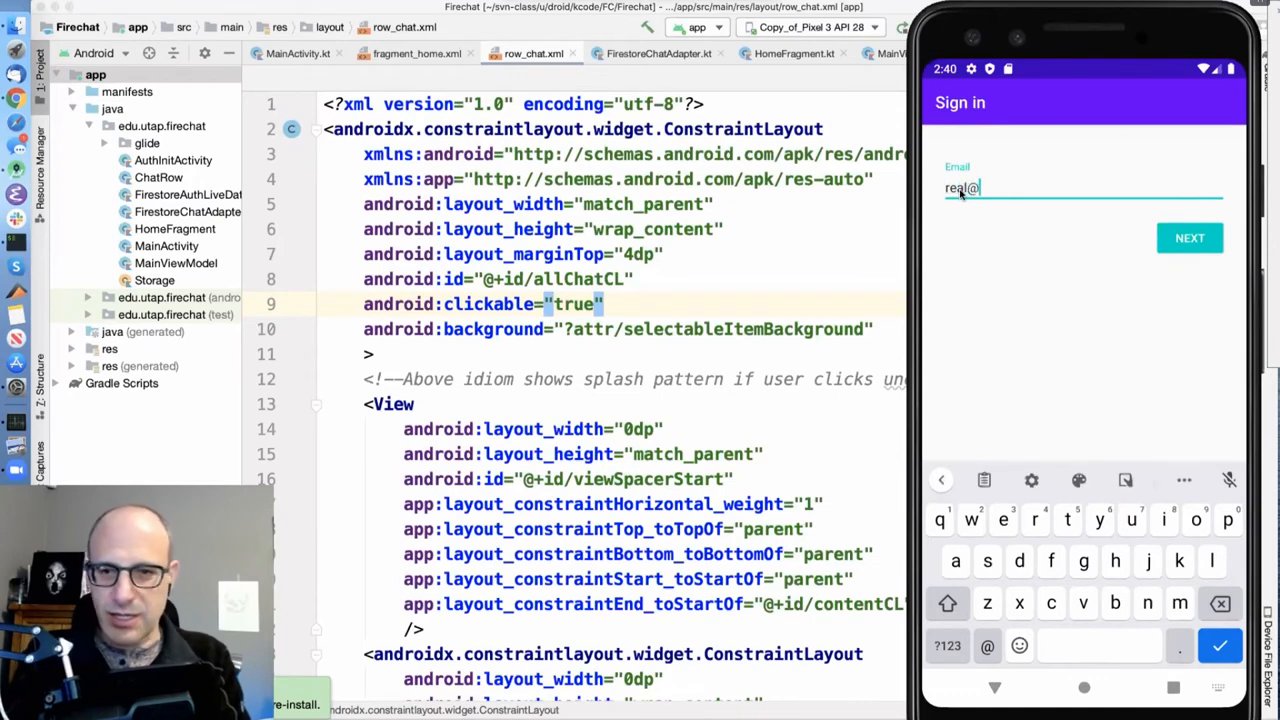
{"action": "type", "text": "example.c"}
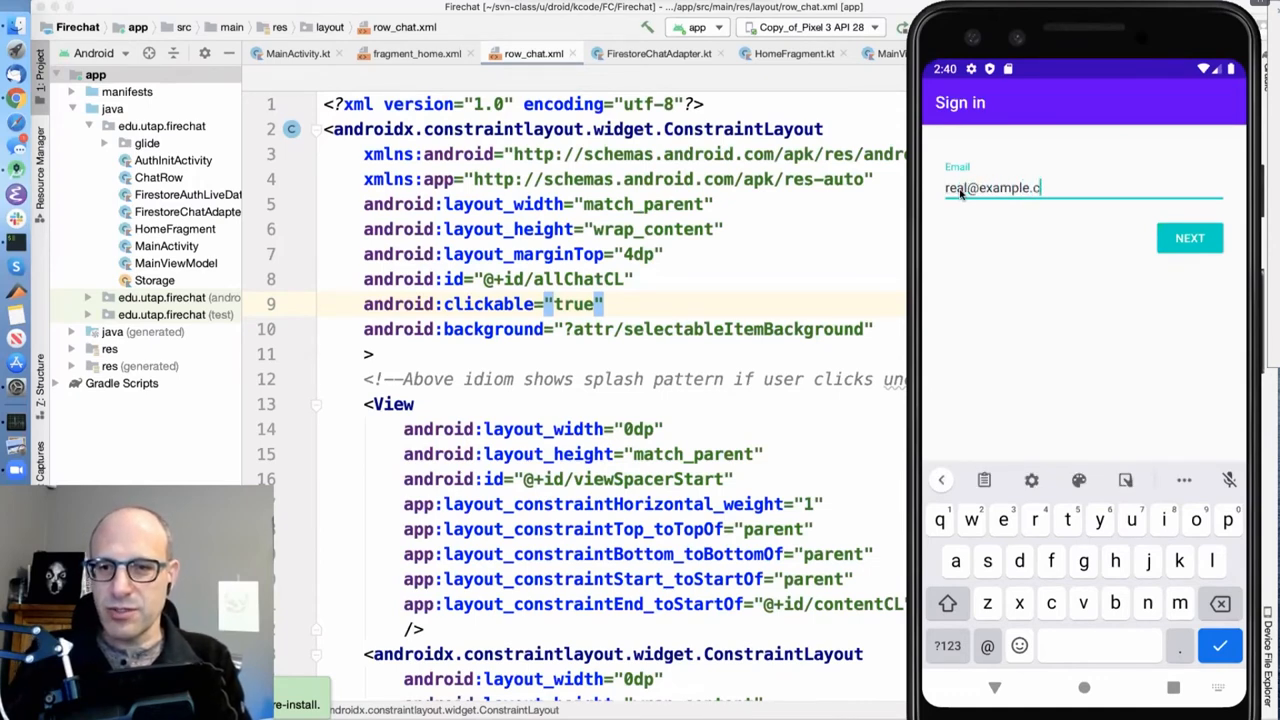
{"action": "type", "text": "om"}
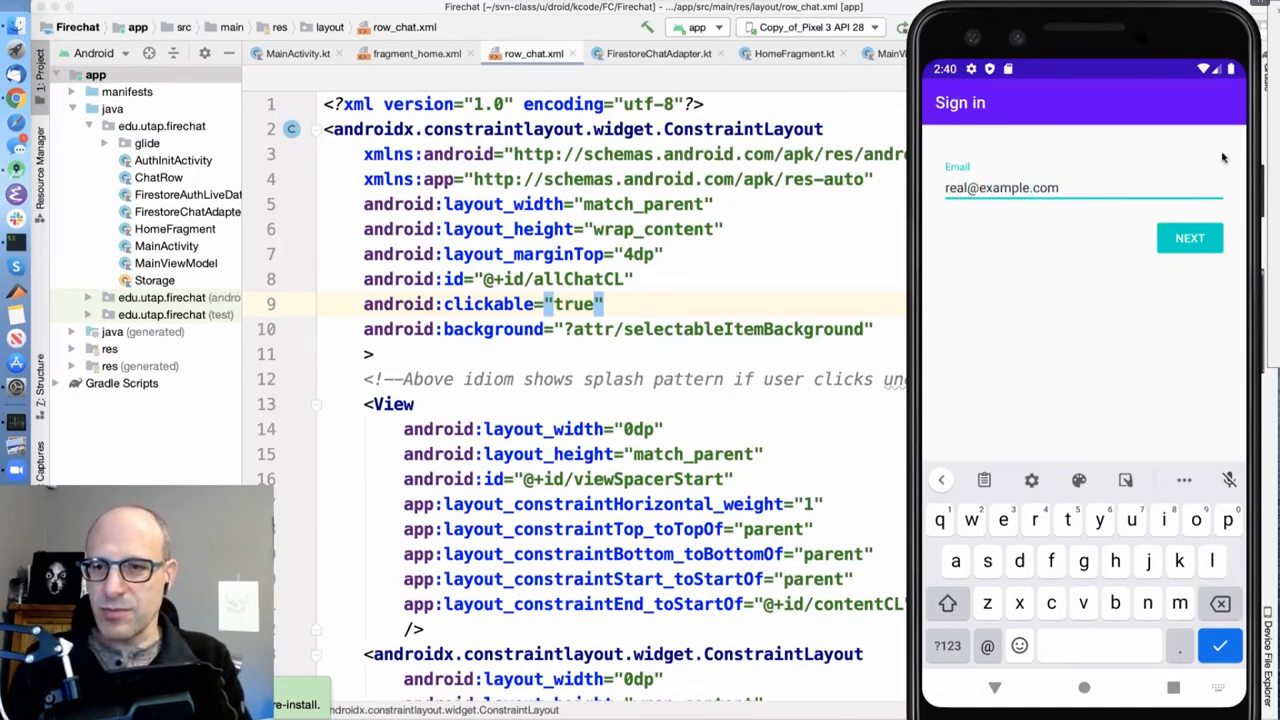
{"action": "left_click", "coordinate": [1189, 238]}
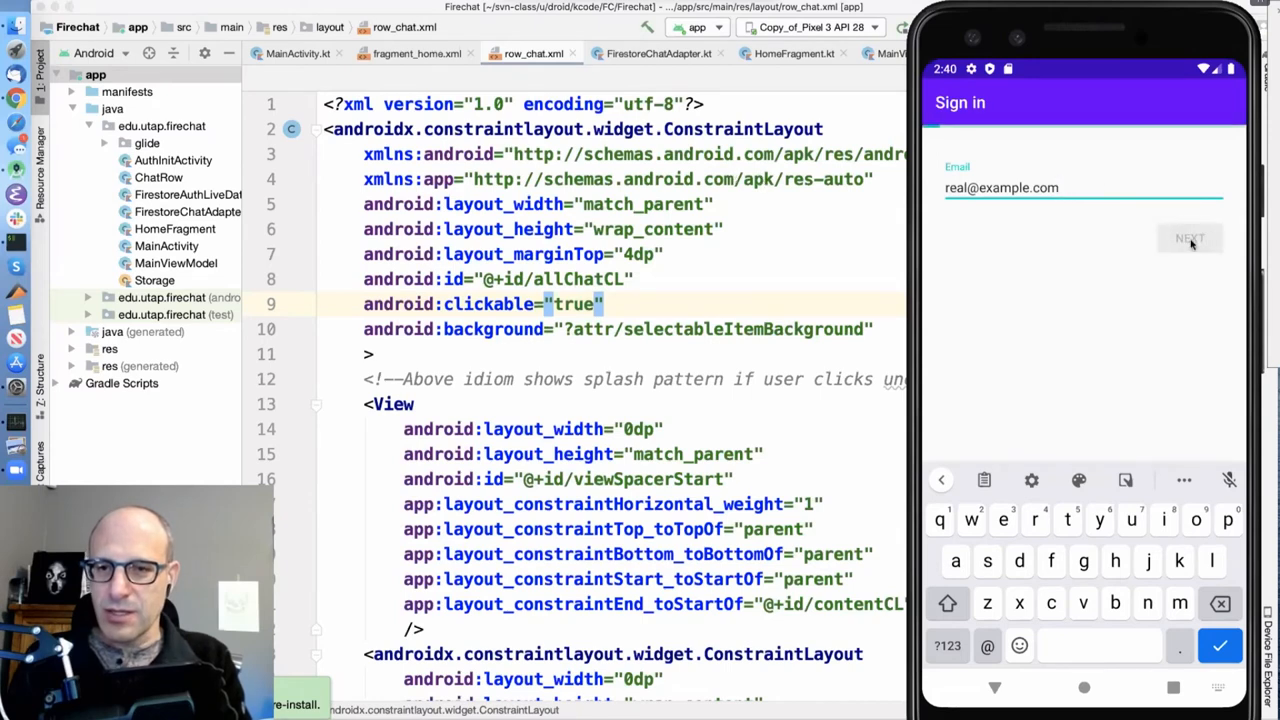
{"action": "left_click", "coordinate": [1190, 238]}
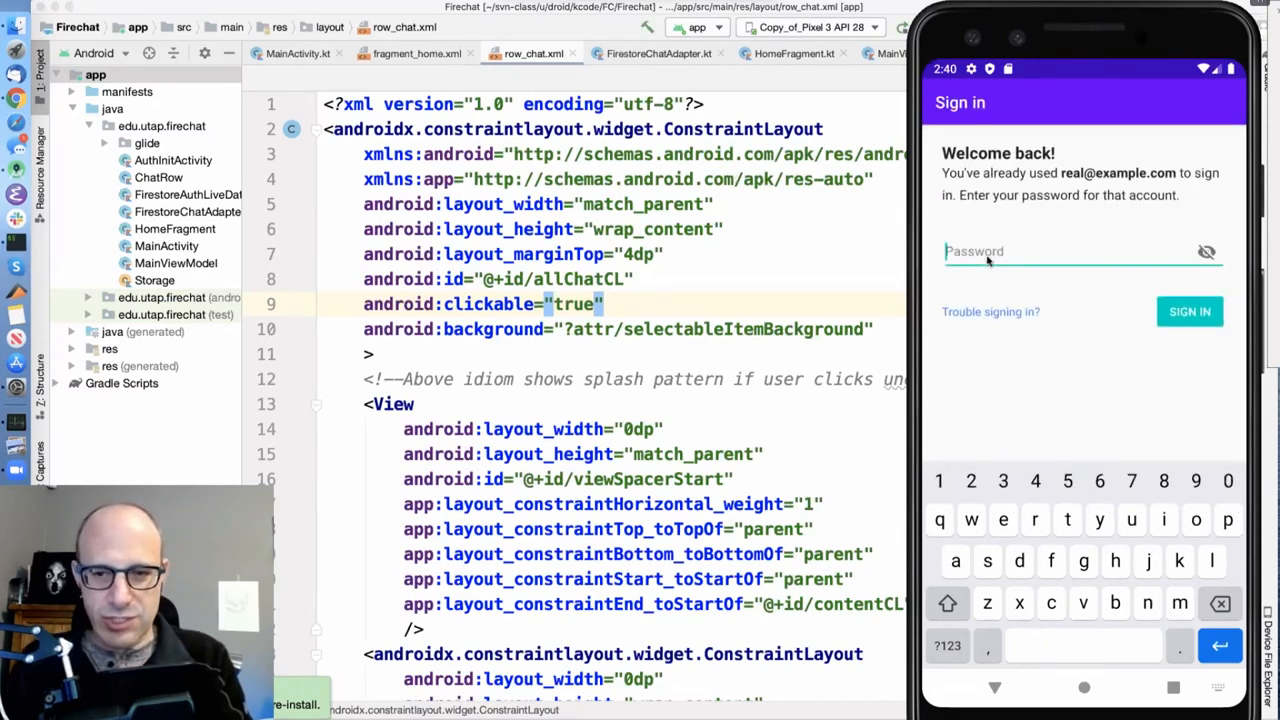
{"action": "type", "text": "5"}
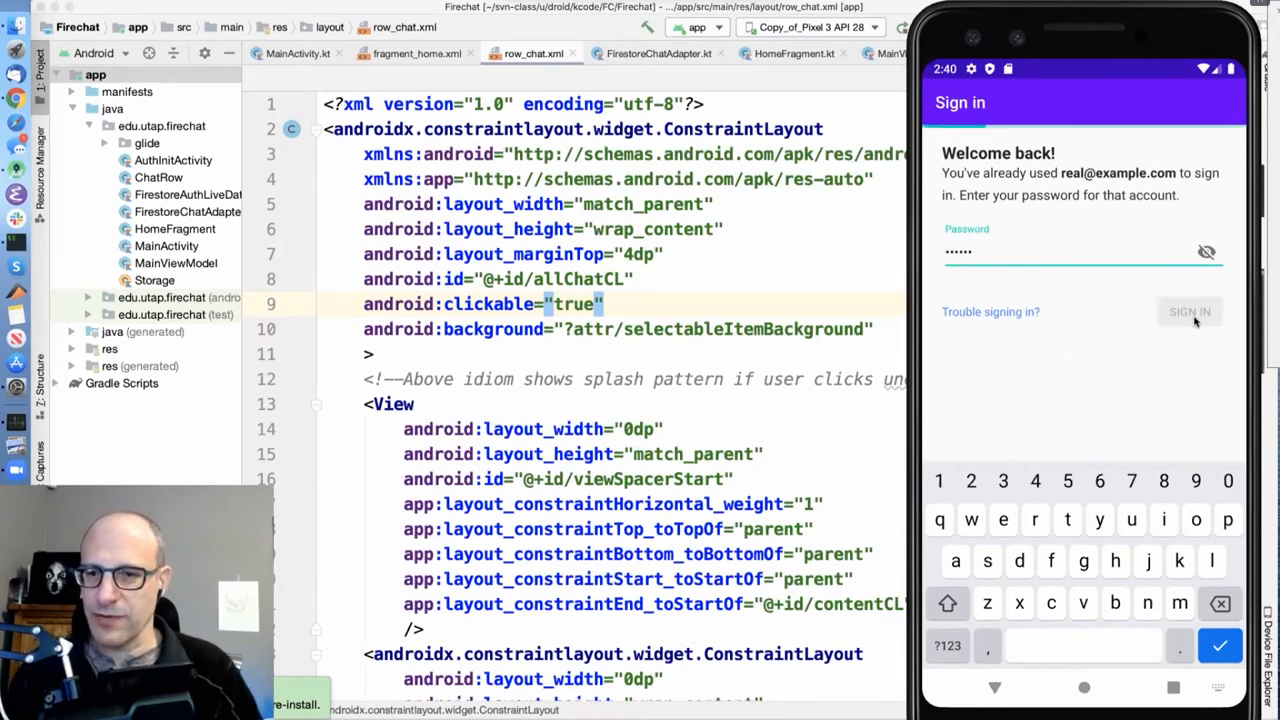
{"action": "left_click", "coordinate": [1189, 311]}
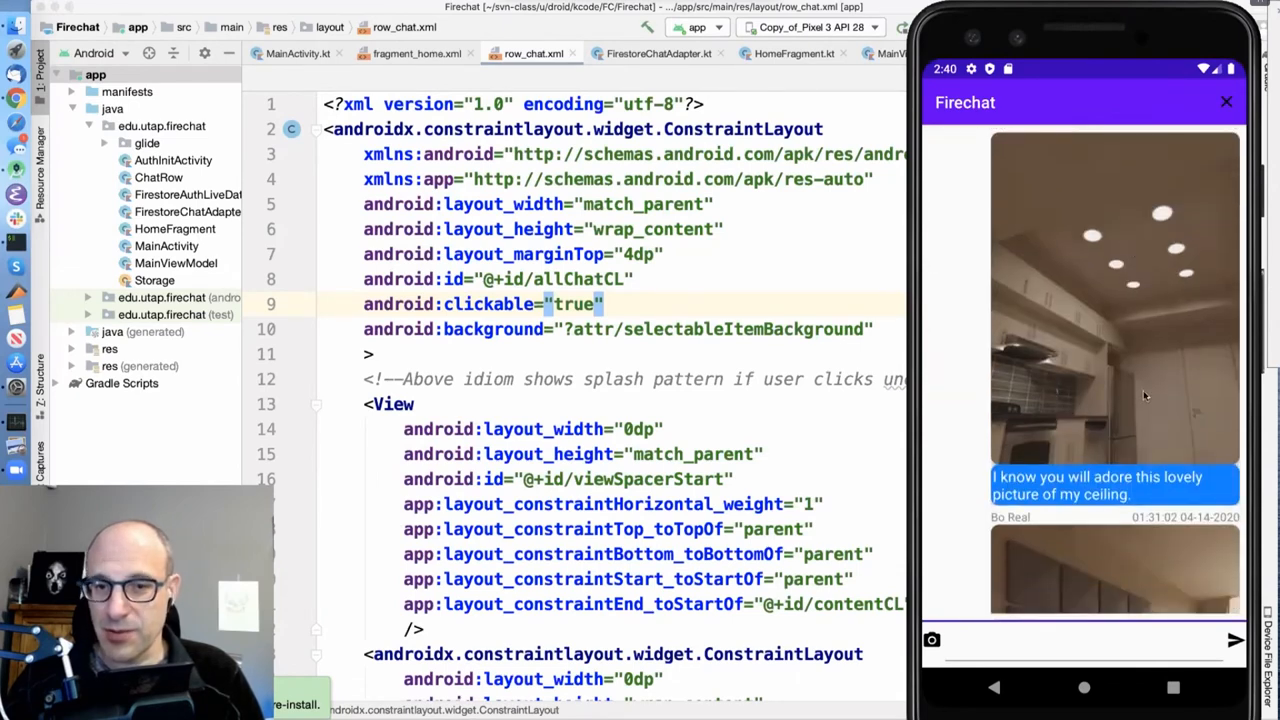
Step: Log out of Firechat via the app bar X, reaching the empty Sign in screen
{"action": "scroll", "scroll_direction": "down", "scroll_amount": 3}
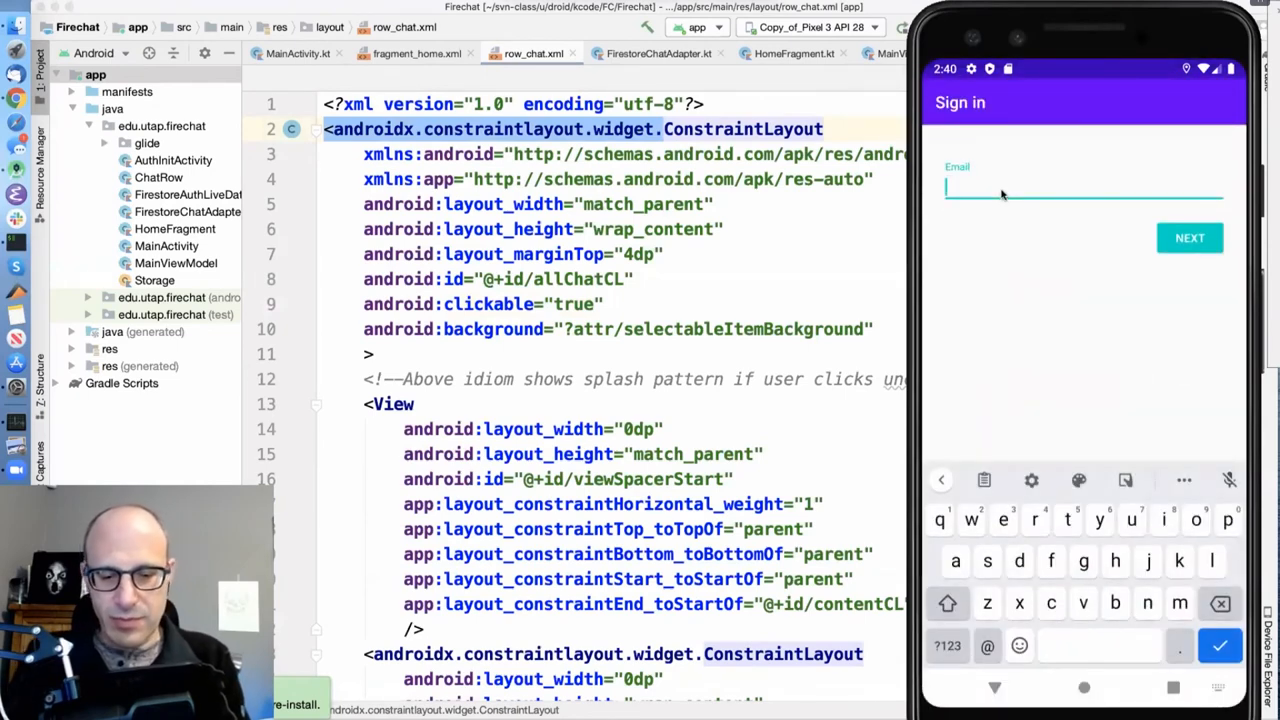
{"action": "type", "text": "newuser@e"}
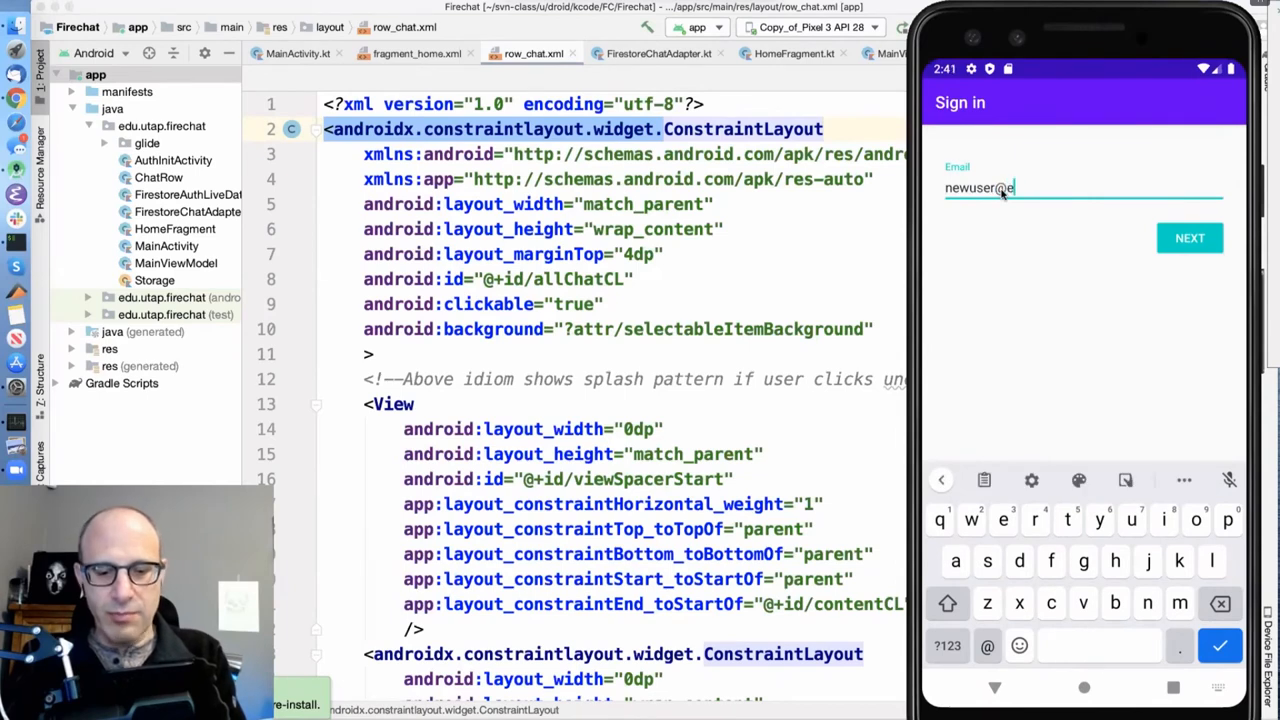
{"action": "type", "text": "xample.com"}
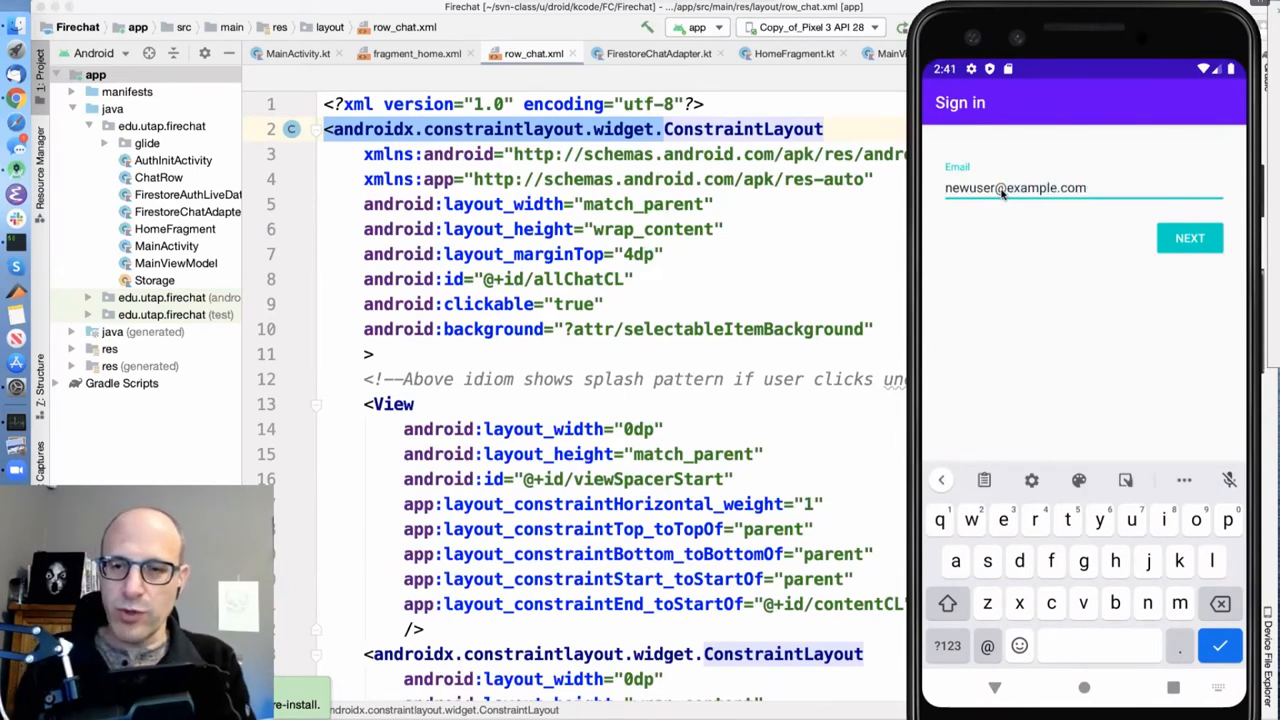
{"action": "mouse_move", "coordinate": [1010, 178]}
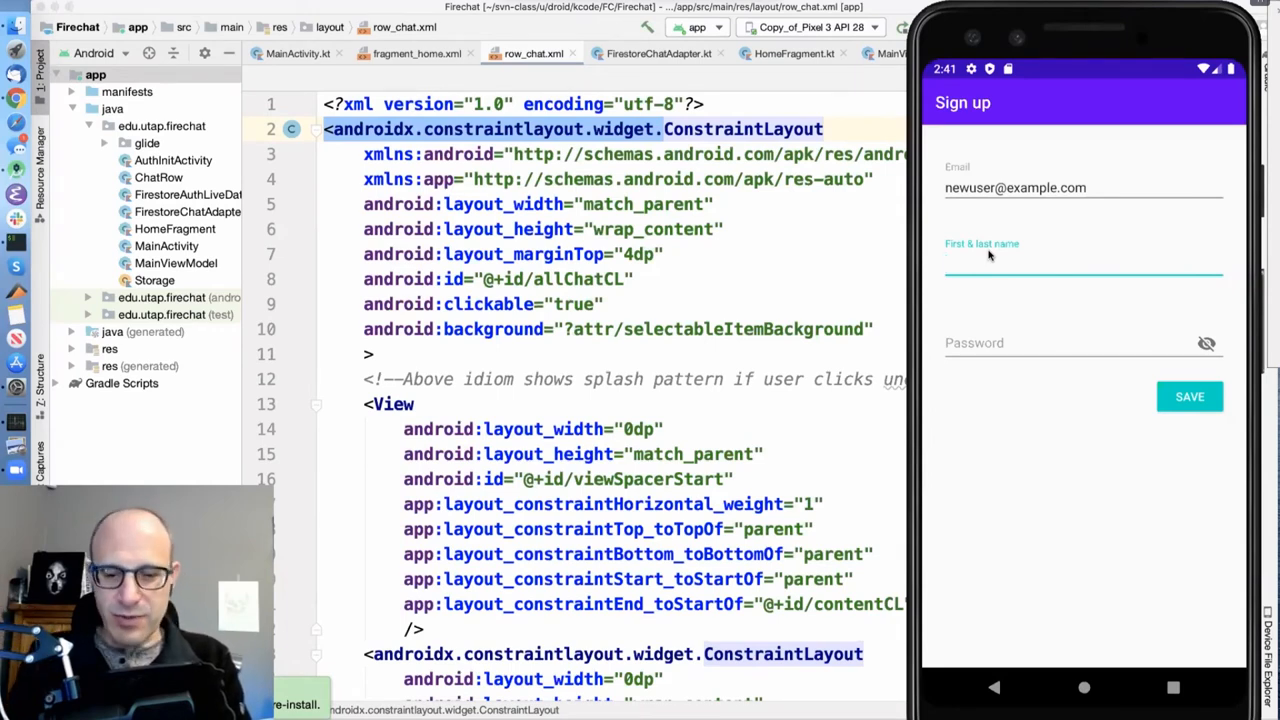
{"action": "type", "text": "New User"}
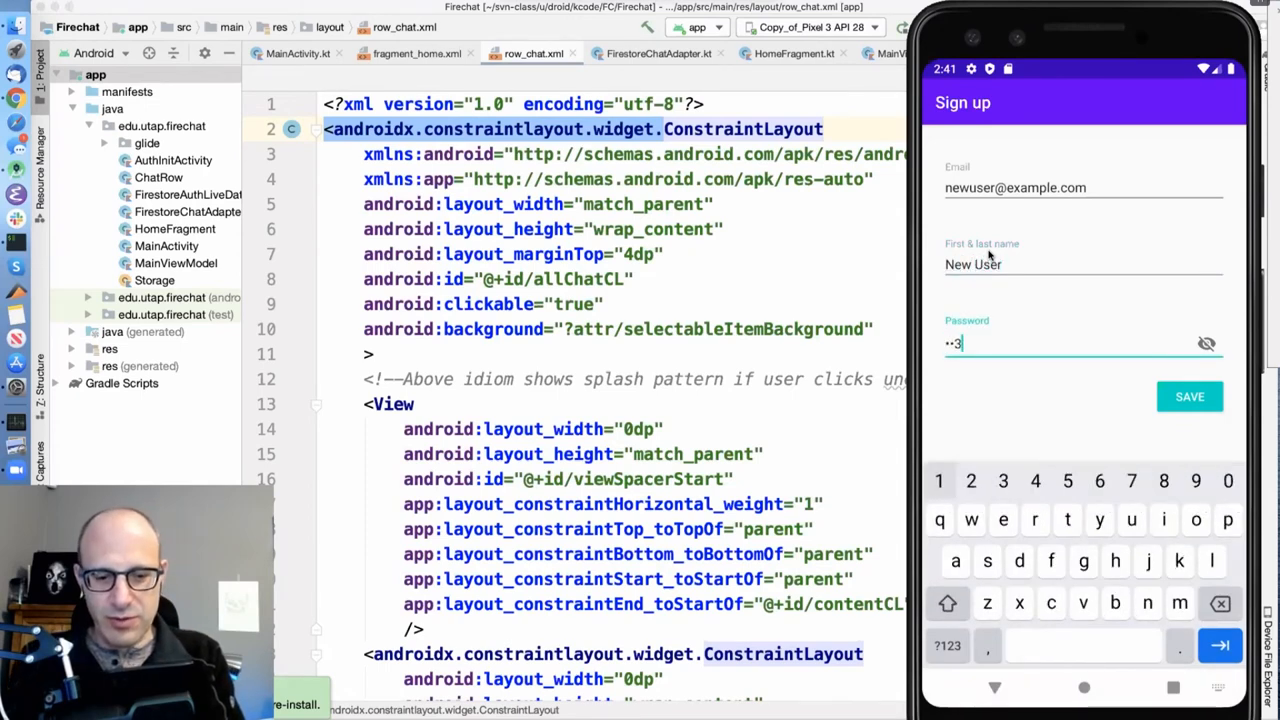
{"action": "type", "text": "6"}
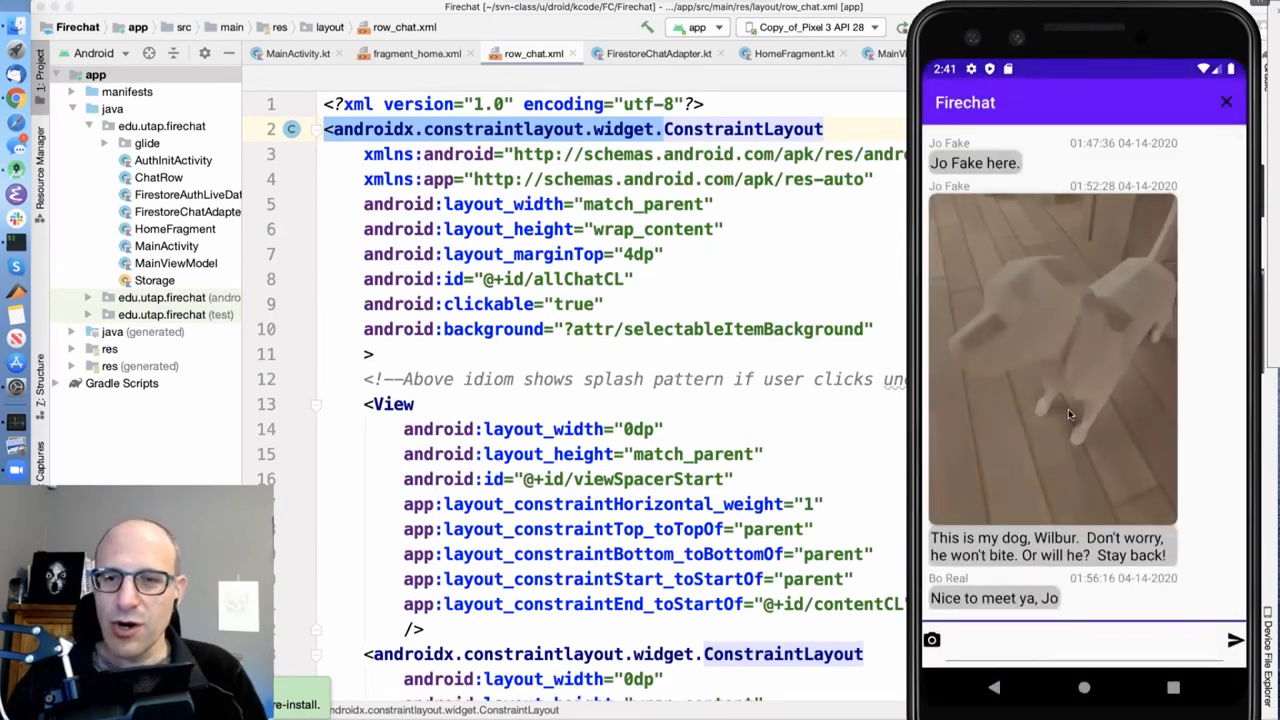
Step: Scroll through the Firechat feed's photos and messages in the emulator
{"action": "scroll", "scroll_direction": "down", "scroll_amount": 3}
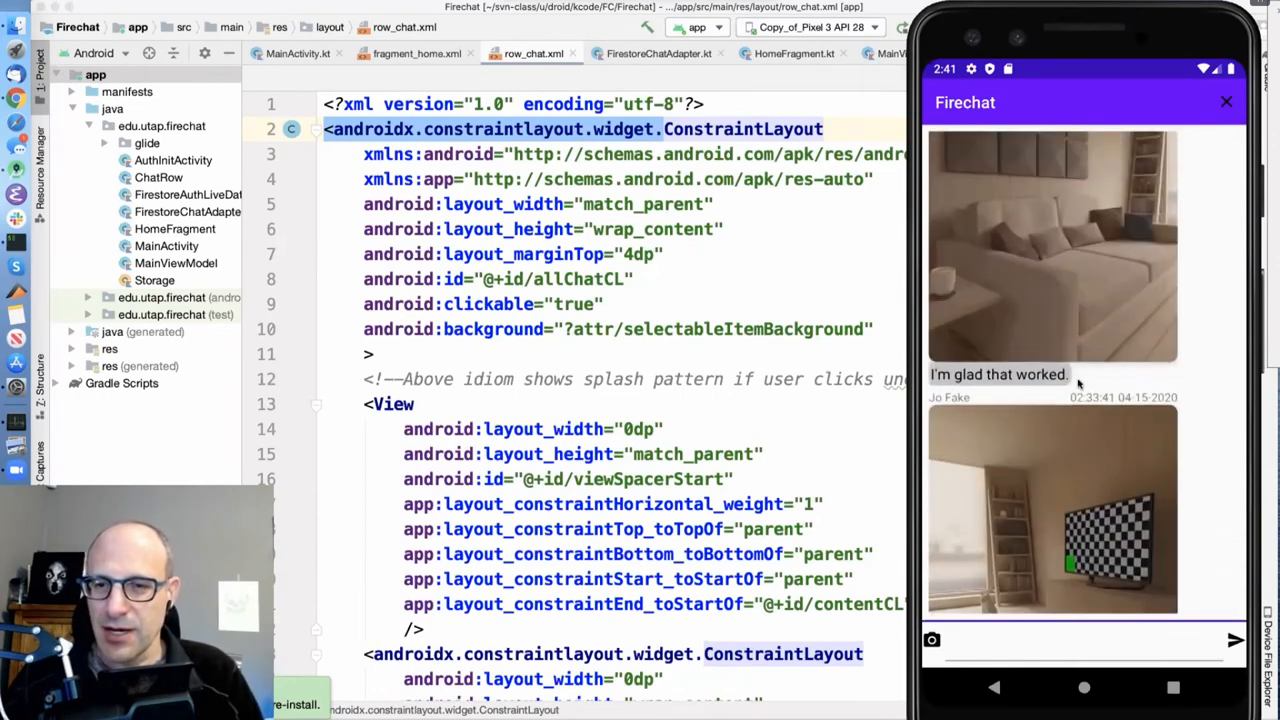
{"action": "scroll", "scroll_direction": "down", "scroll_amount": 3}
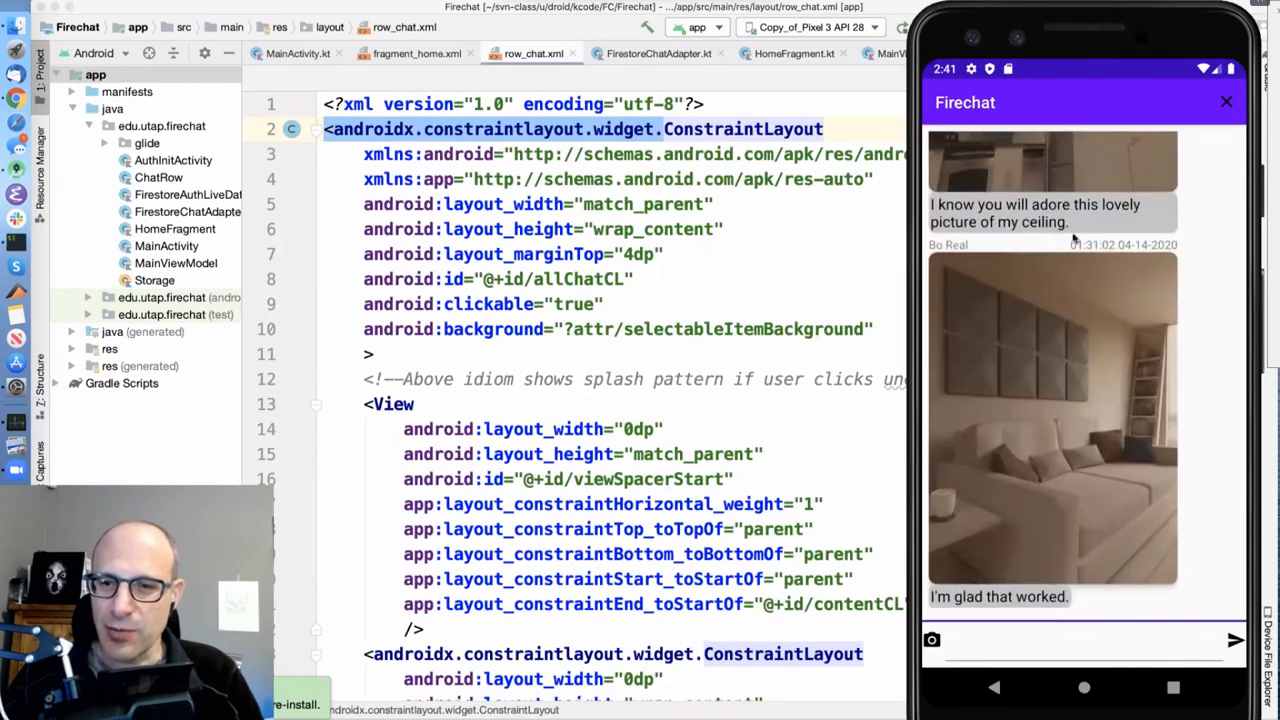
{"action": "scroll", "scroll_direction": "down", "scroll_amount": 3}
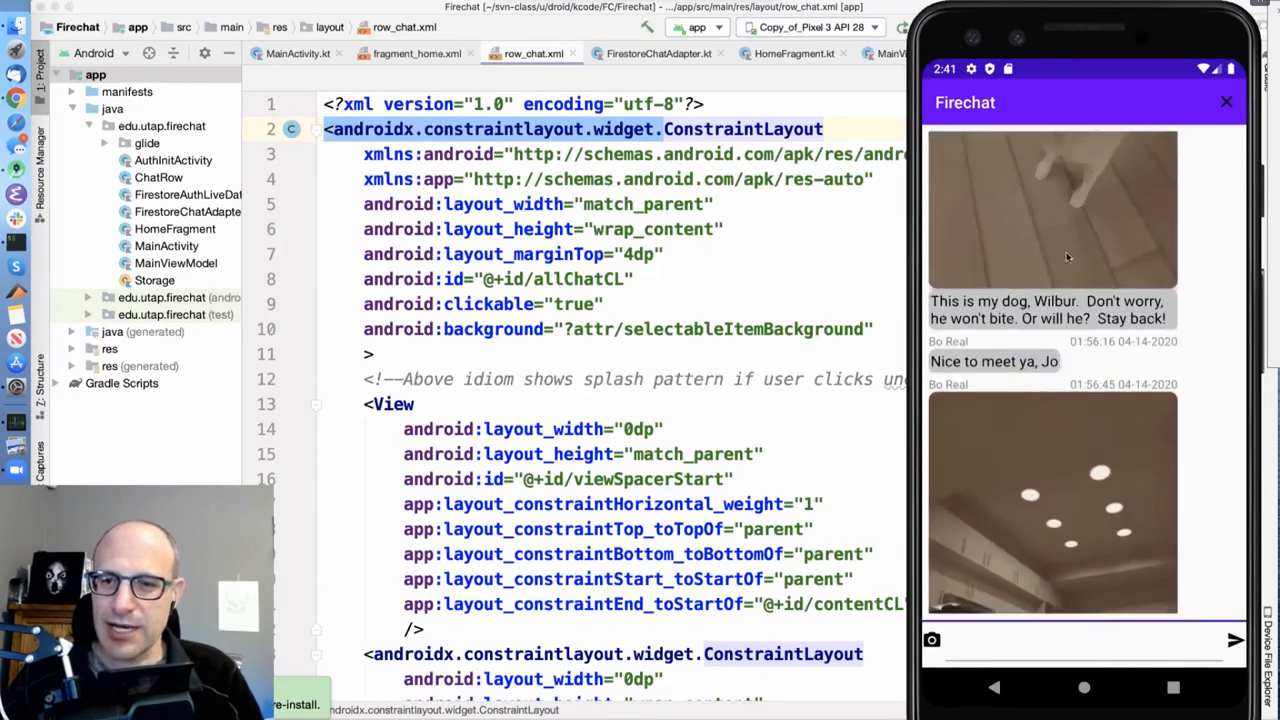
{"action": "scroll", "scroll_direction": "down", "scroll_amount": 3}
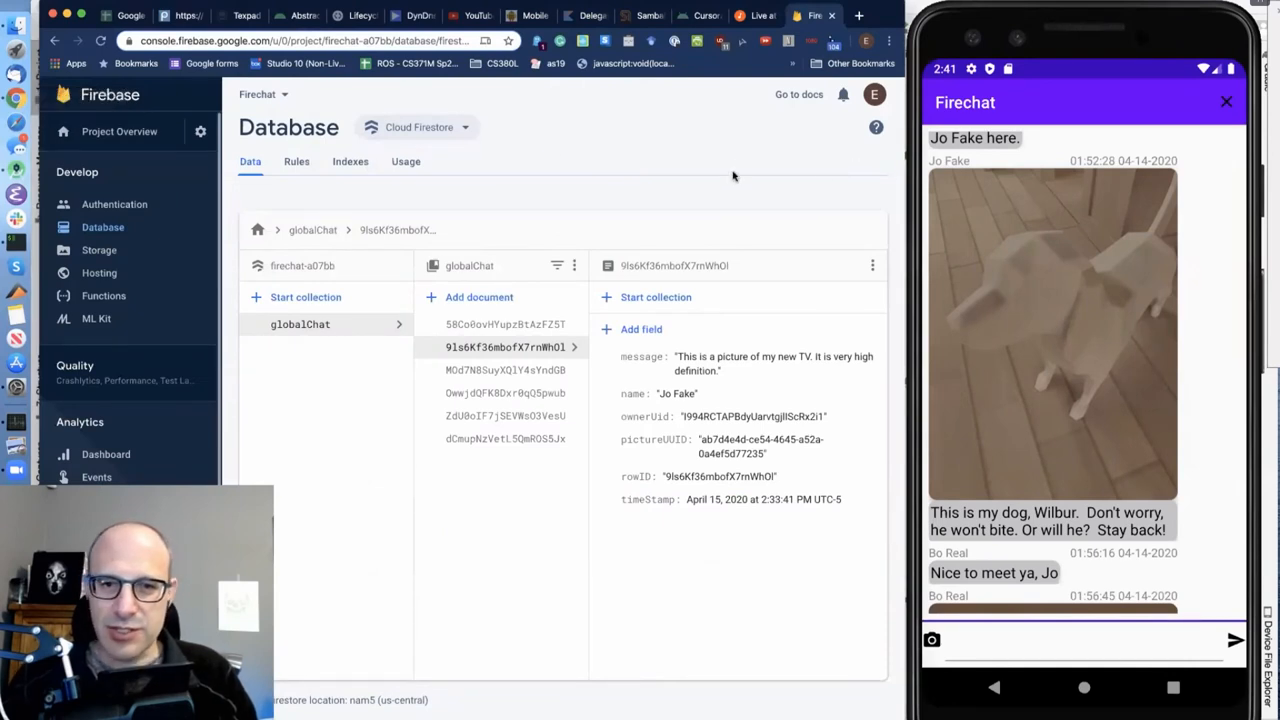
{"action": "mouse_move", "coordinate": [770, 282]}
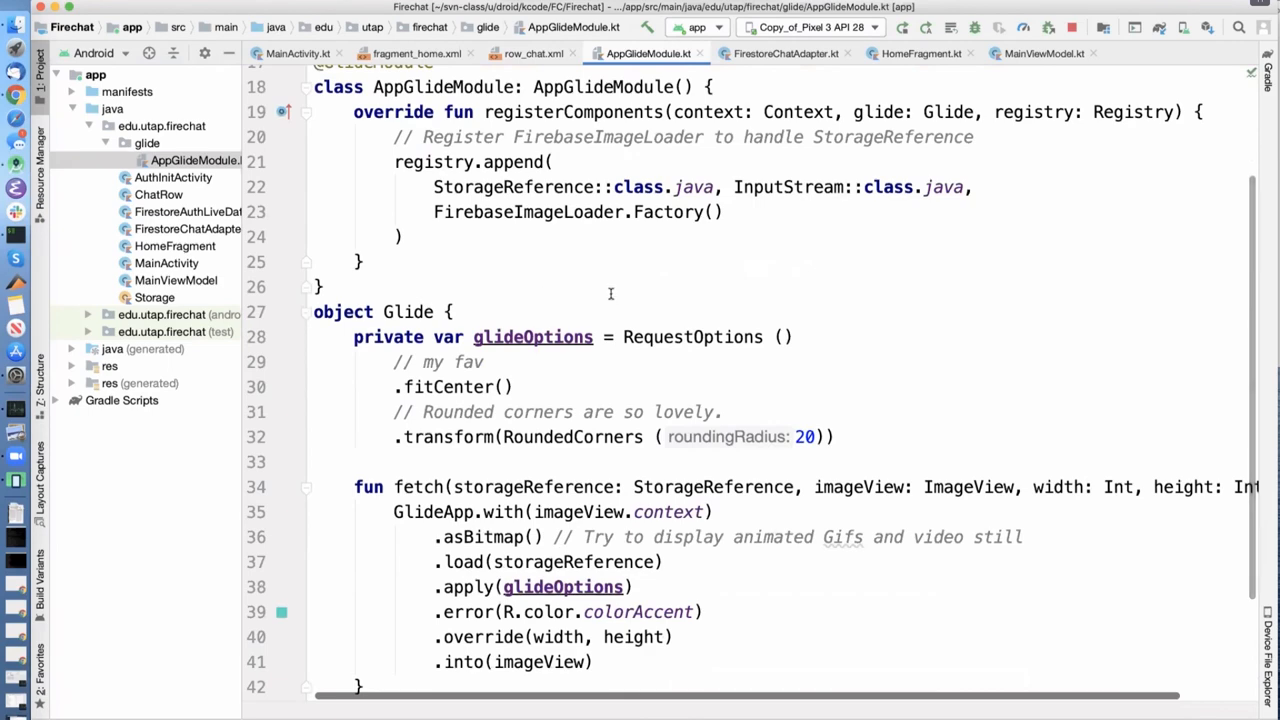
{"action": "mouse_move", "coordinate": [485, 248]}
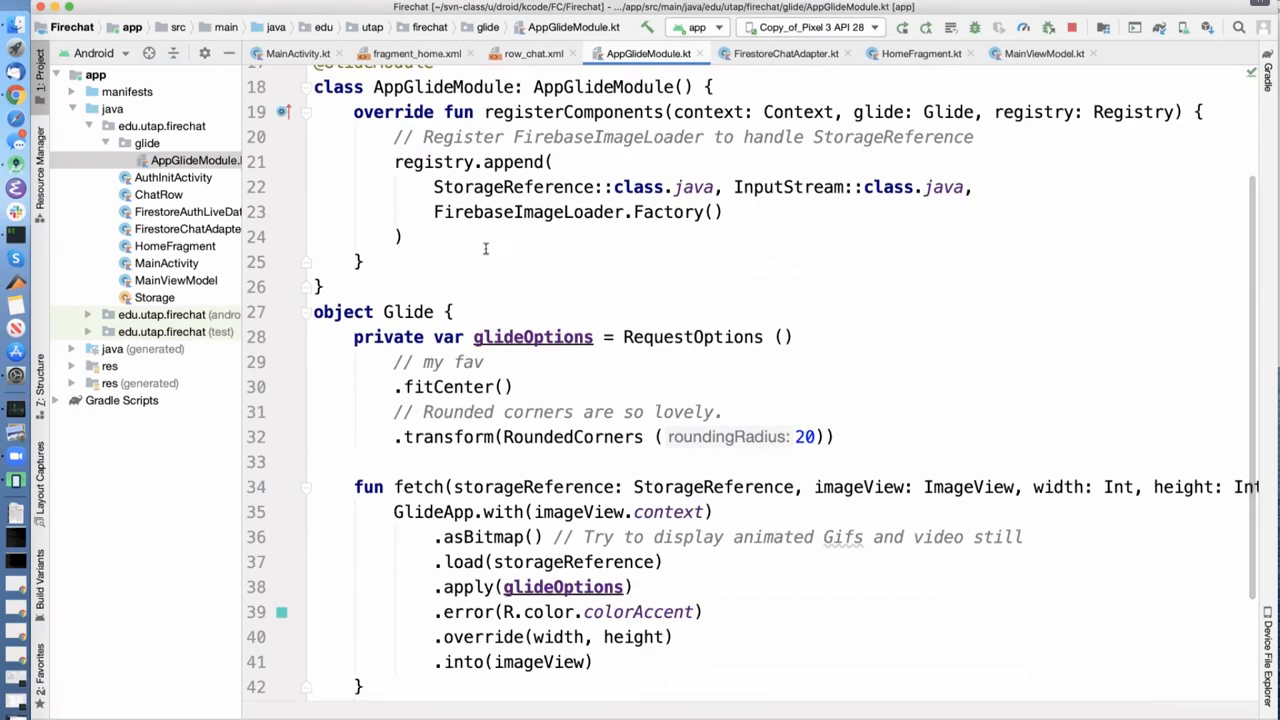
Step: Scroll through AppGlideModule.kt, then open AuthInitActivity and the ChatRow data class
{"action": "scroll", "scroll_direction": "down", "scroll_amount": 3}
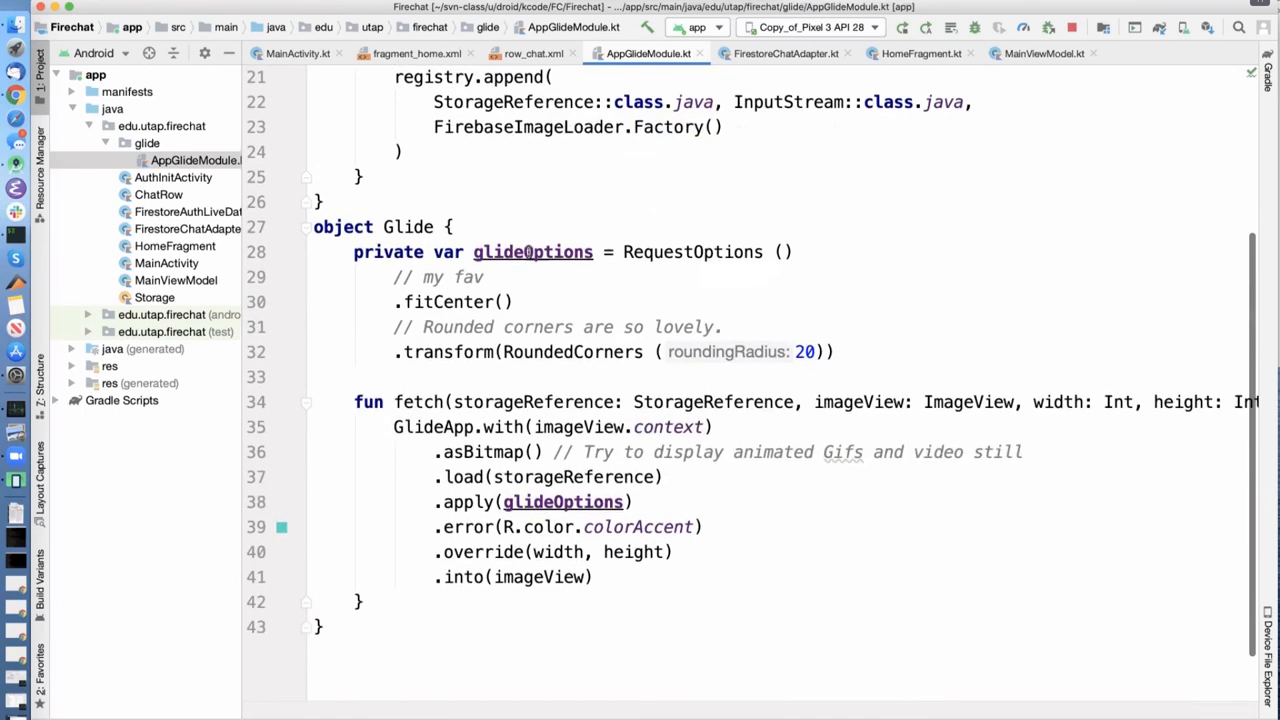
{"action": "left_click", "coordinate": [172, 177]}
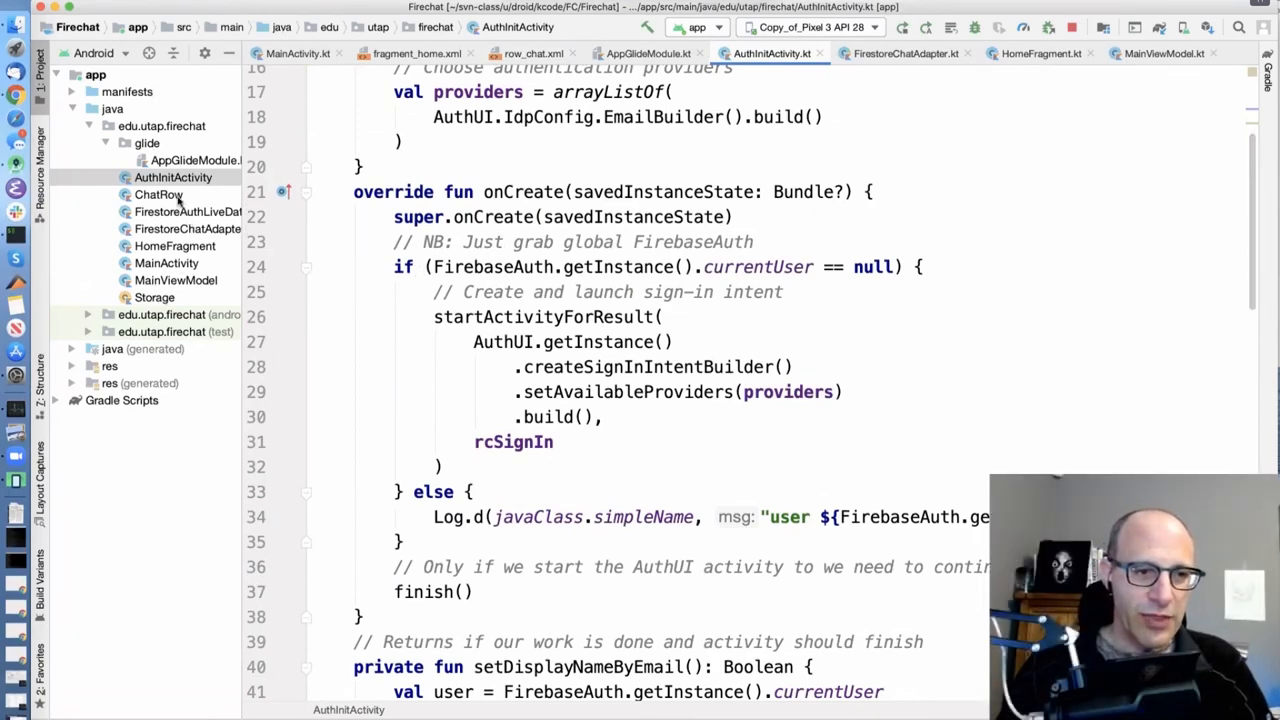
{"action": "left_click", "coordinate": [159, 194]}
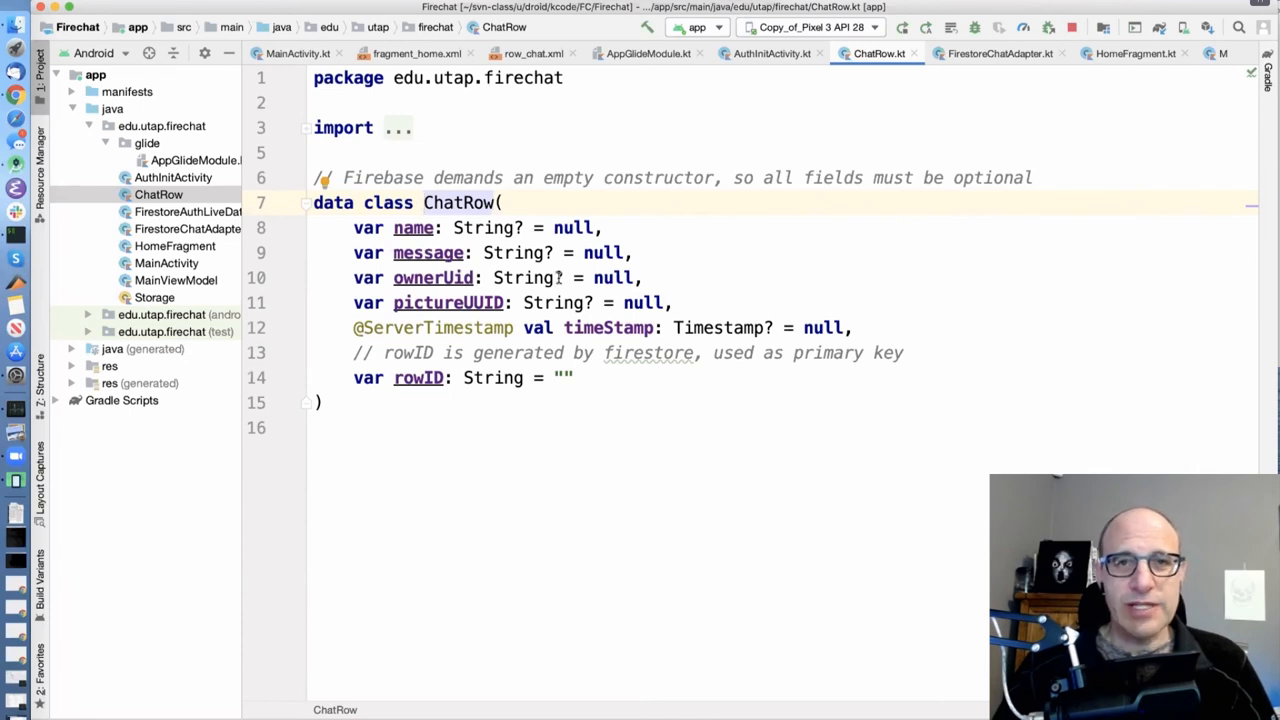
Step: Review ChatRow.kt's optional fields and rowID, then show the Authentication users list
{"action": "left_click", "coordinate": [421, 203]}
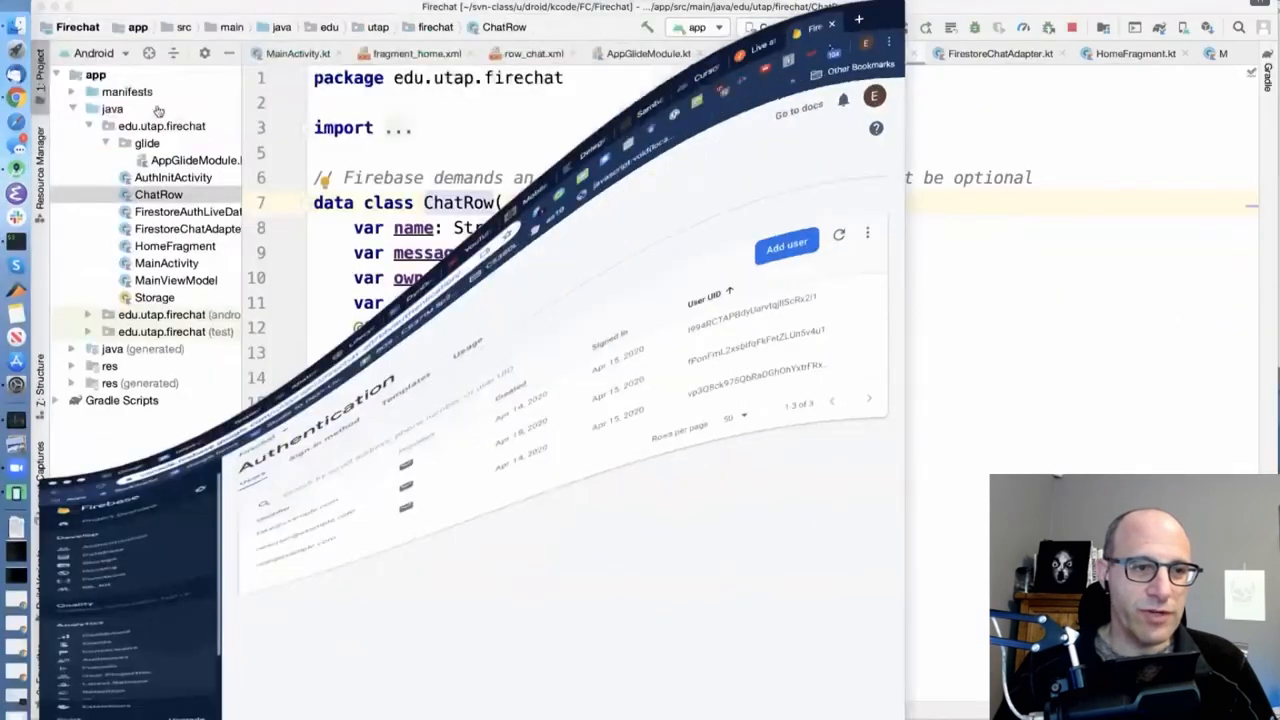
Step: Preview the second and fourth uploaded images in Storage, then return to Firestore
{"action": "left_click", "coordinate": [99, 250]}
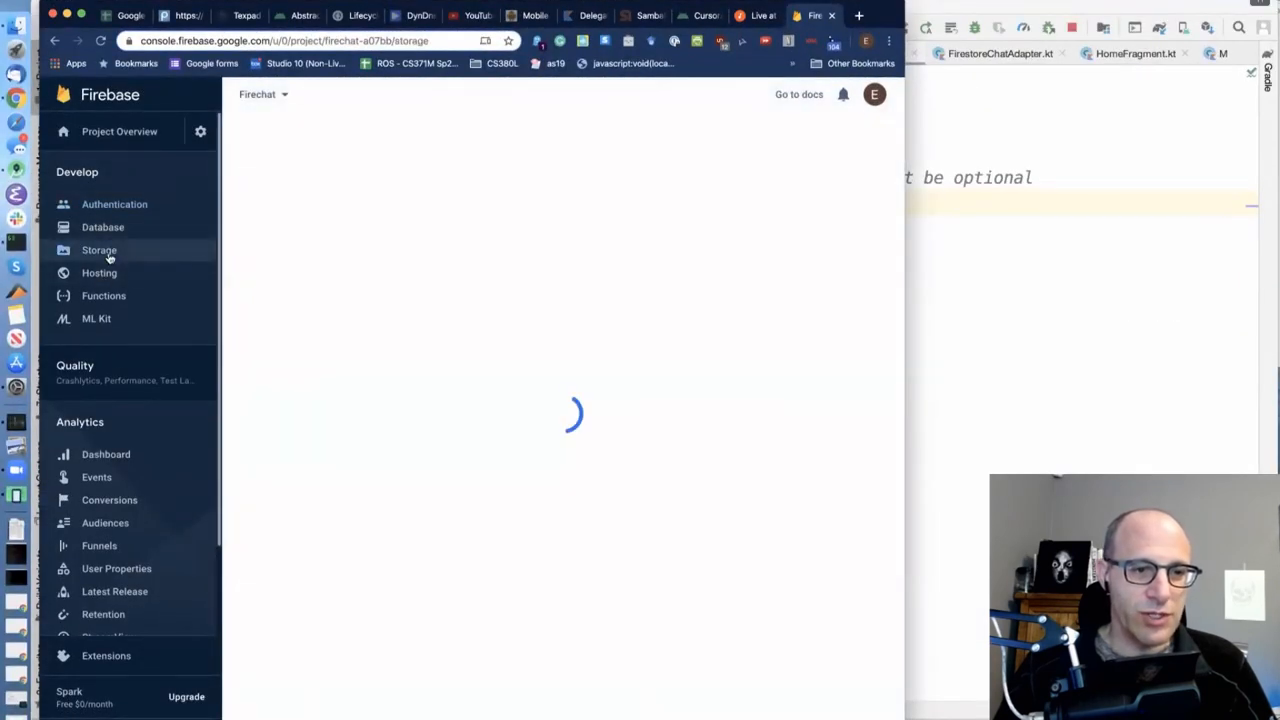
{"action": "left_click", "coordinate": [99, 250]}
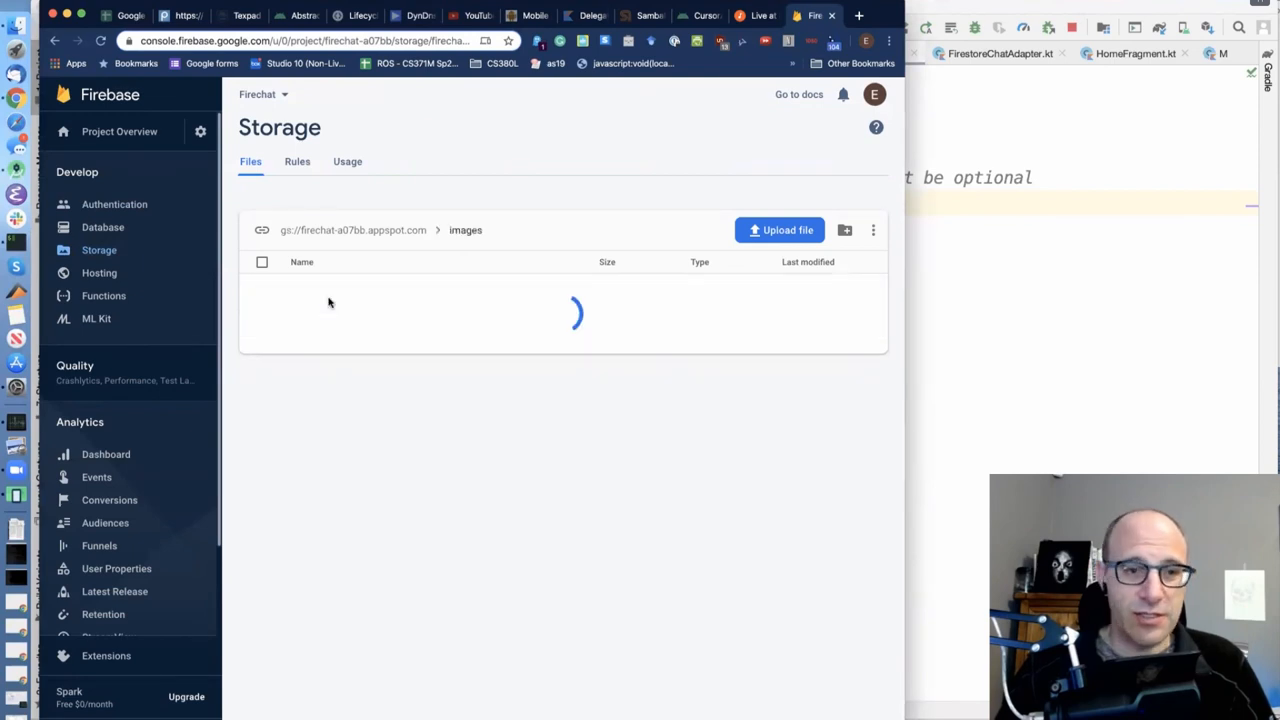
{"action": "left_click", "coordinate": [335, 359]}
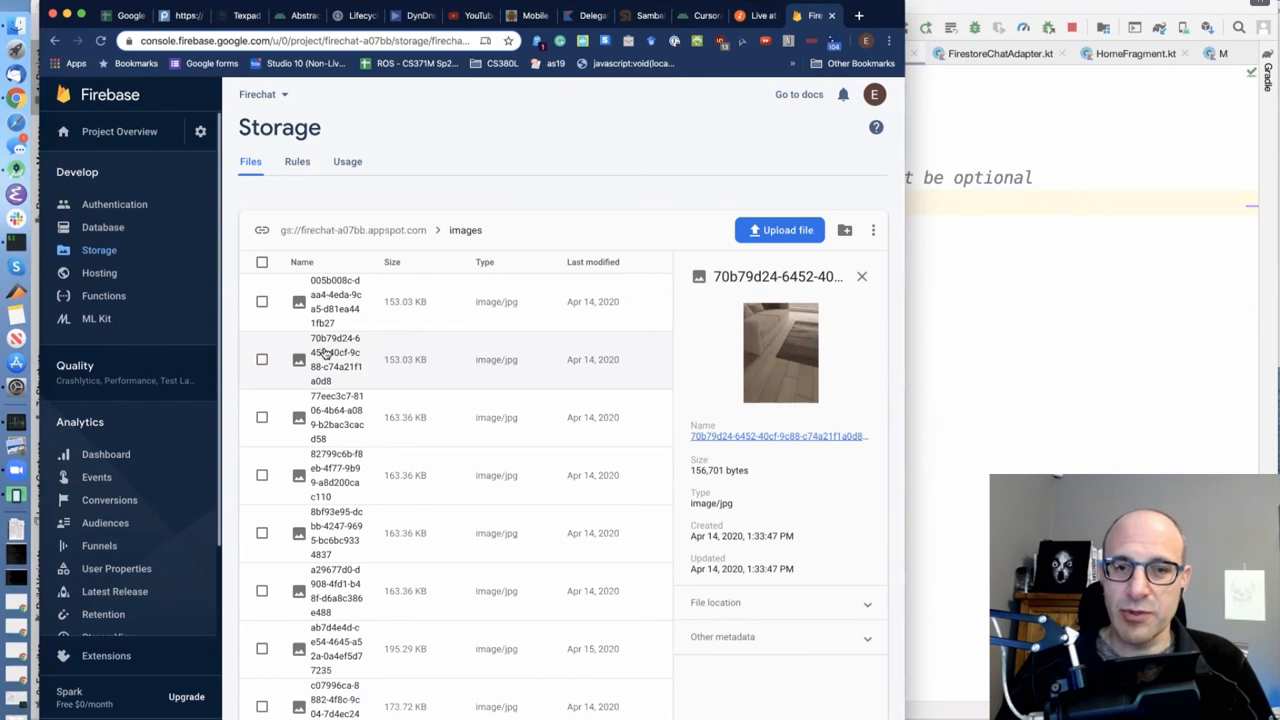
{"action": "mouse_move", "coordinate": [330, 351]}
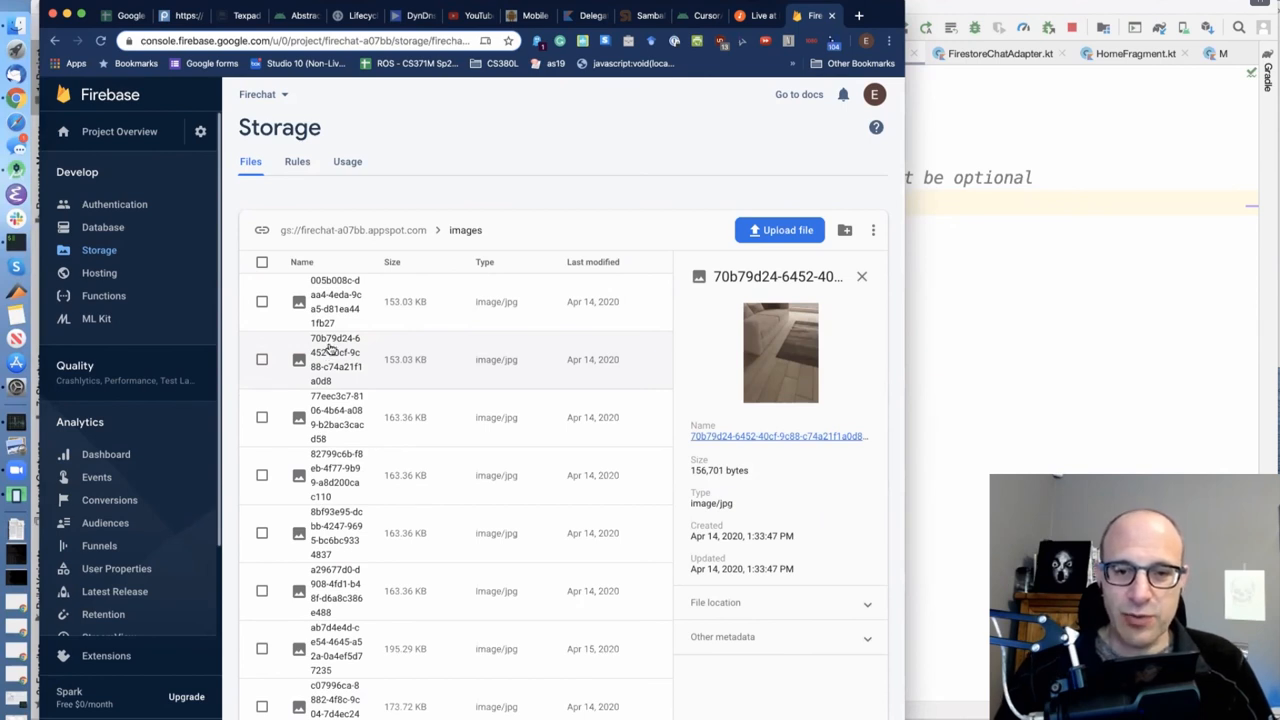
{"action": "left_click", "coordinate": [337, 417]}
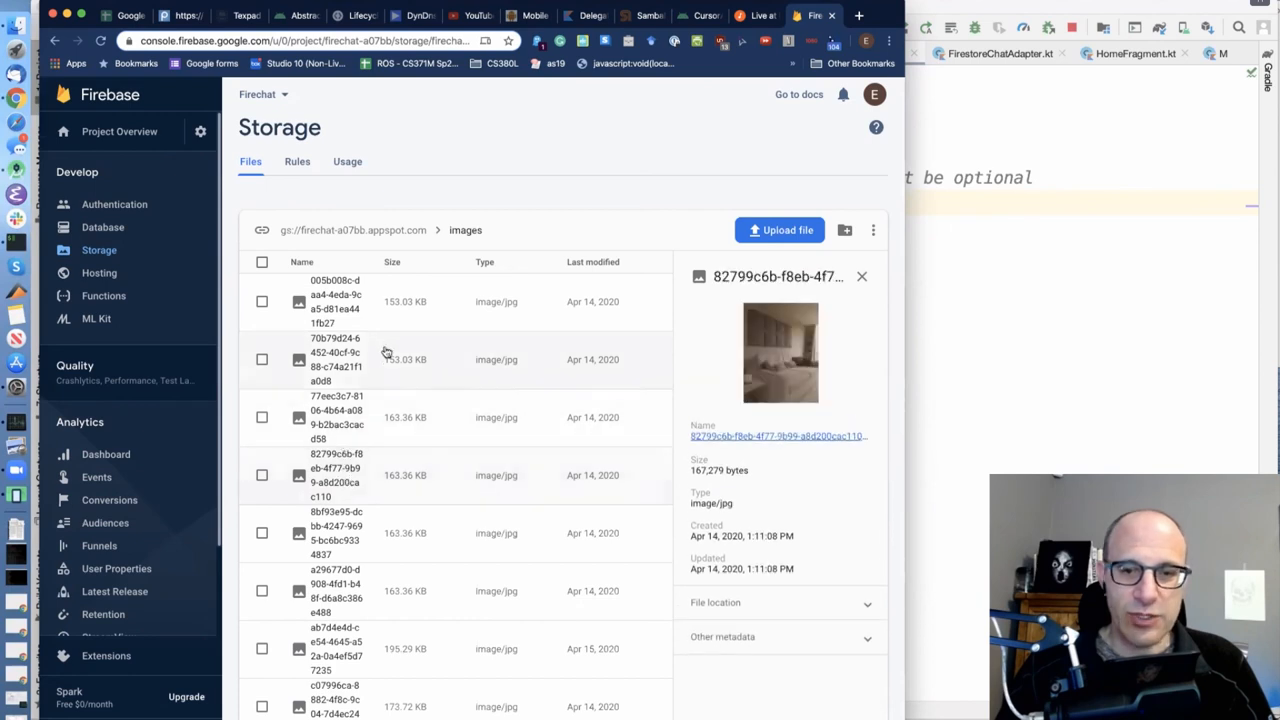
{"action": "mouse_move", "coordinate": [794, 168]}
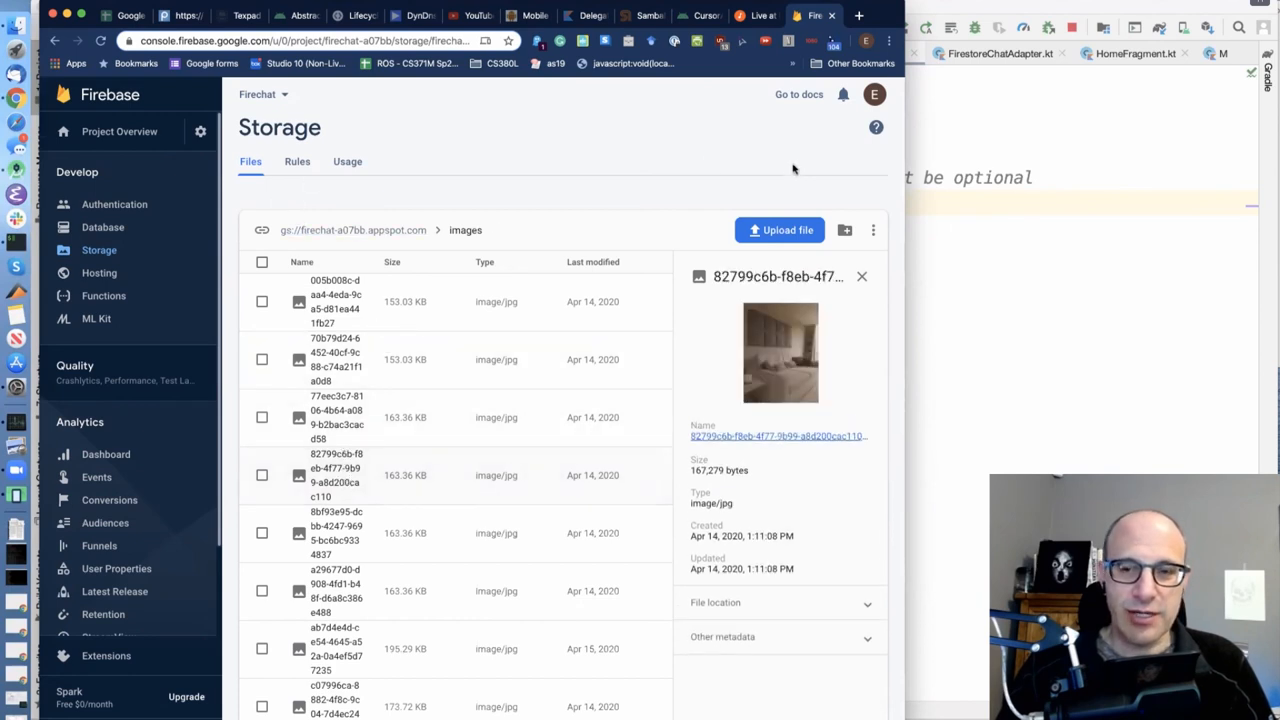
{"action": "mouse_move", "coordinate": [785, 148]}
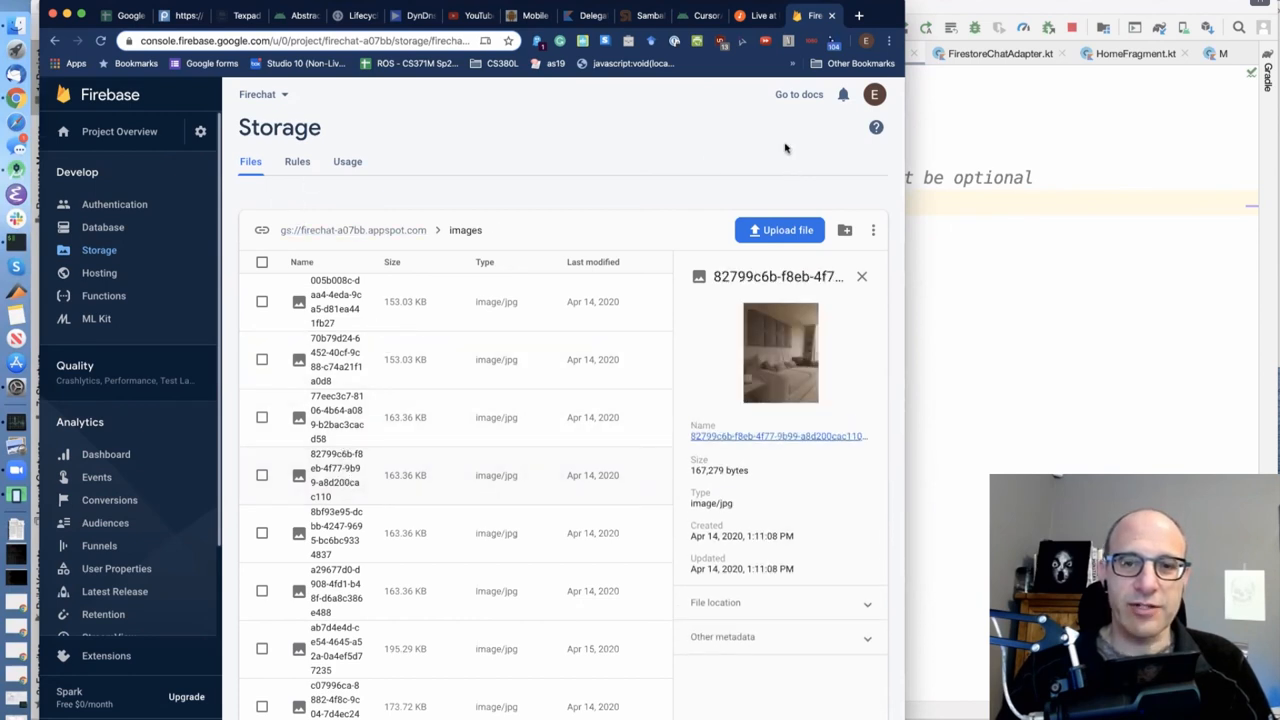
{"action": "mouse_move", "coordinate": [788, 148]}
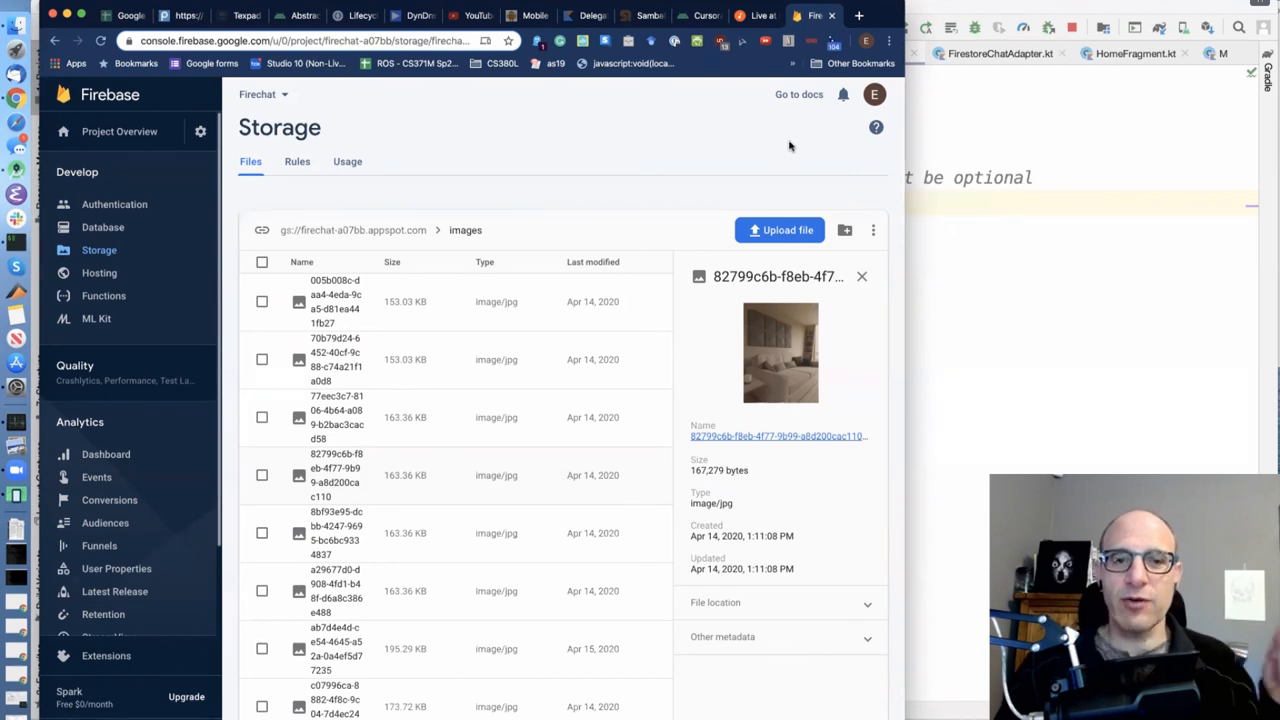
{"action": "left_click", "coordinate": [102, 227]}
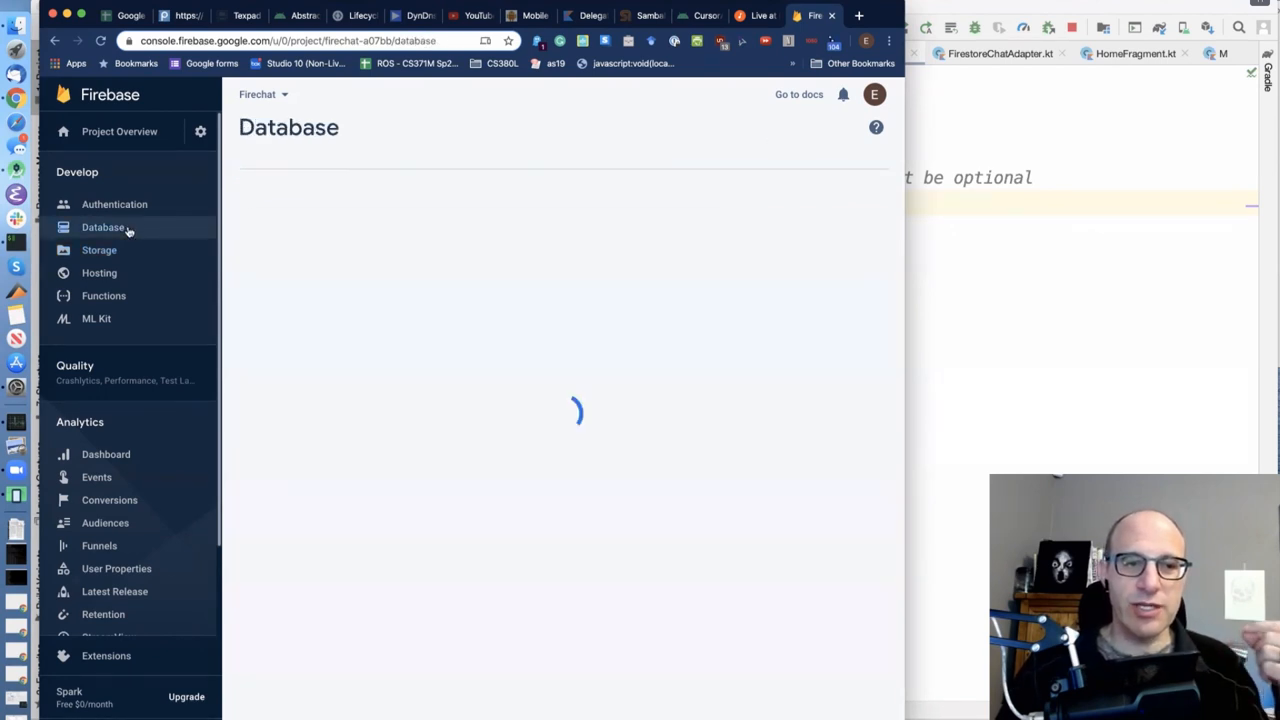
{"action": "left_click", "coordinate": [103, 227]}
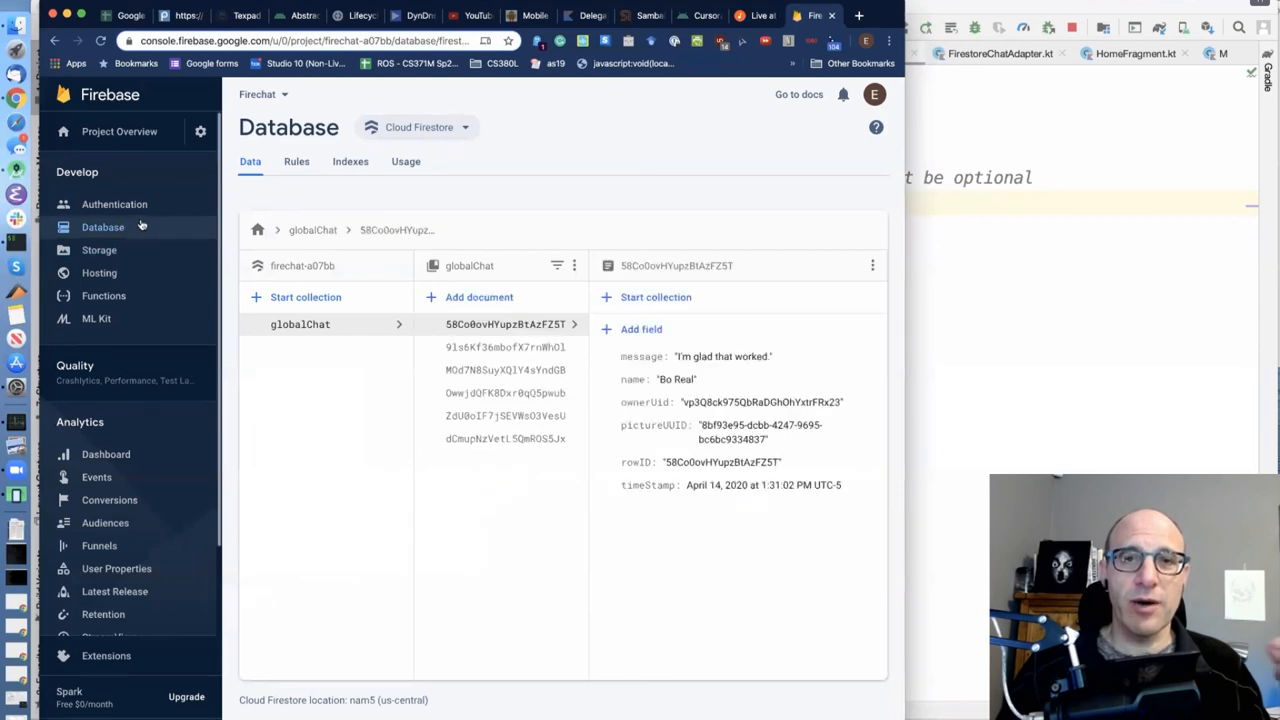